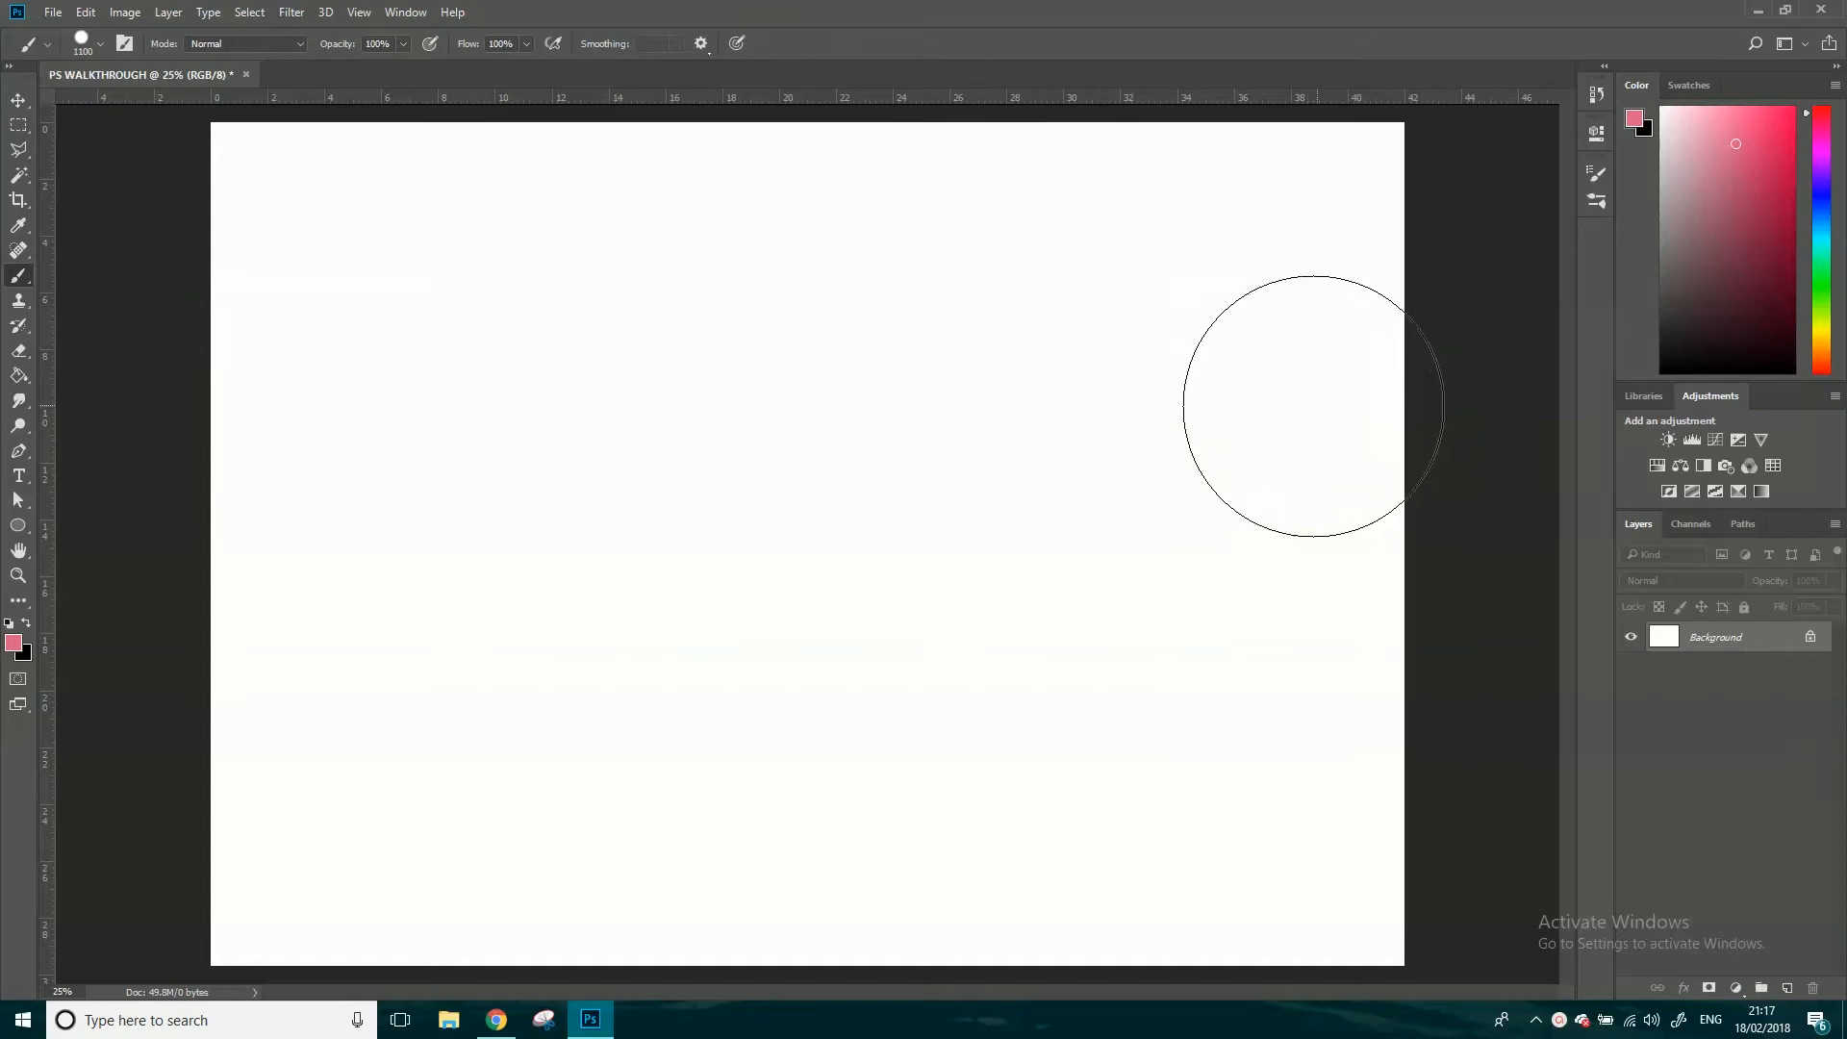
{"action": "mouse_move", "coordinate": [1296, 424]}
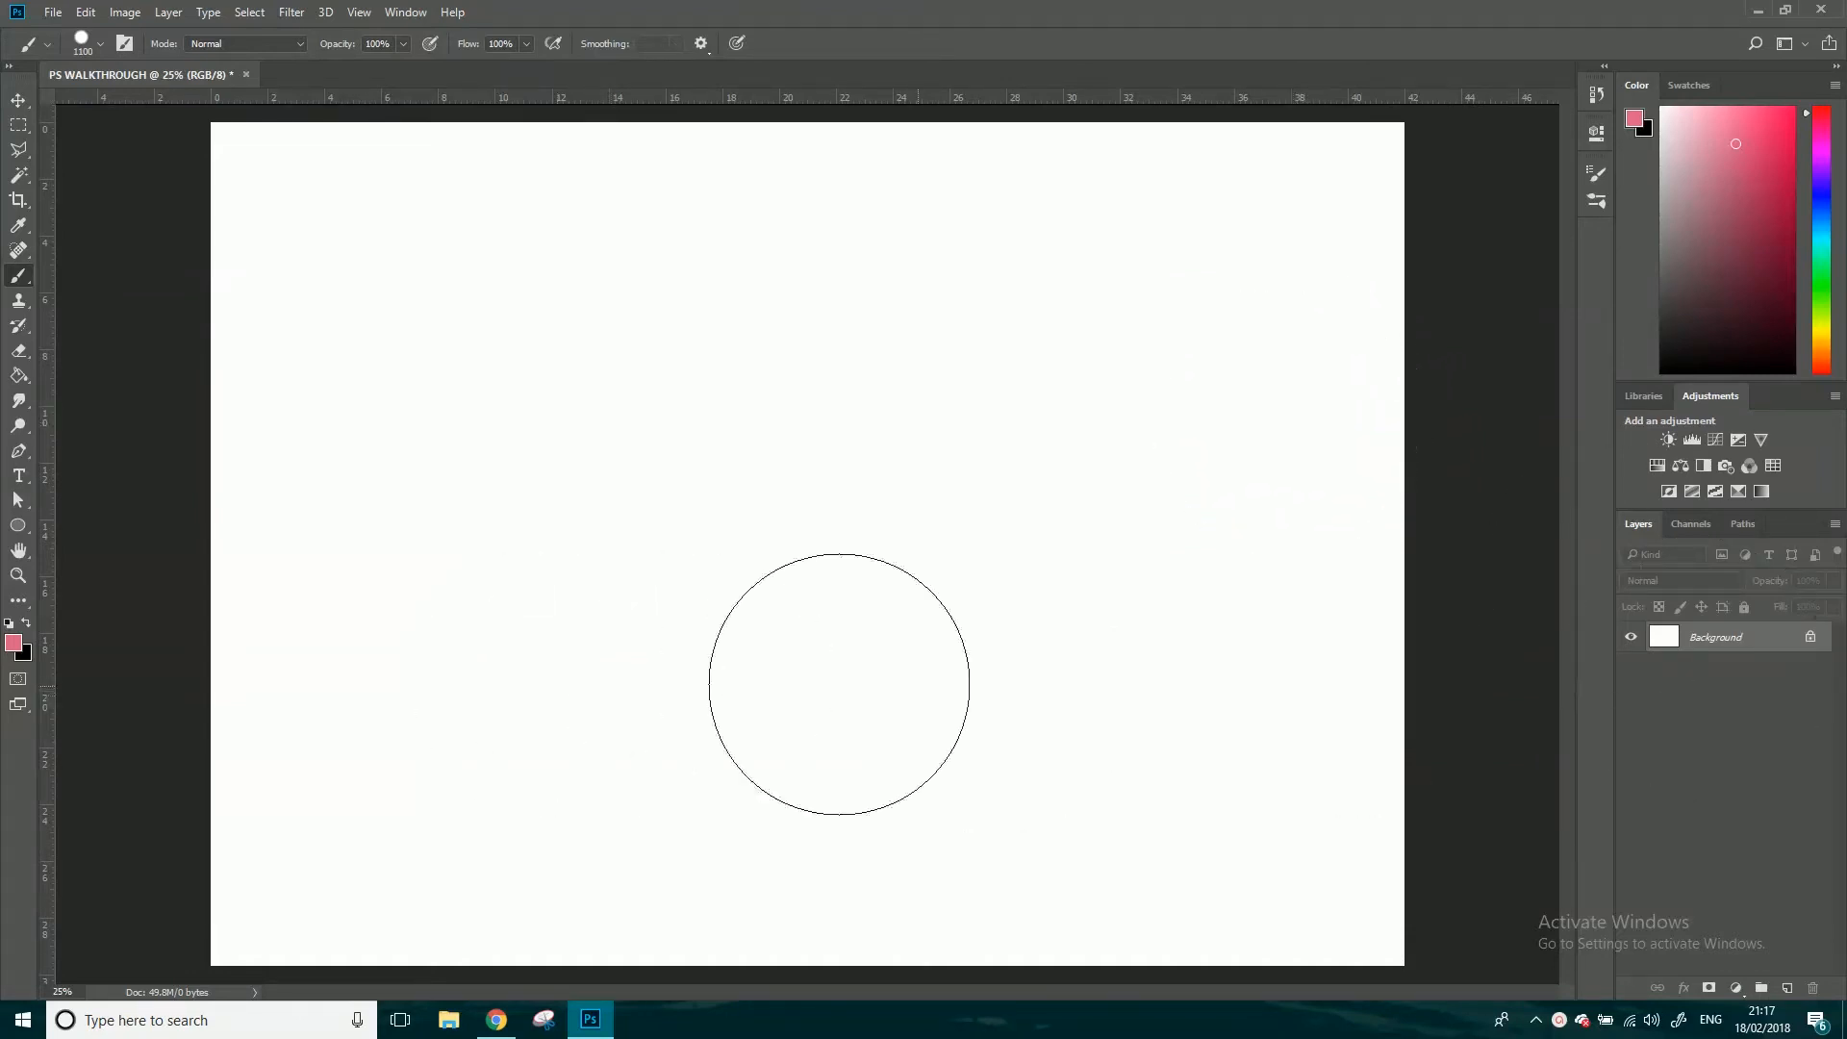
- Add an empty layer and pick a resized round brush preset, undoing the test stroke
{"action": "left_click", "coordinate": [1789, 987]}
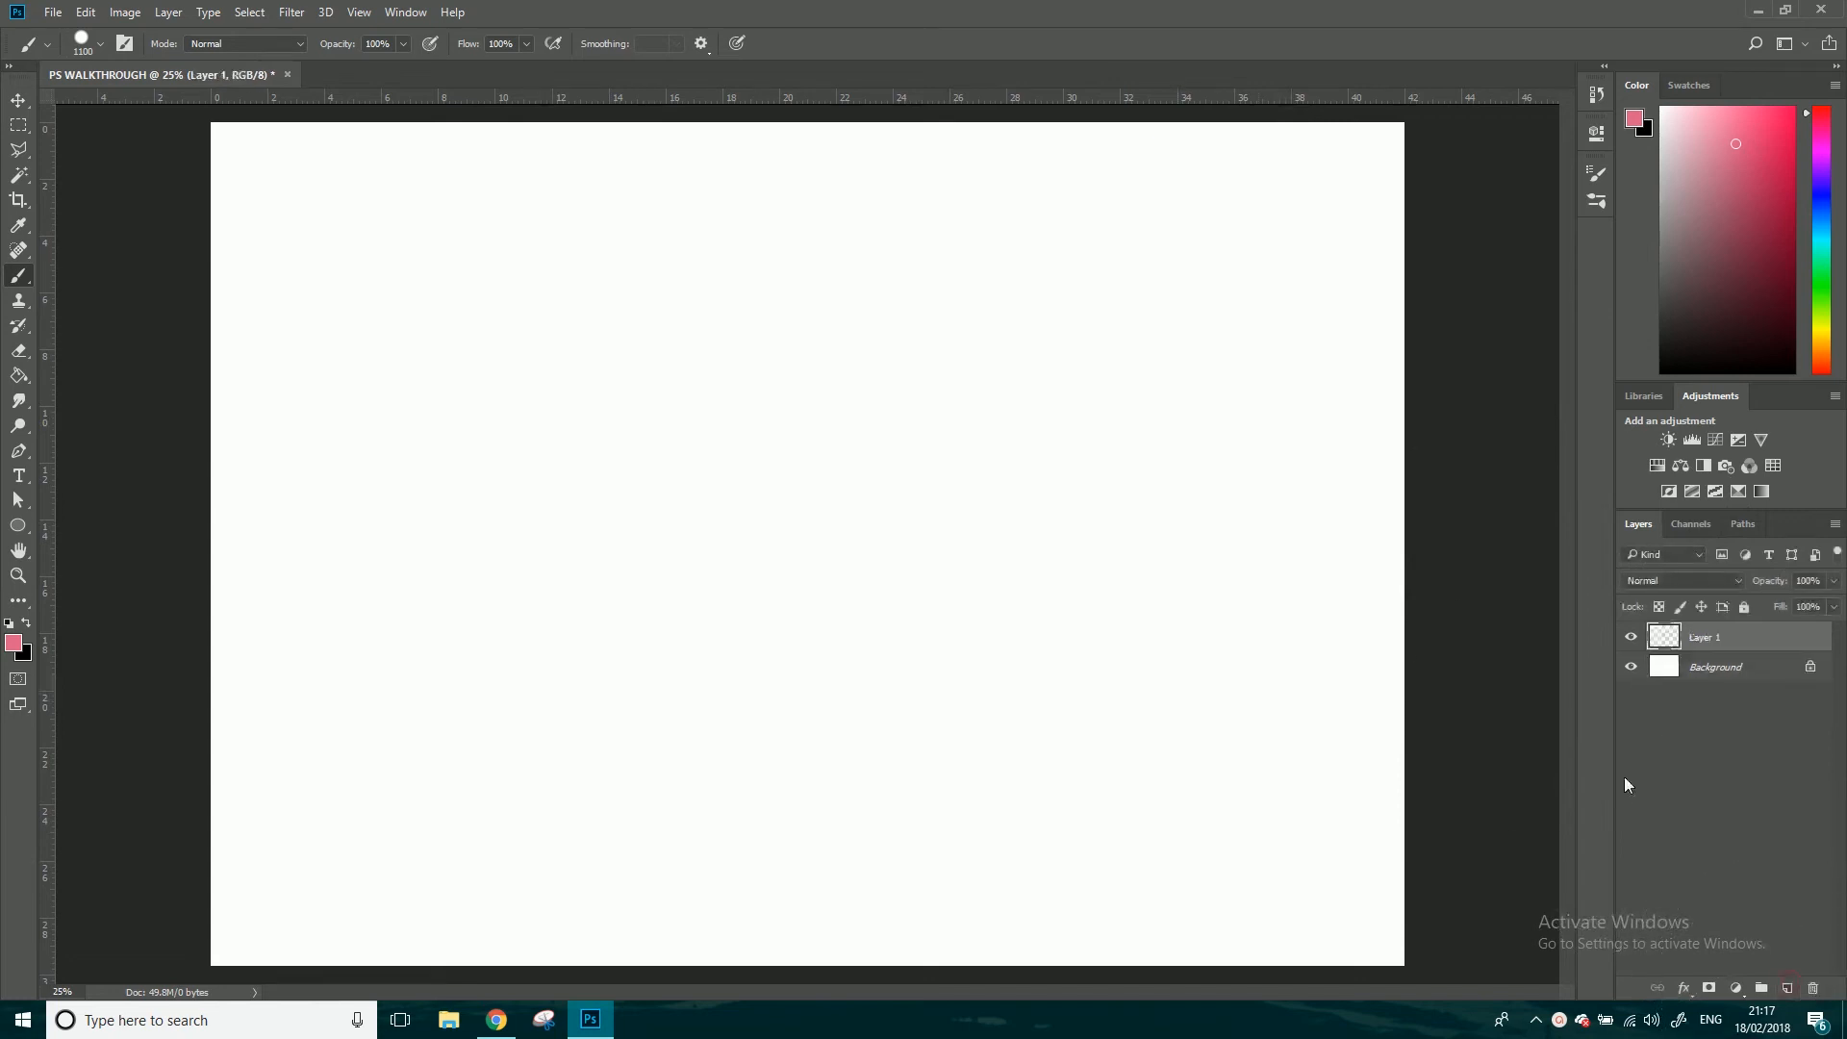
{"action": "mouse_move", "coordinate": [100, 353]}
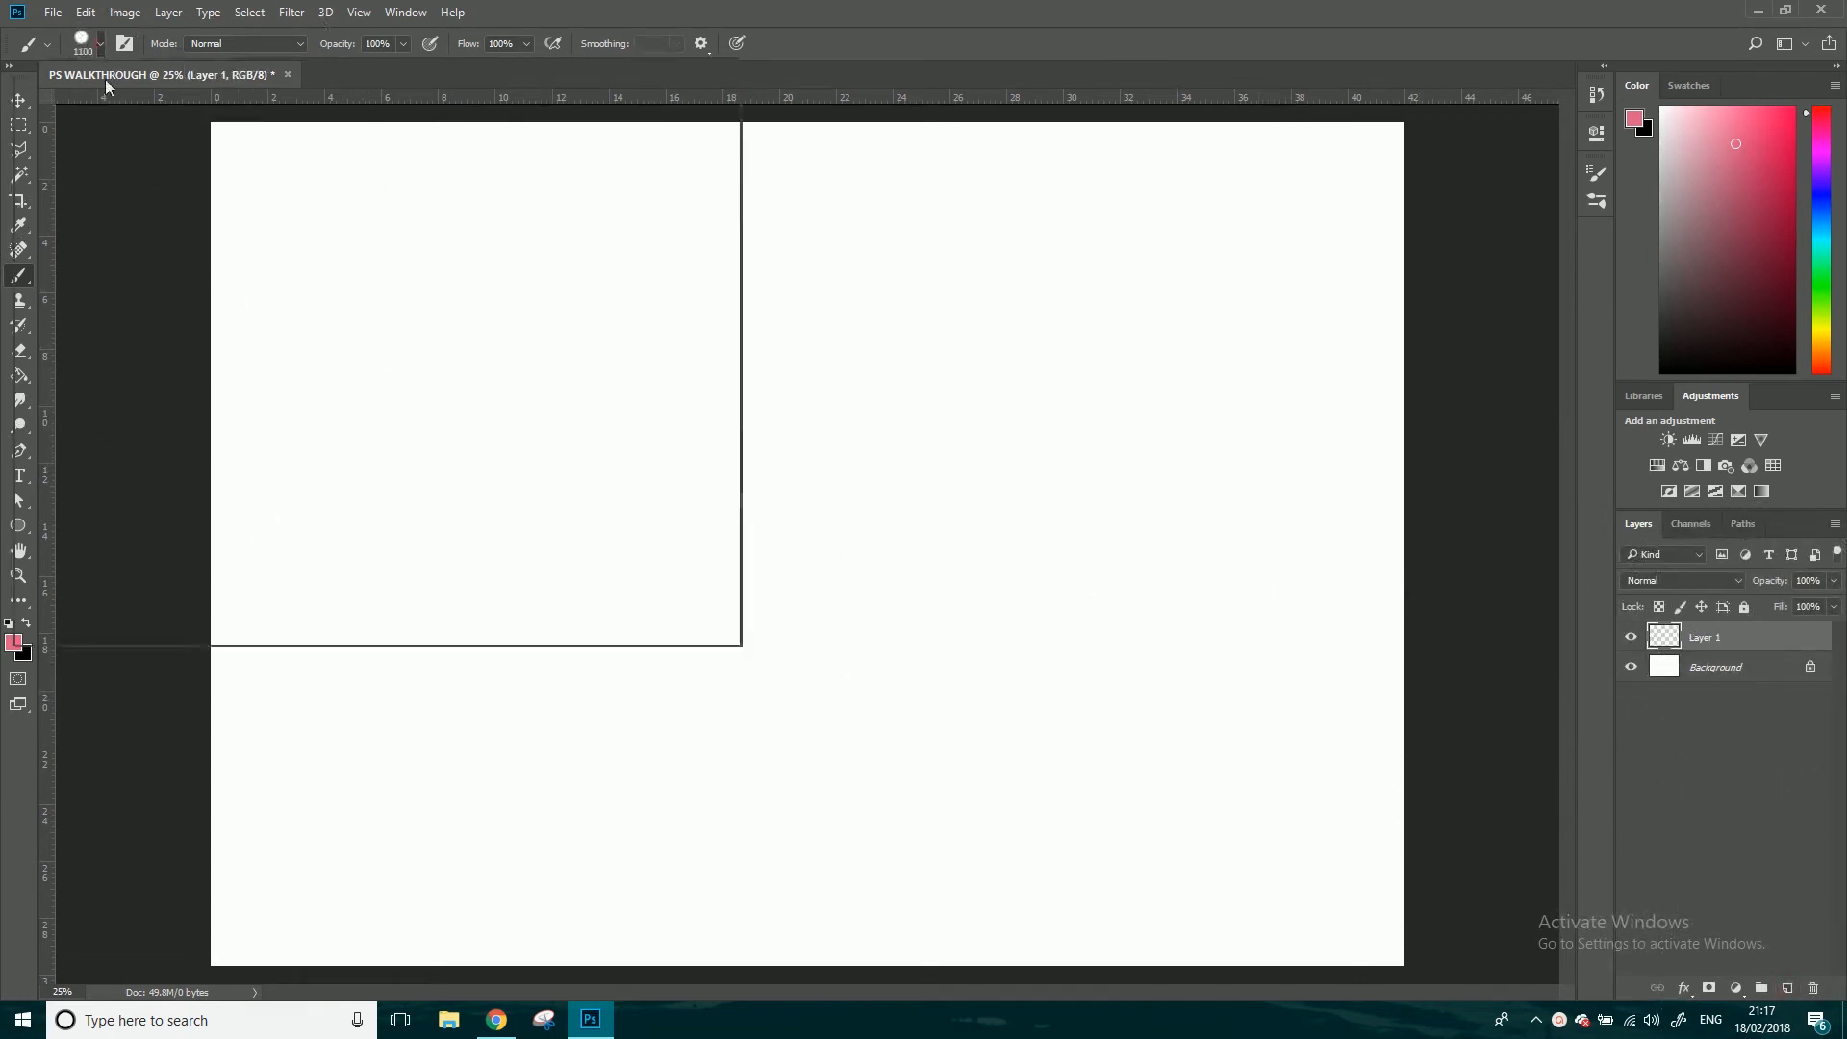
{"action": "left_click", "coordinate": [100, 43]}
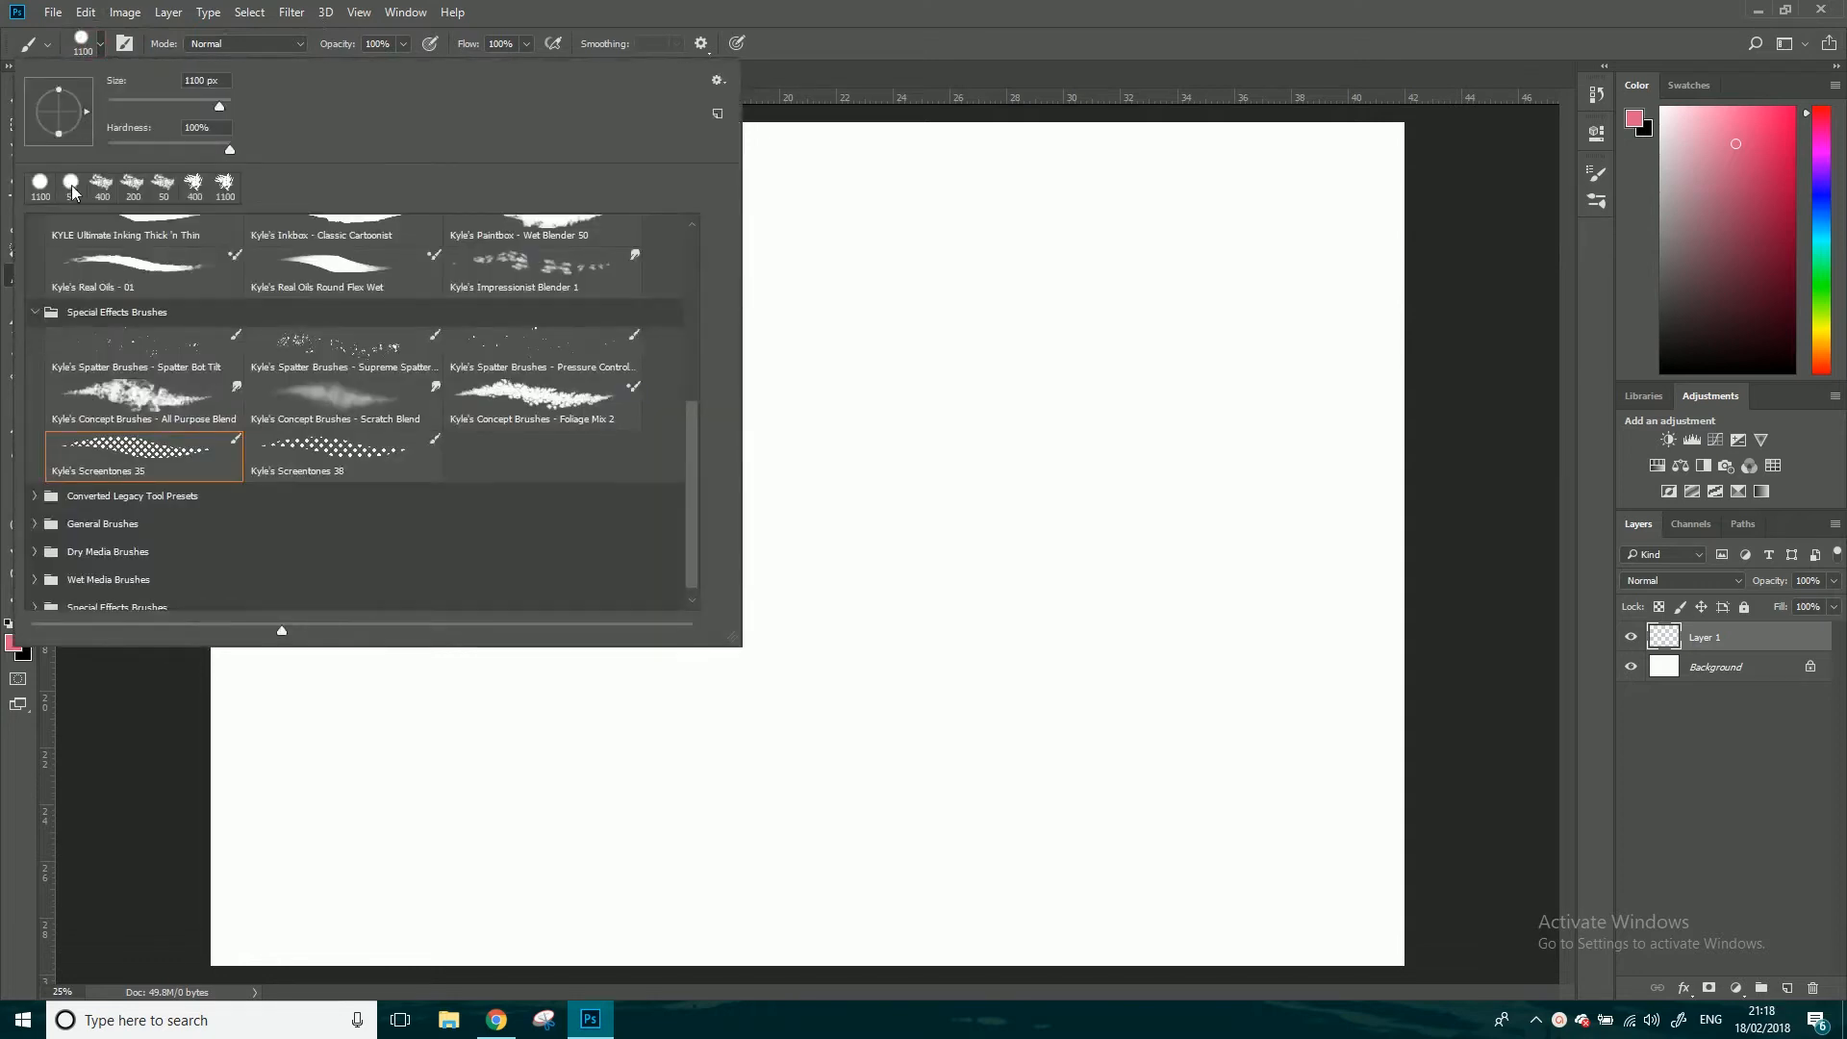
{"action": "triple_click", "coordinate": [197, 80]}
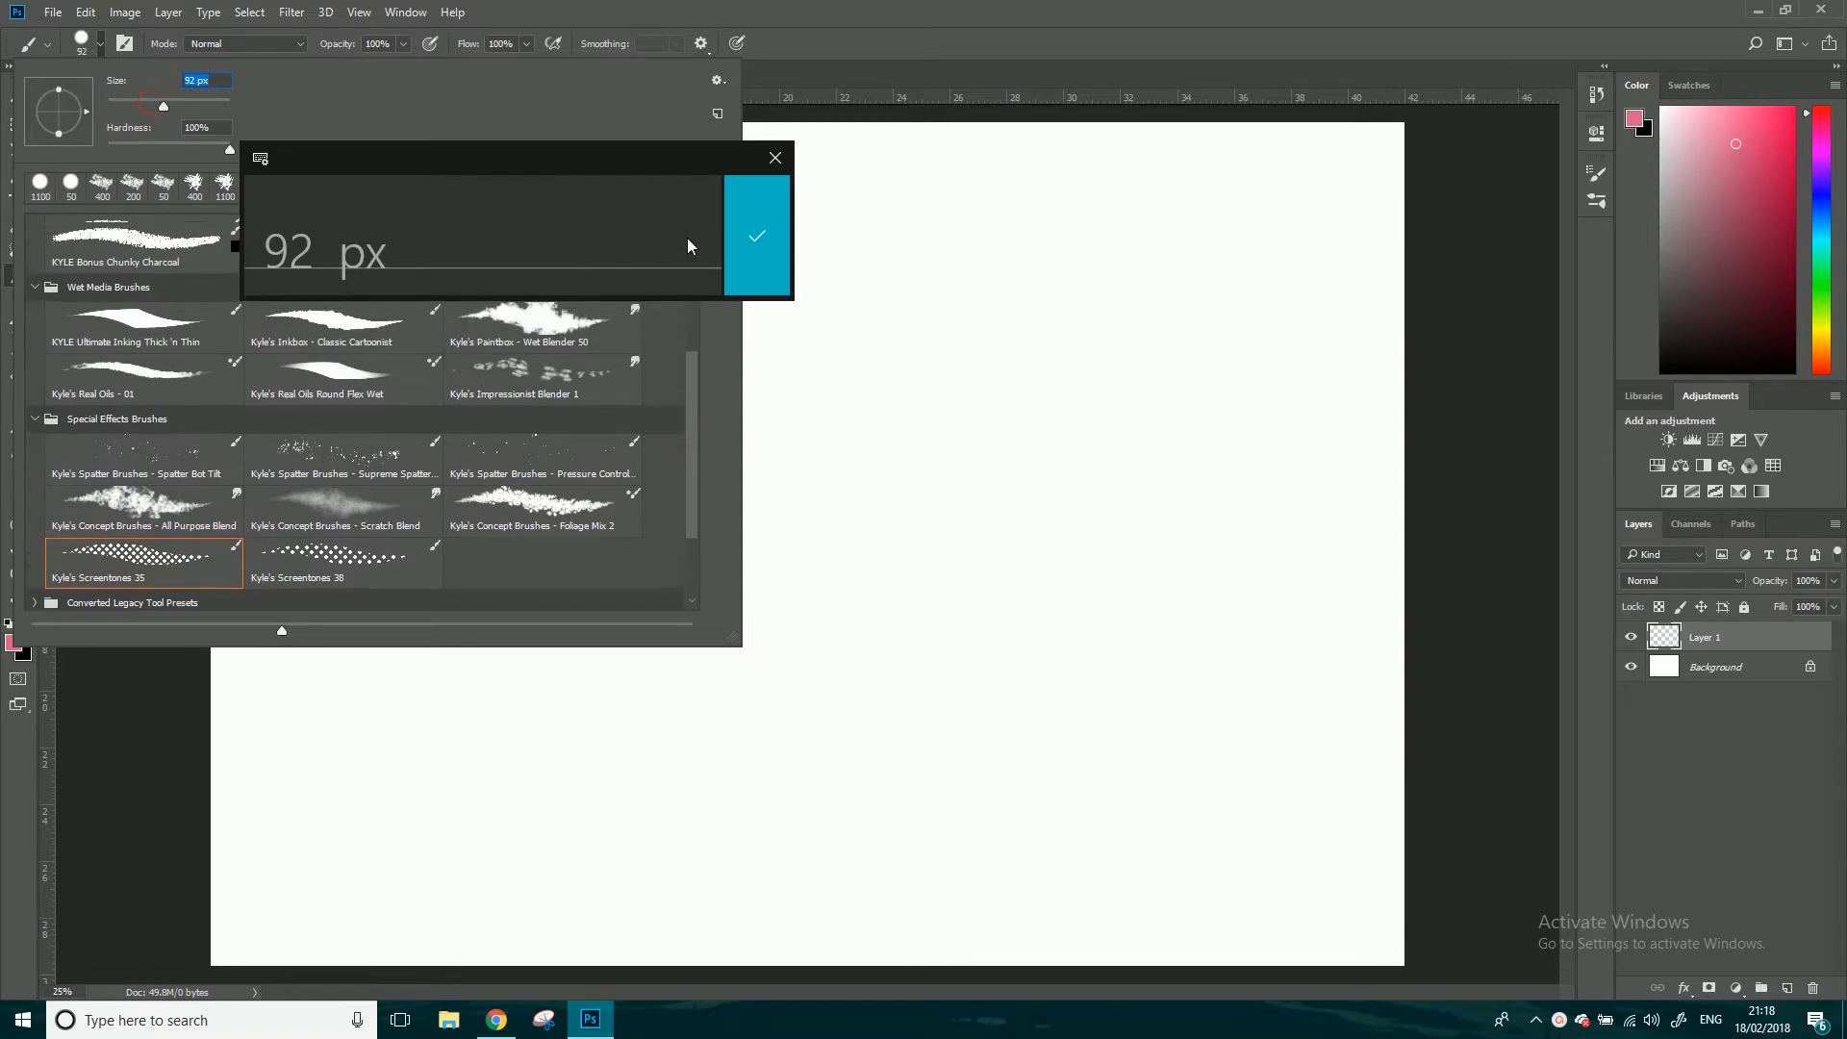
{"action": "scroll", "scroll_direction": "up", "scroll_amount": 3}
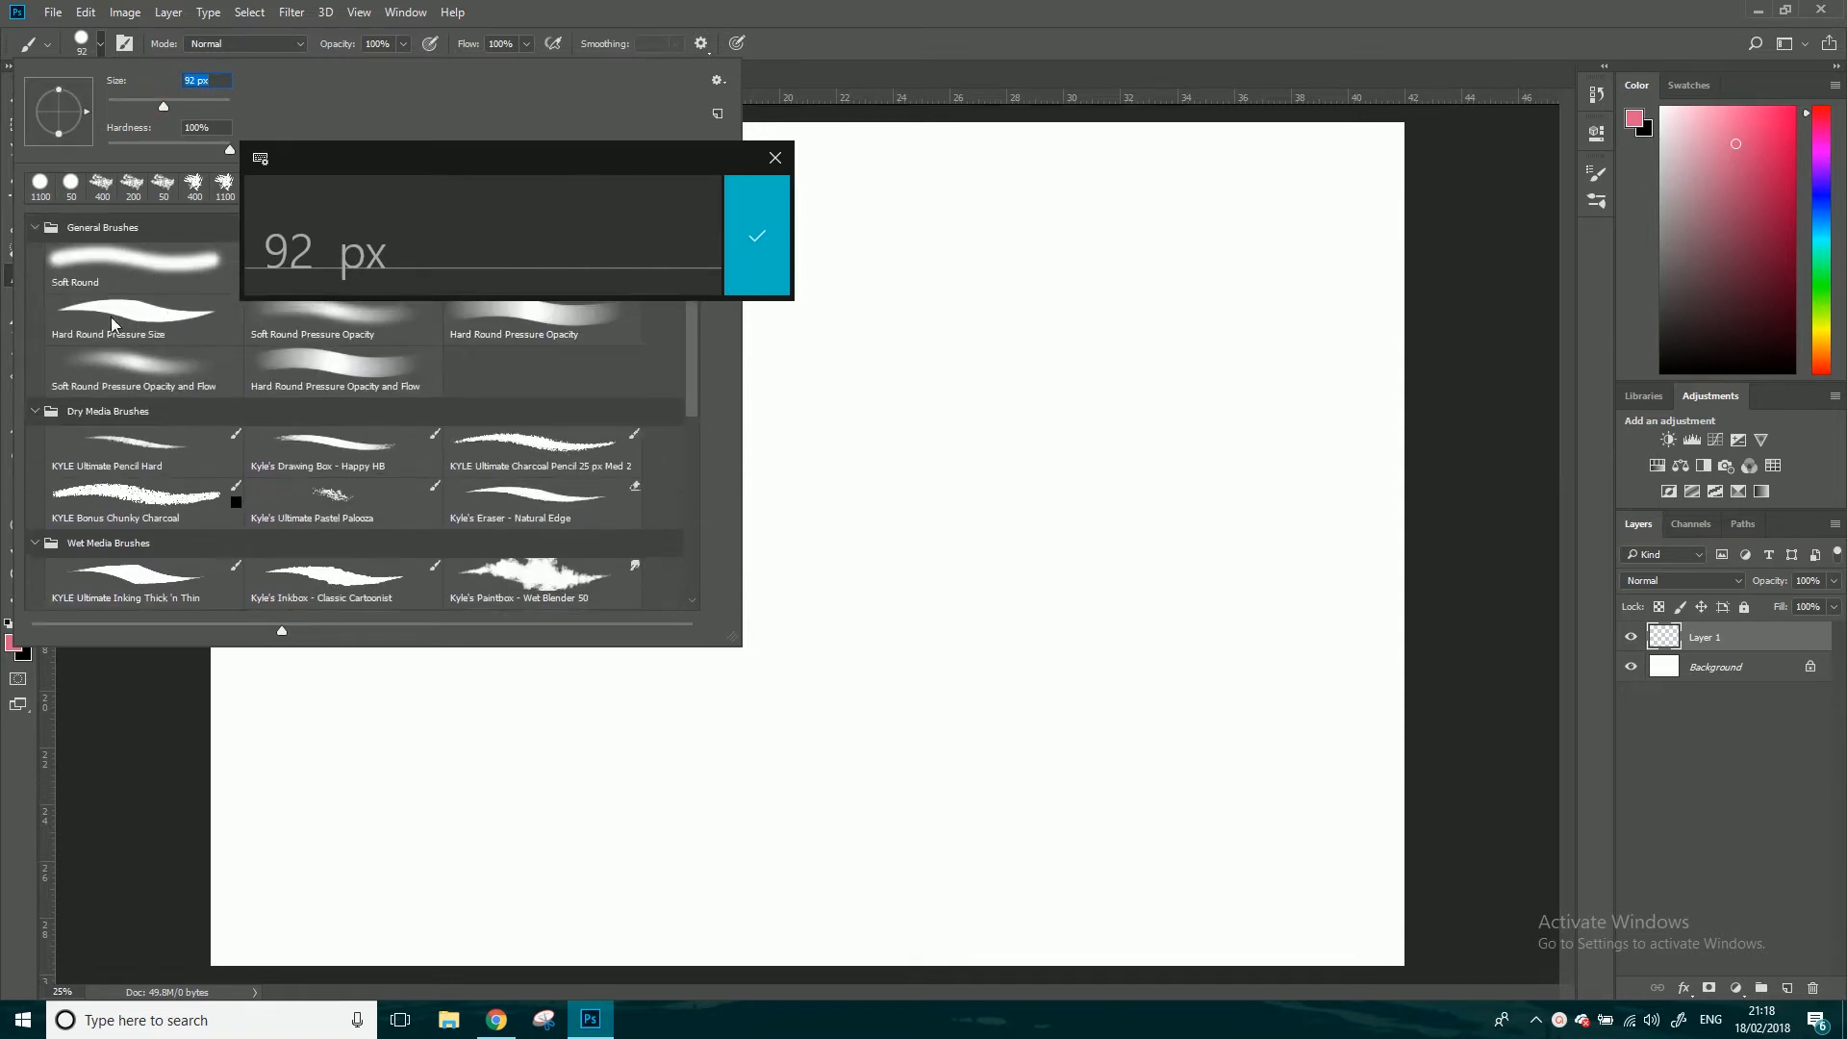
{"action": "left_click", "coordinate": [755, 235]}
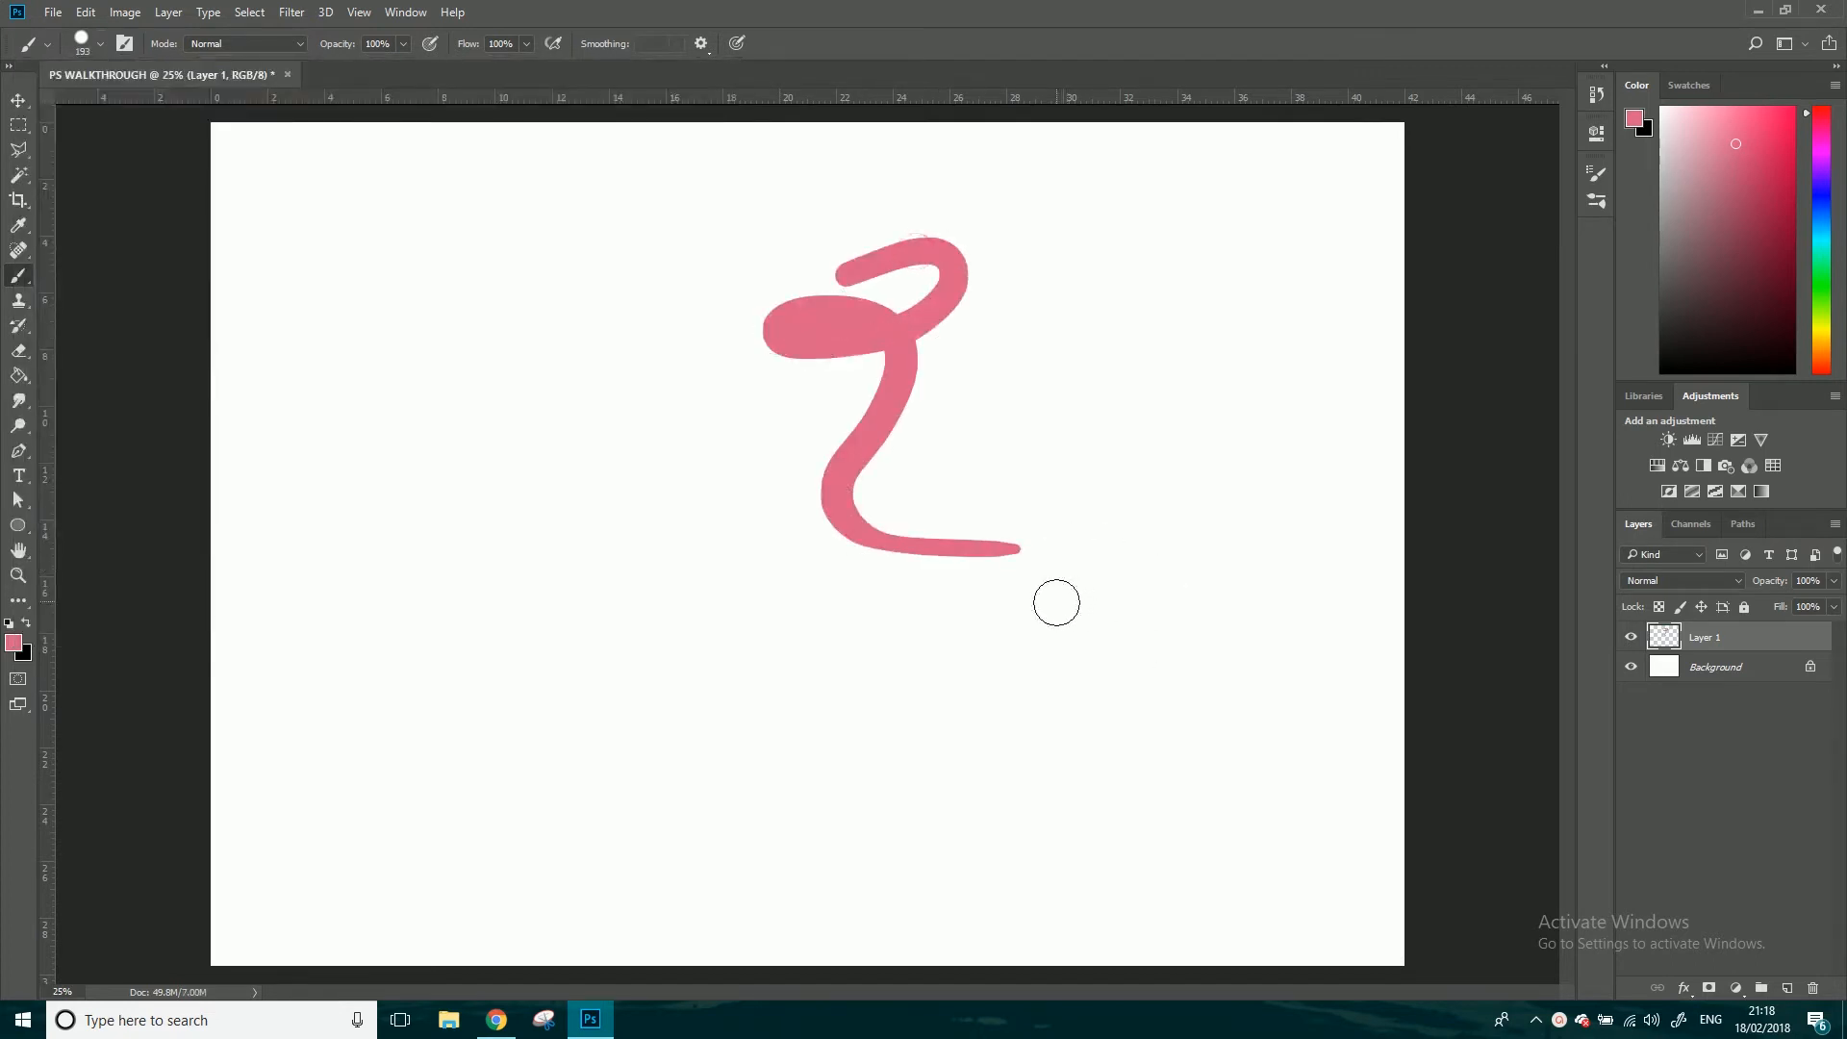
{"action": "key", "text": "ctrl+z"}
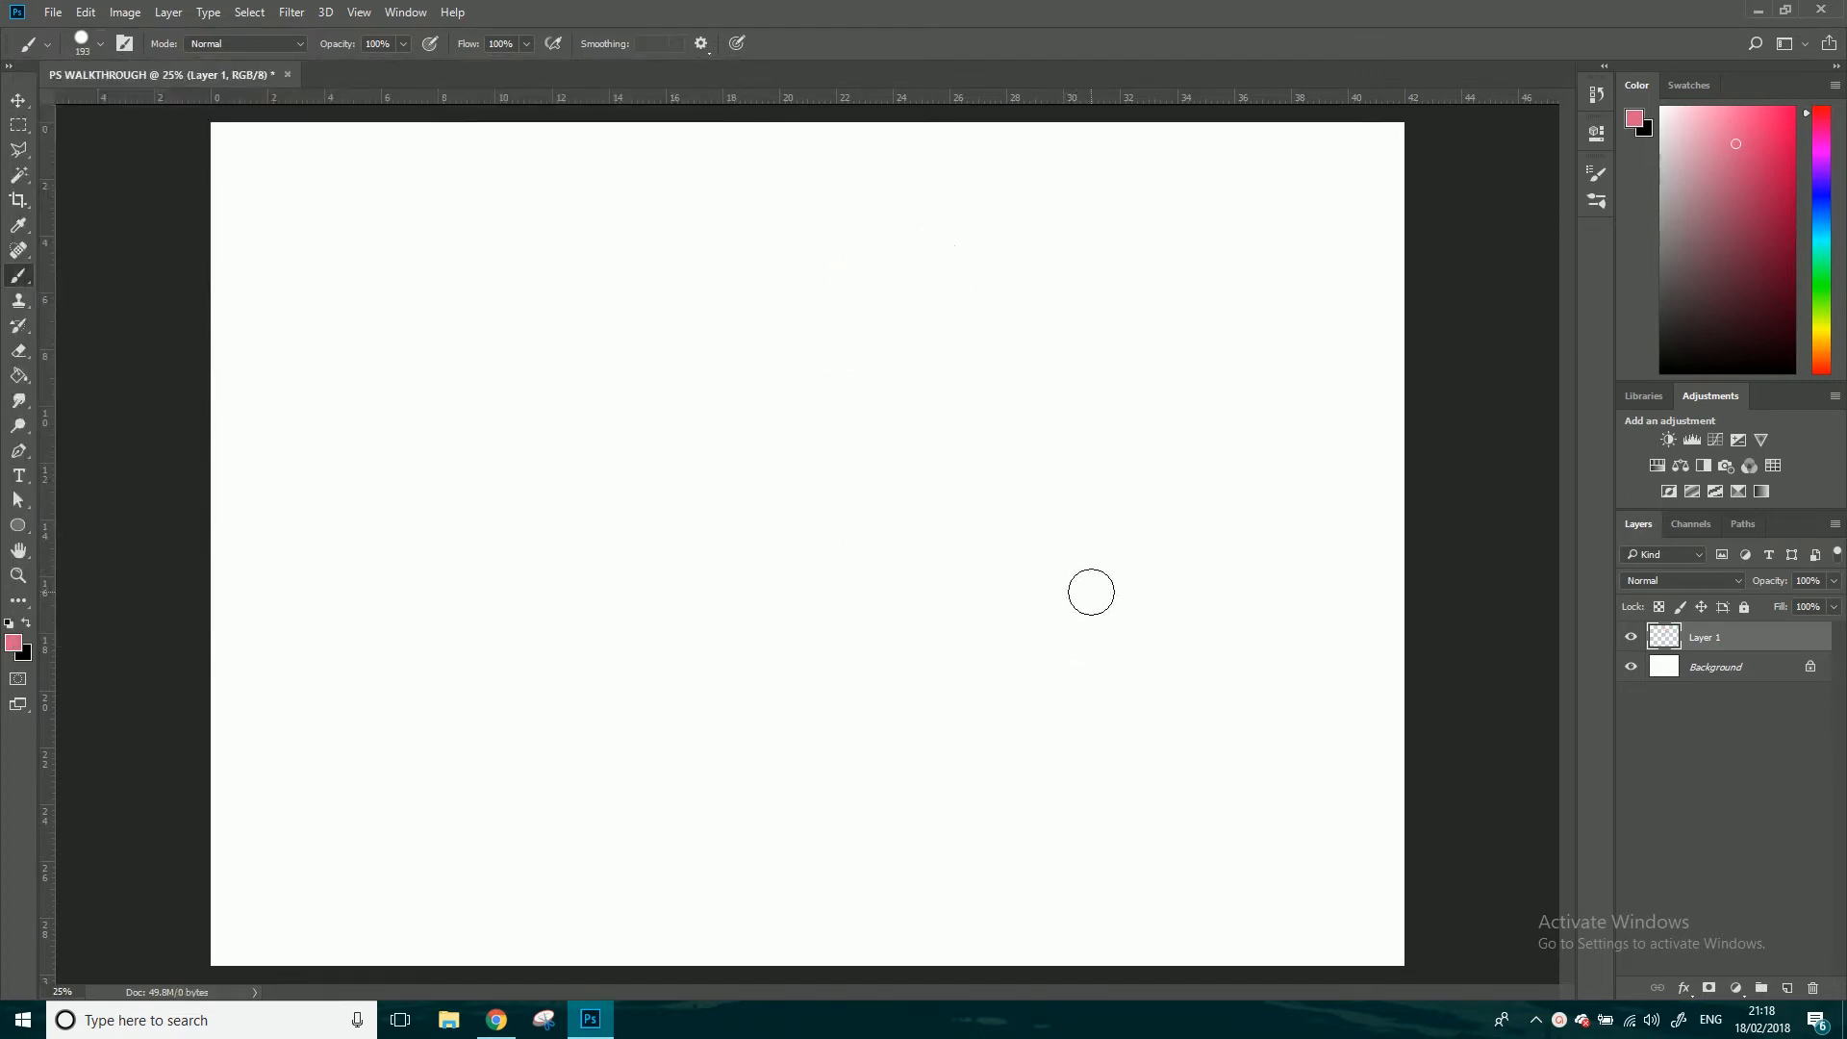
{"action": "mouse_move", "coordinate": [623, 445]}
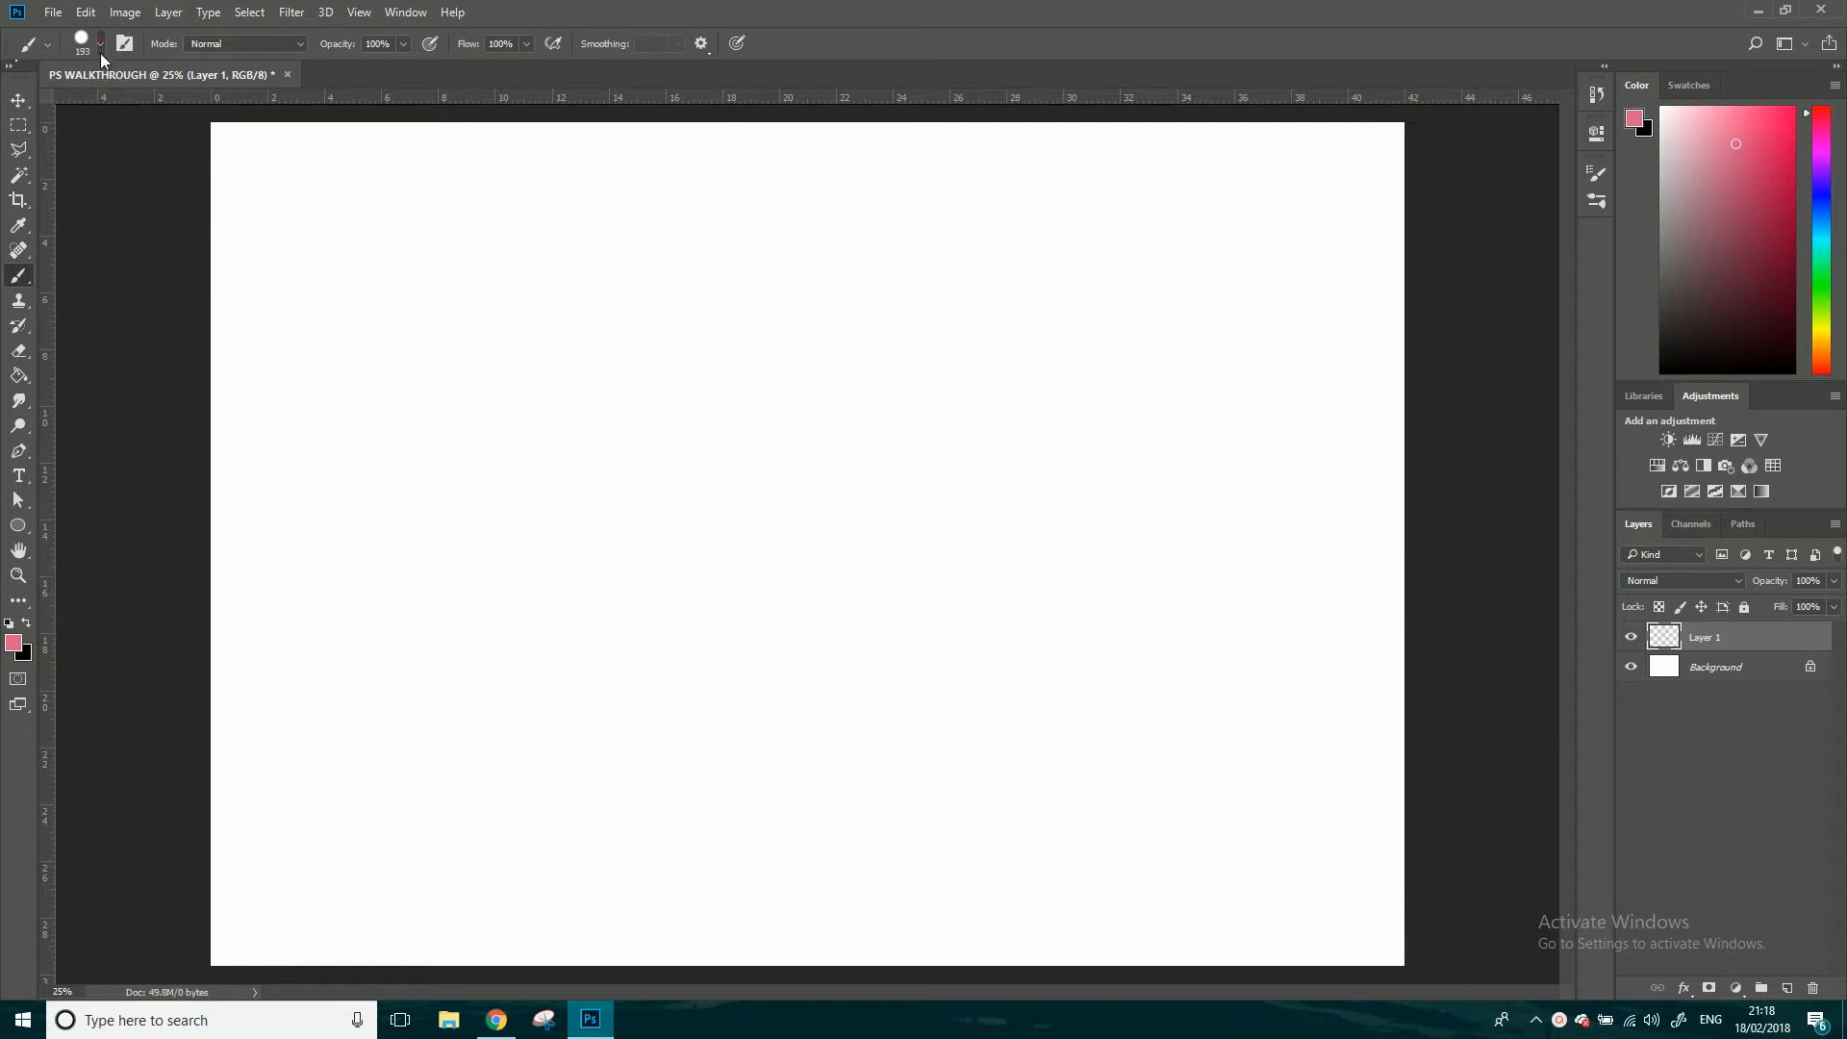
- Set a large star-shaped brush tip in Brush Settings, then delete the star-stroke layer
{"action": "left_click", "coordinate": [99, 44]}
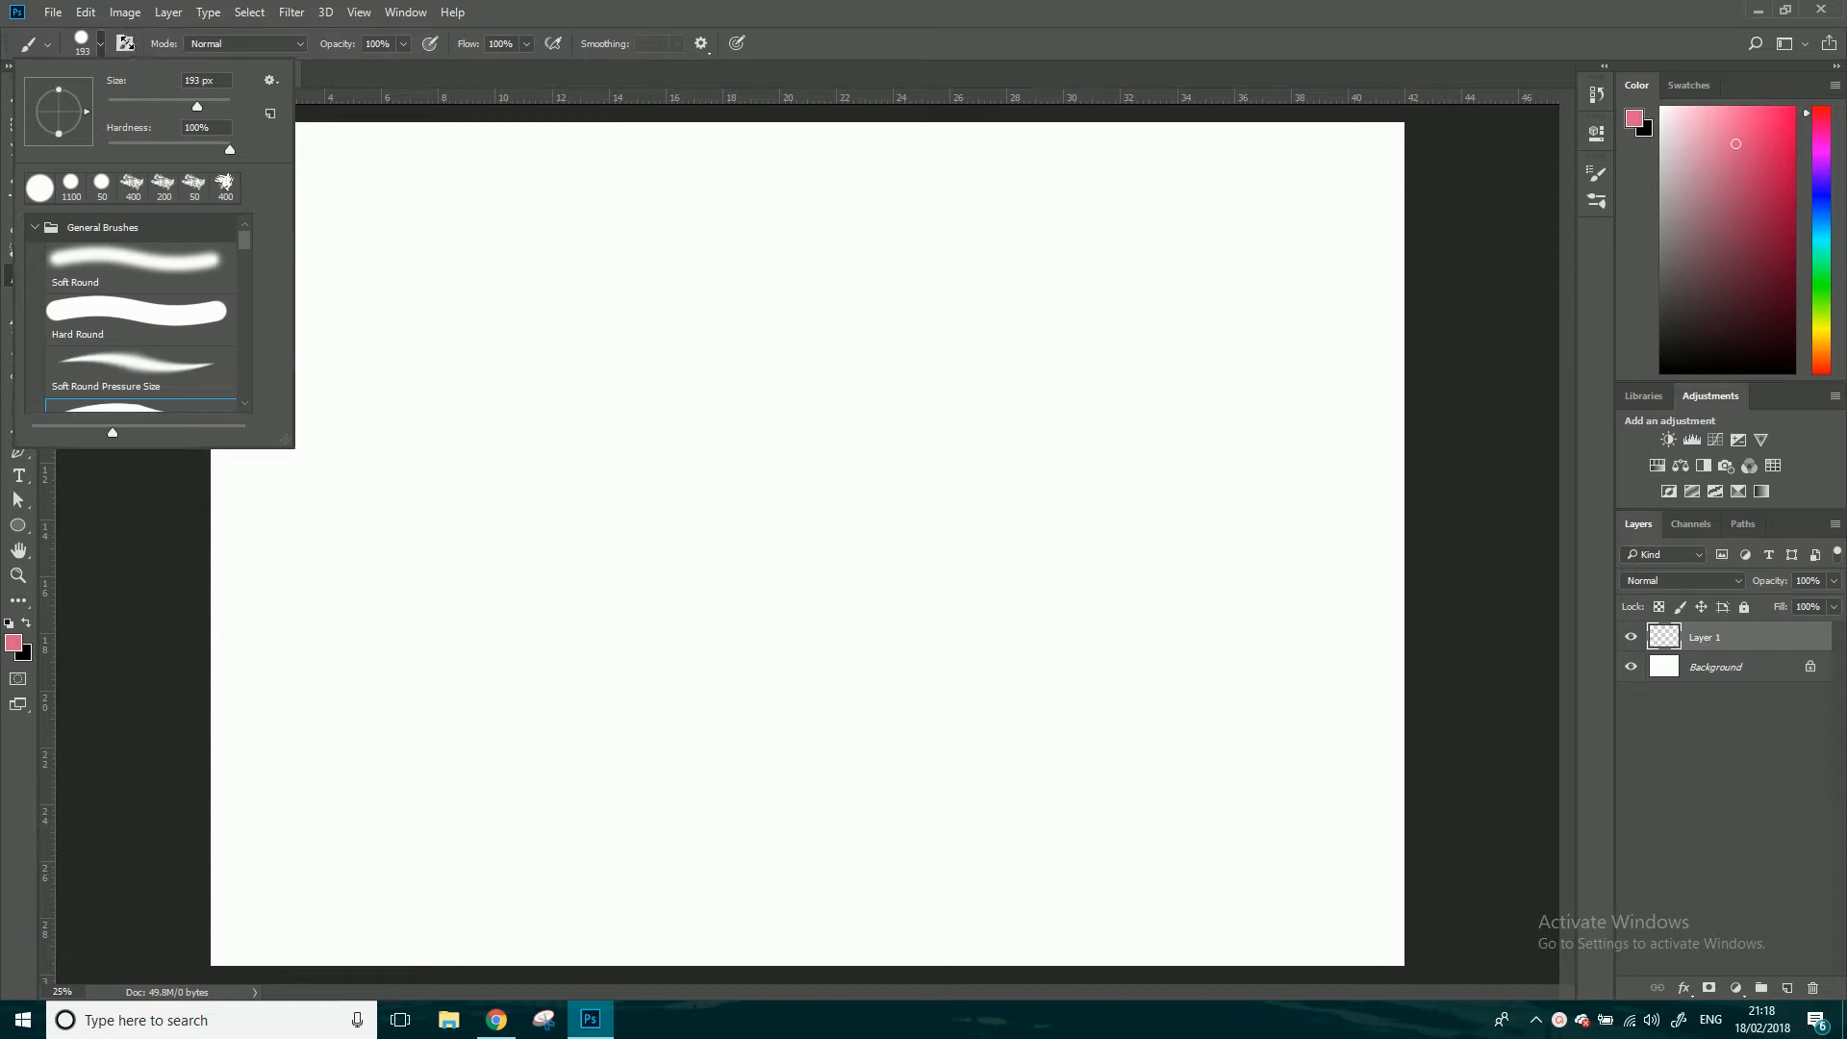
{"action": "left_click", "coordinate": [126, 43]}
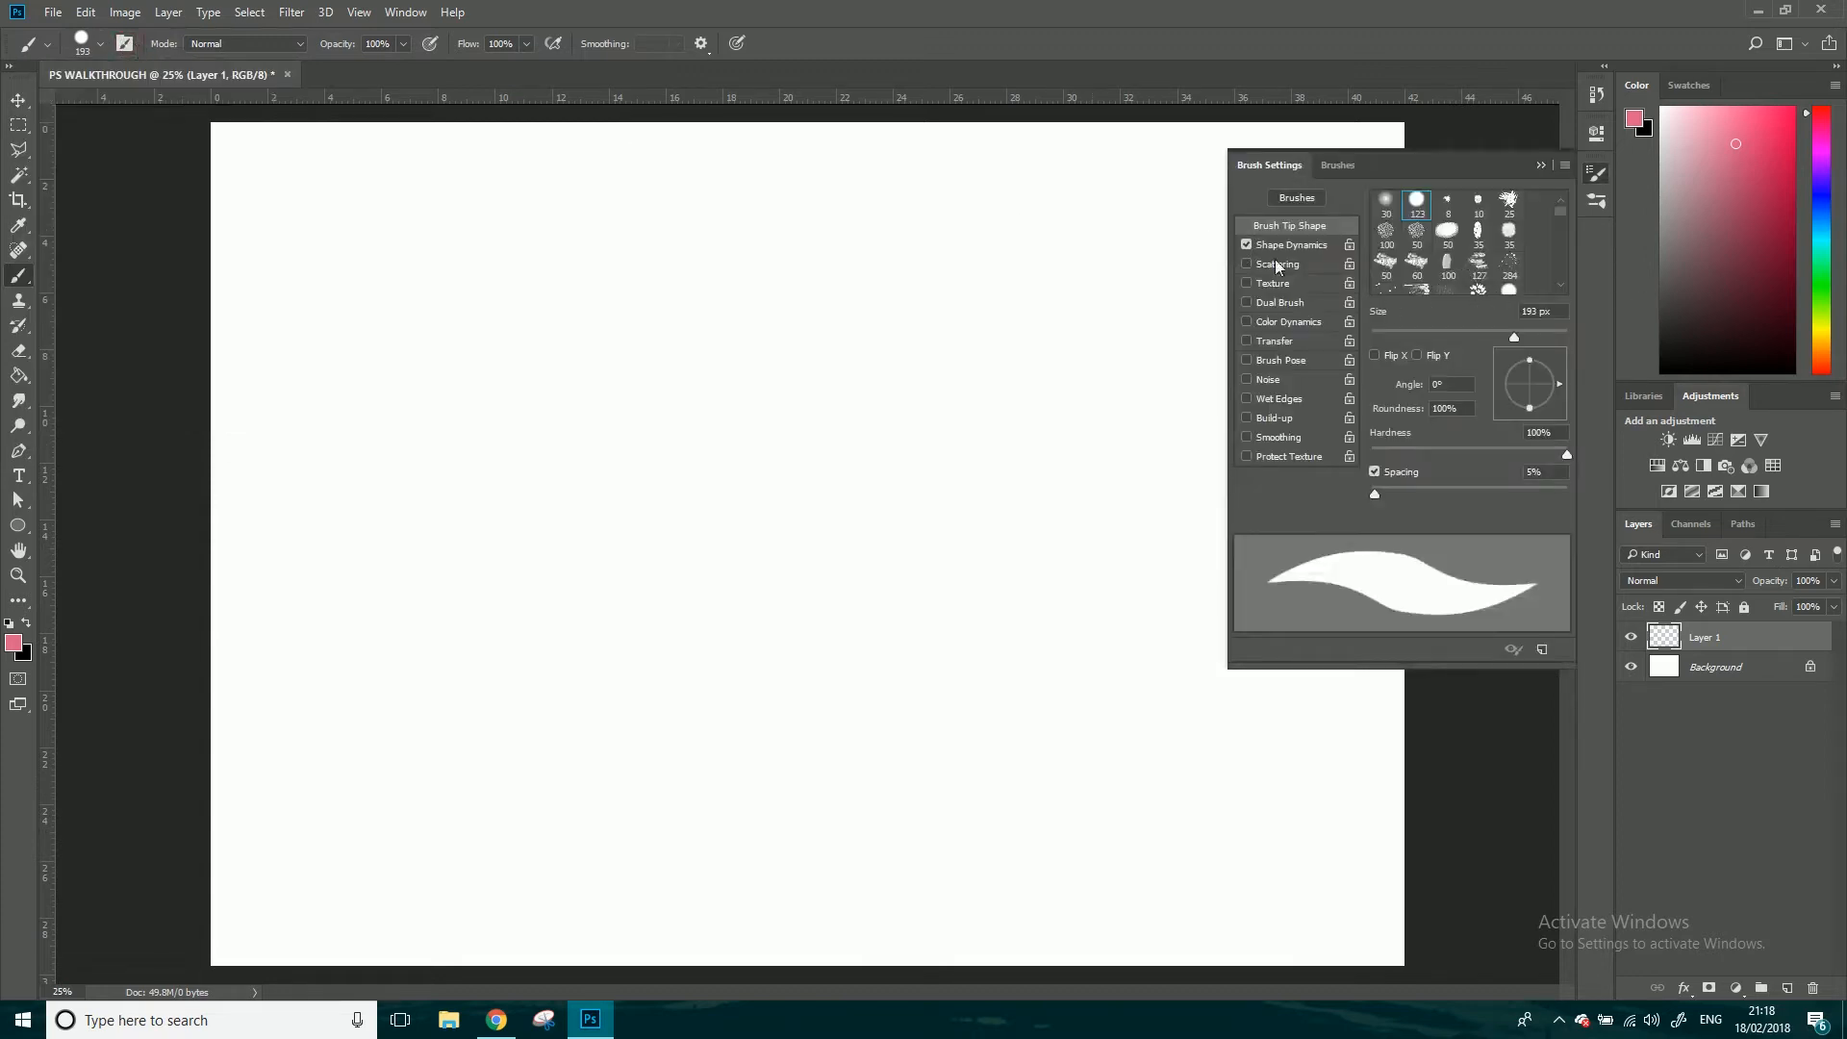
{"action": "mouse_move", "coordinate": [1296, 326]}
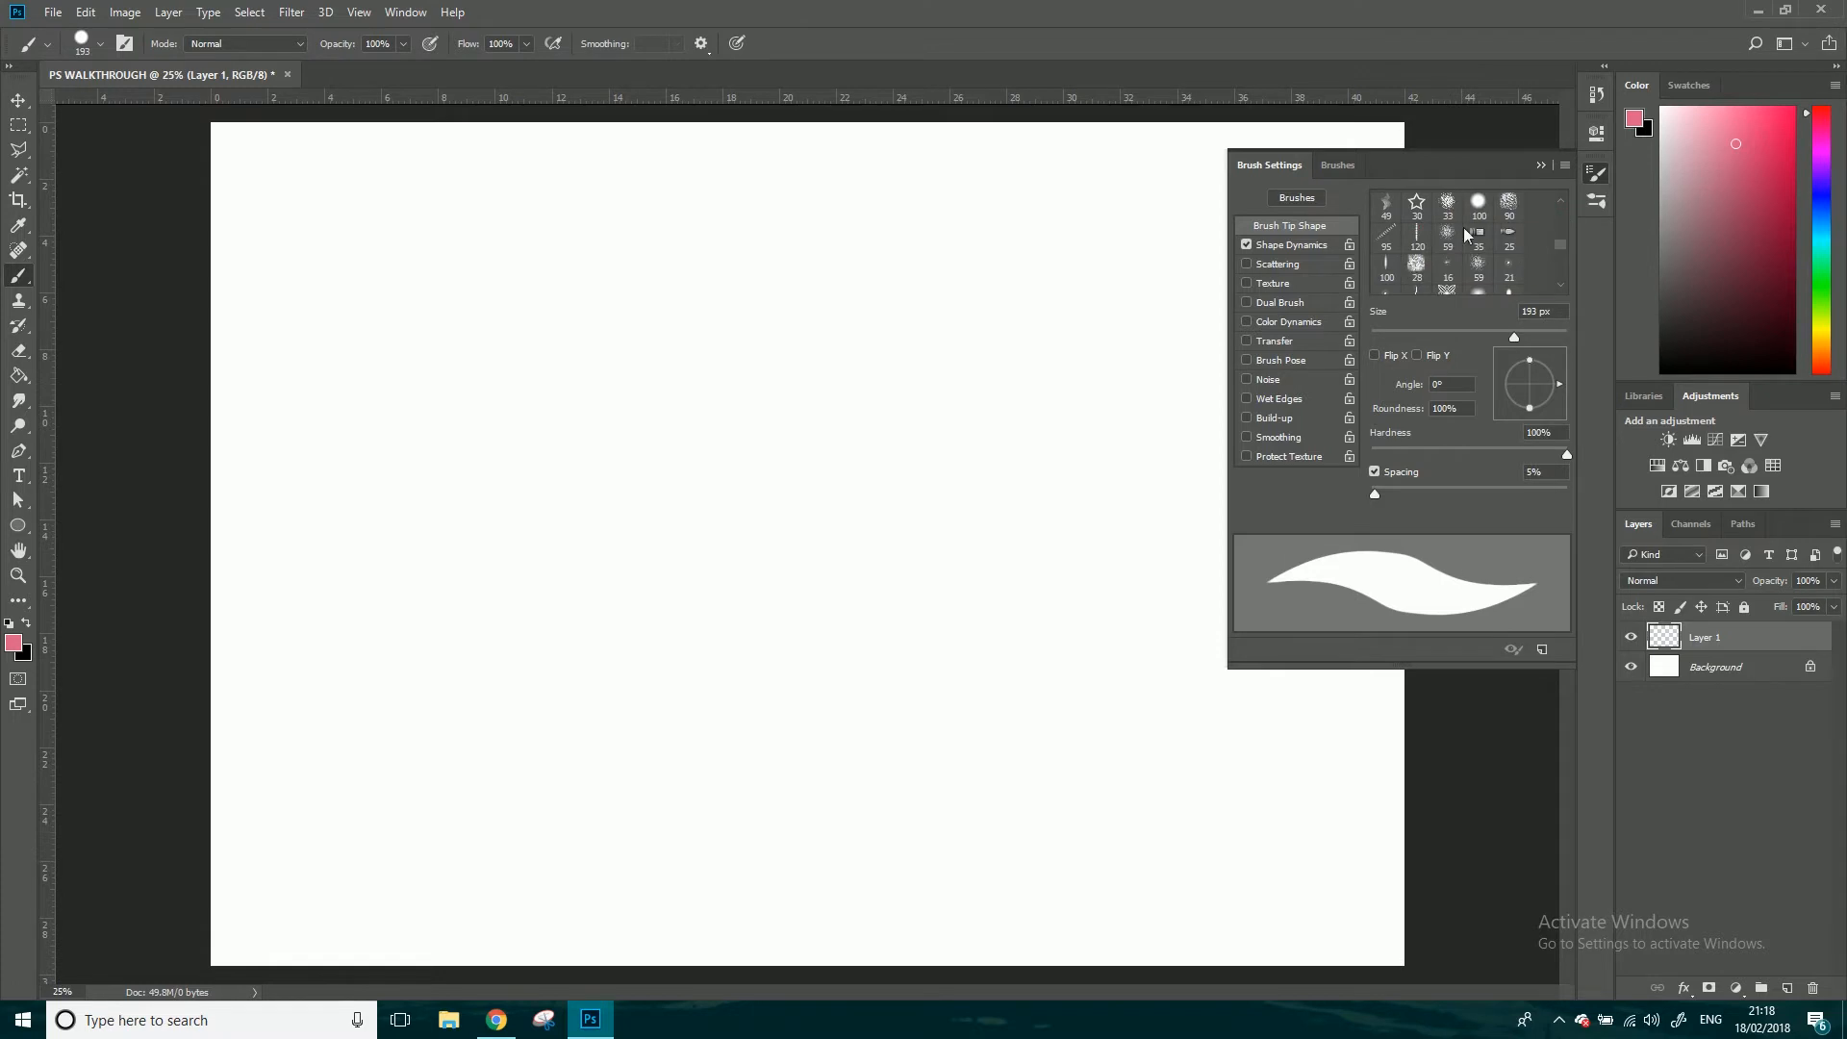
{"action": "mouse_move", "coordinate": [1558, 244]}
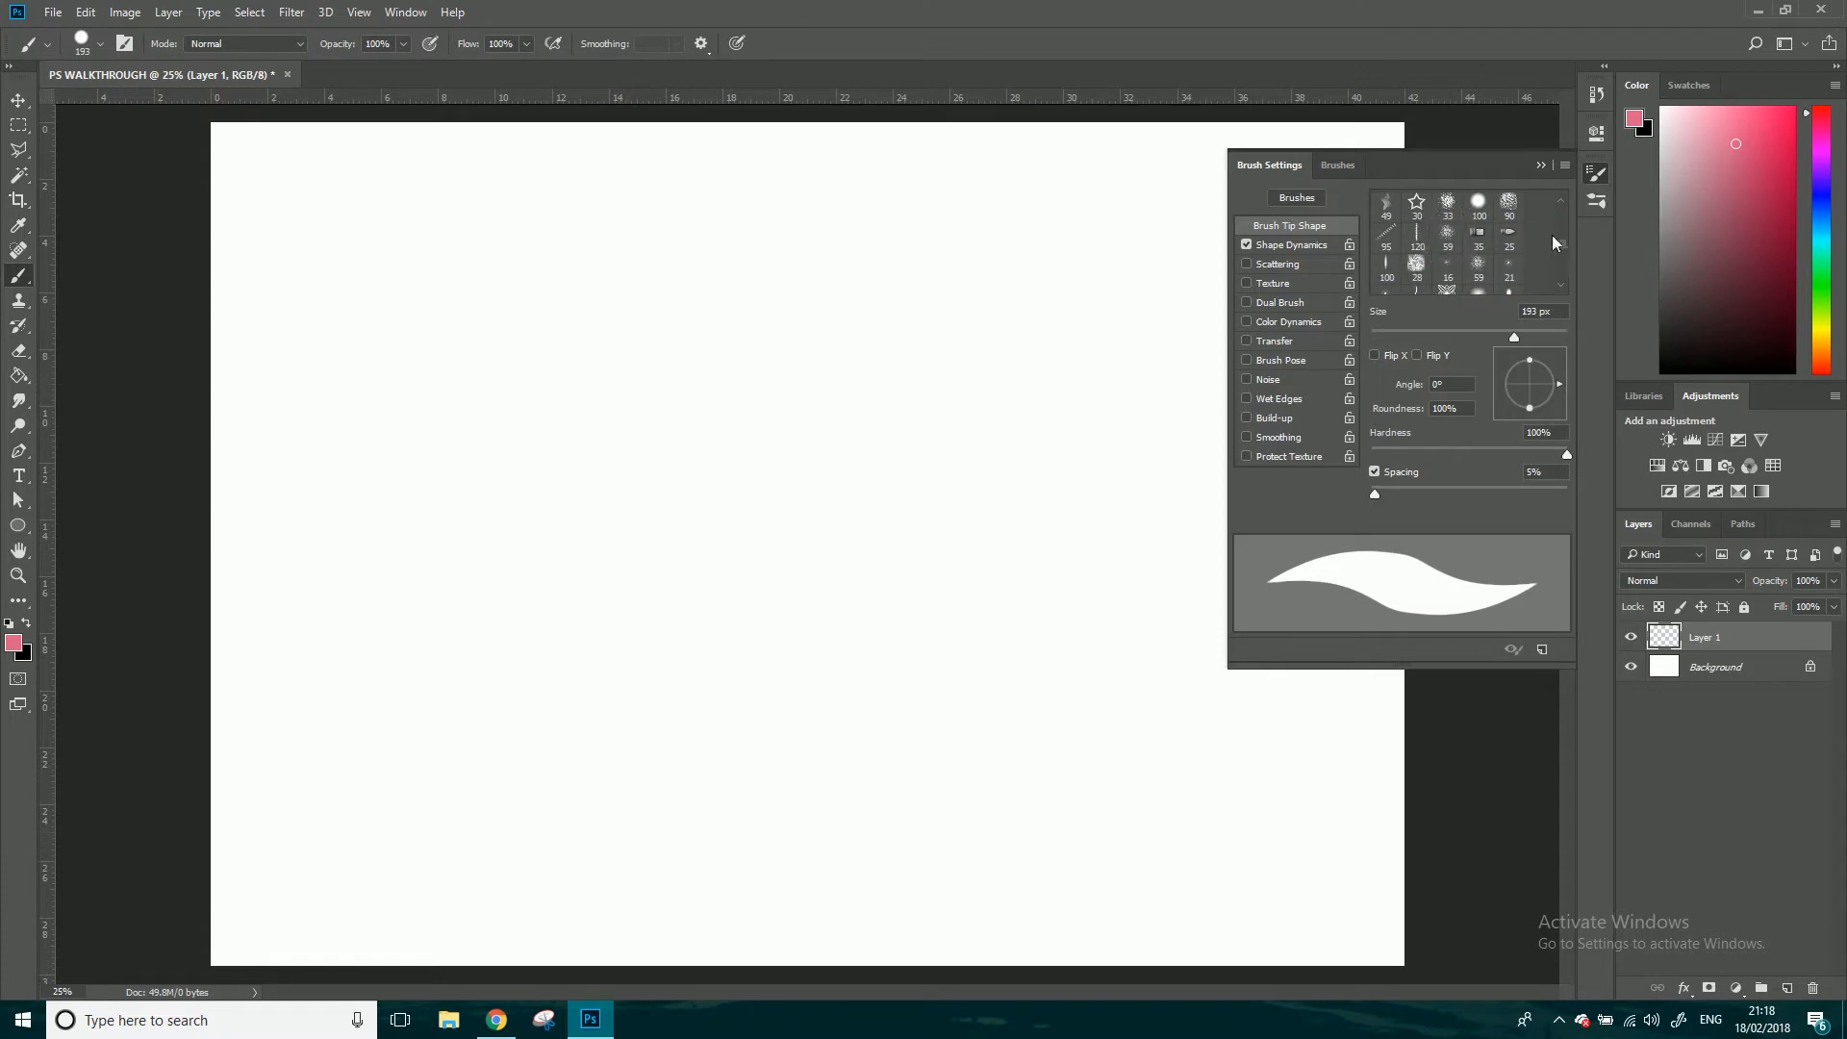
{"action": "left_click", "coordinate": [1416, 203]}
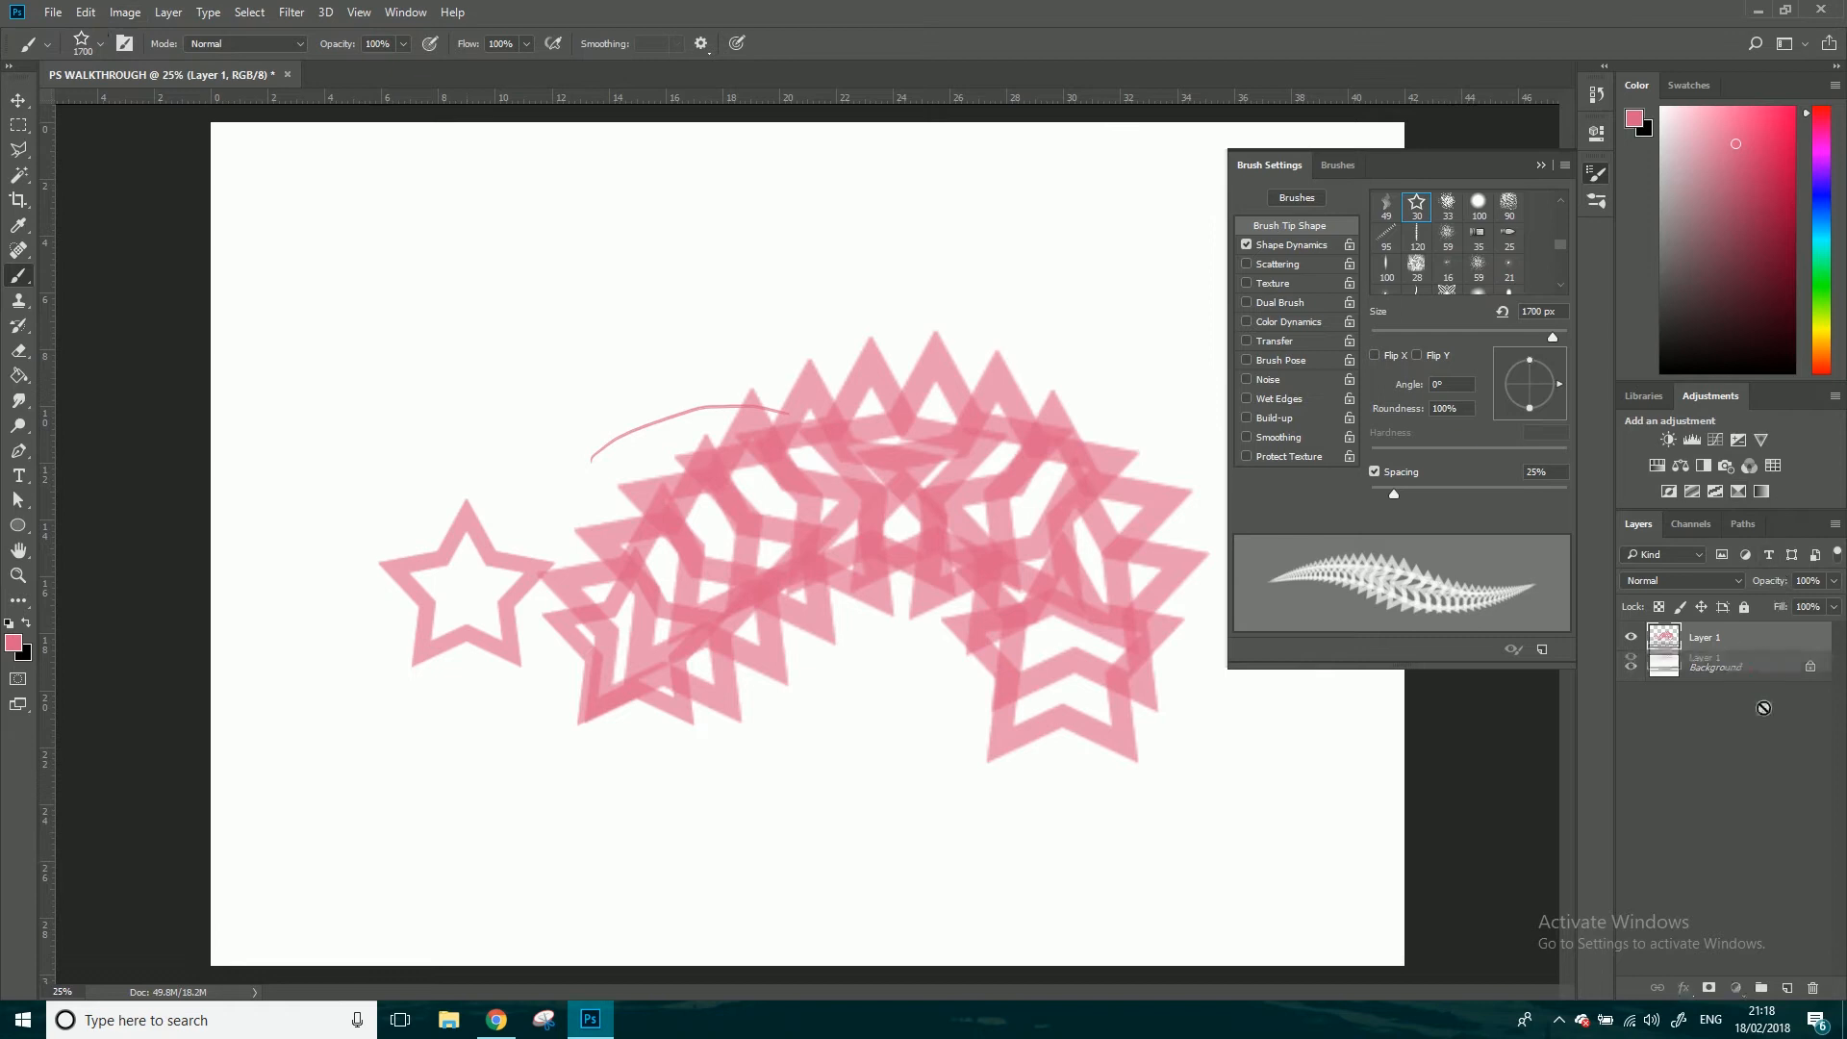
{"action": "left_click", "coordinate": [1785, 987]}
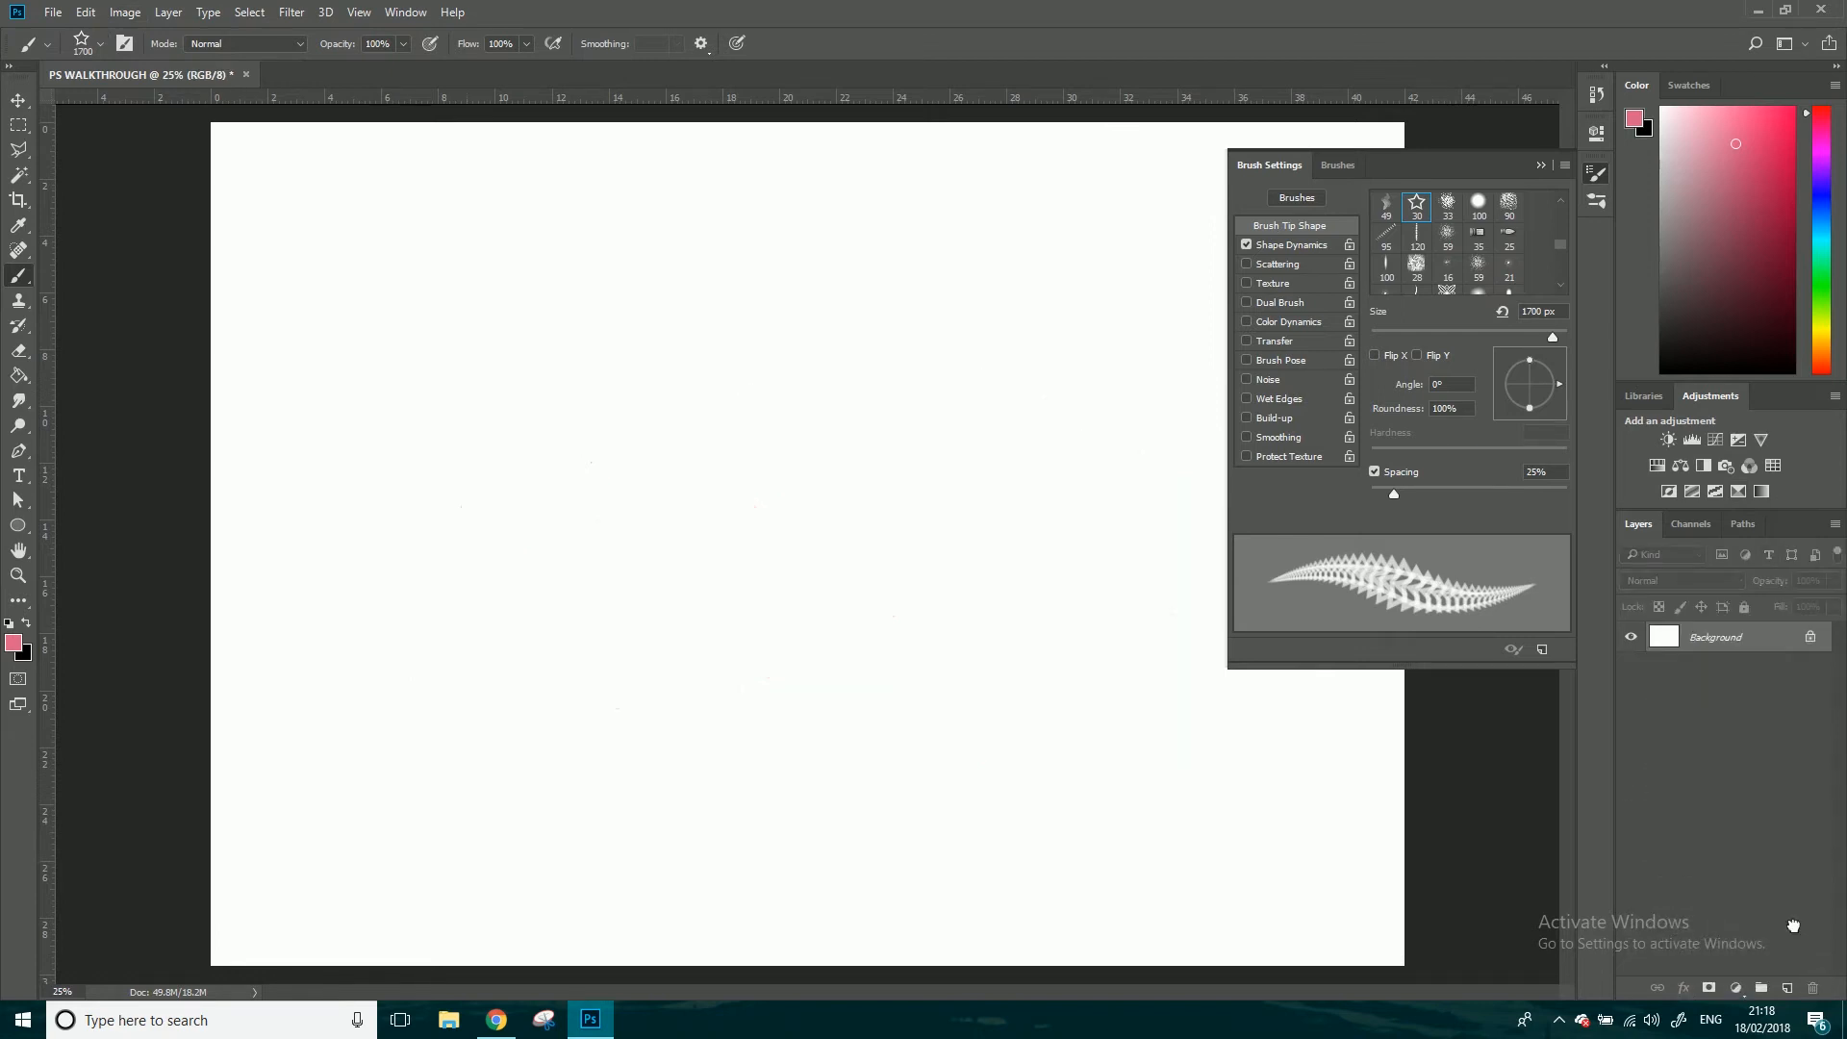
- Paint solid, dotted and soft round pink strokes on a new layer, varying Spacing and Hardness
{"action": "left_click", "coordinate": [1764, 987]}
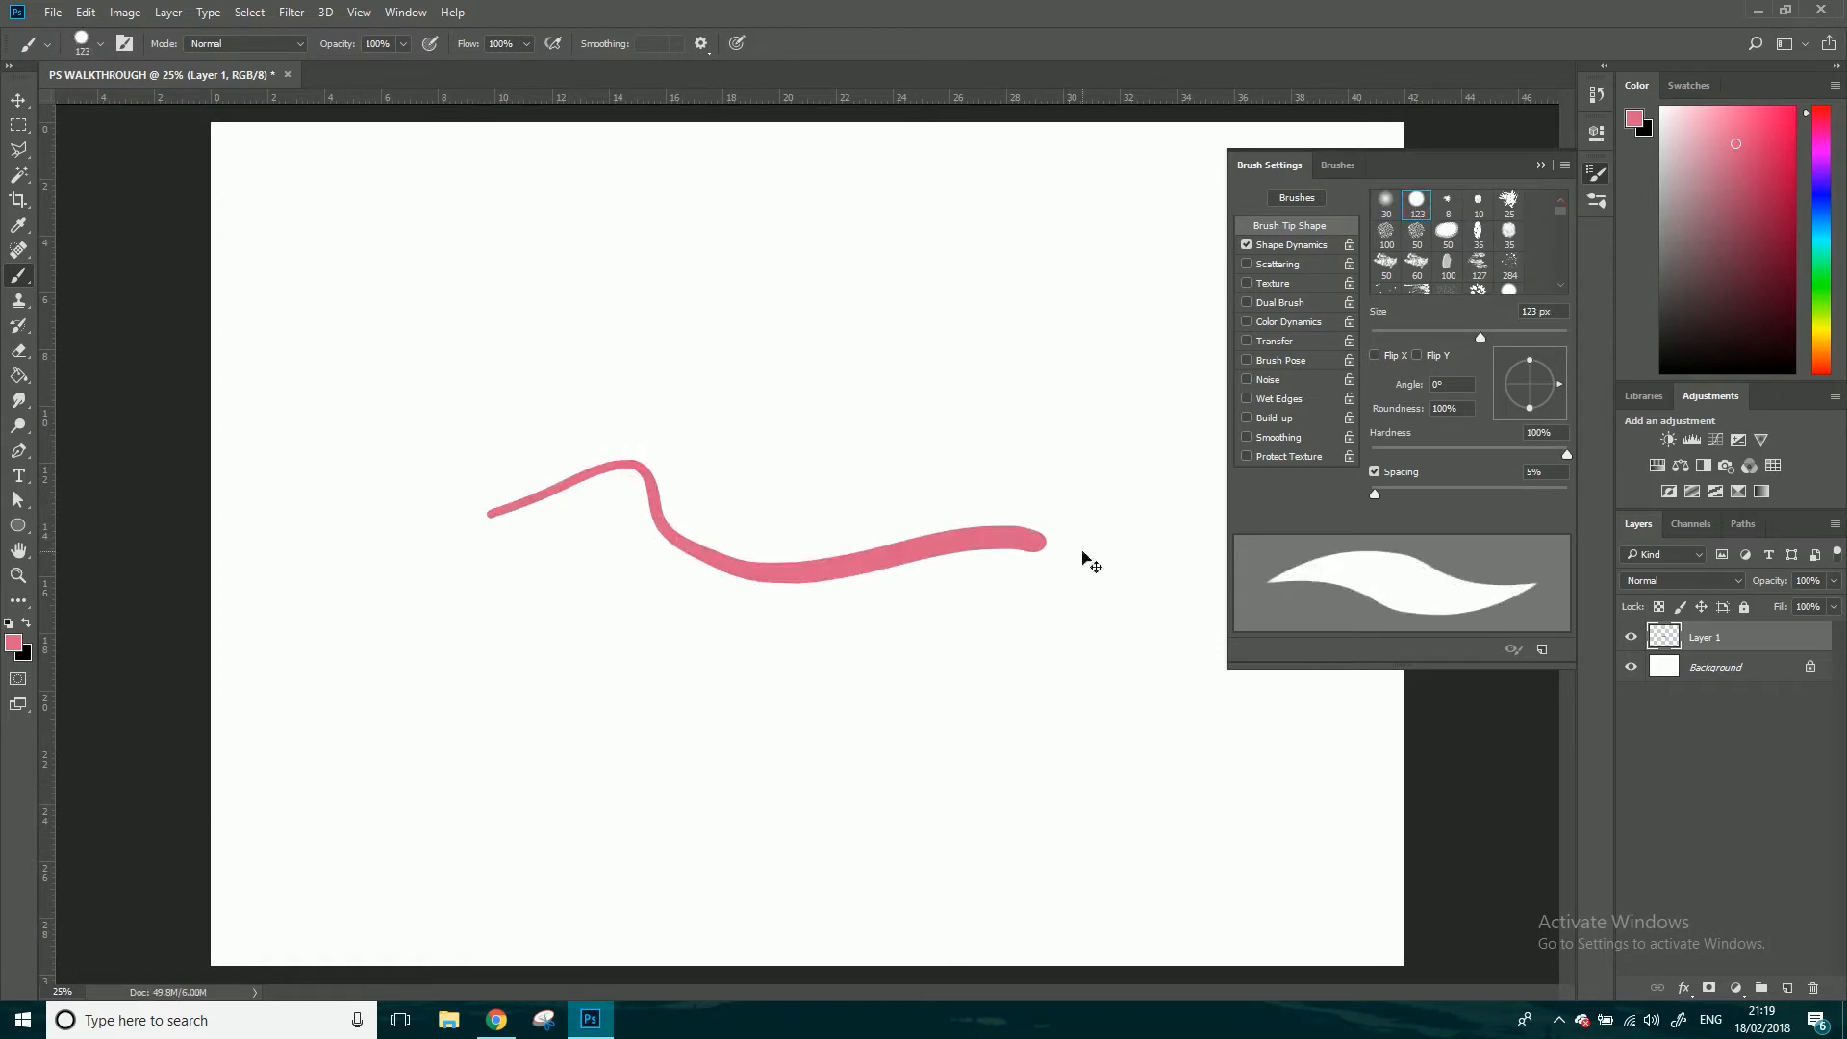
{"action": "key", "text": "ctrl+z"}
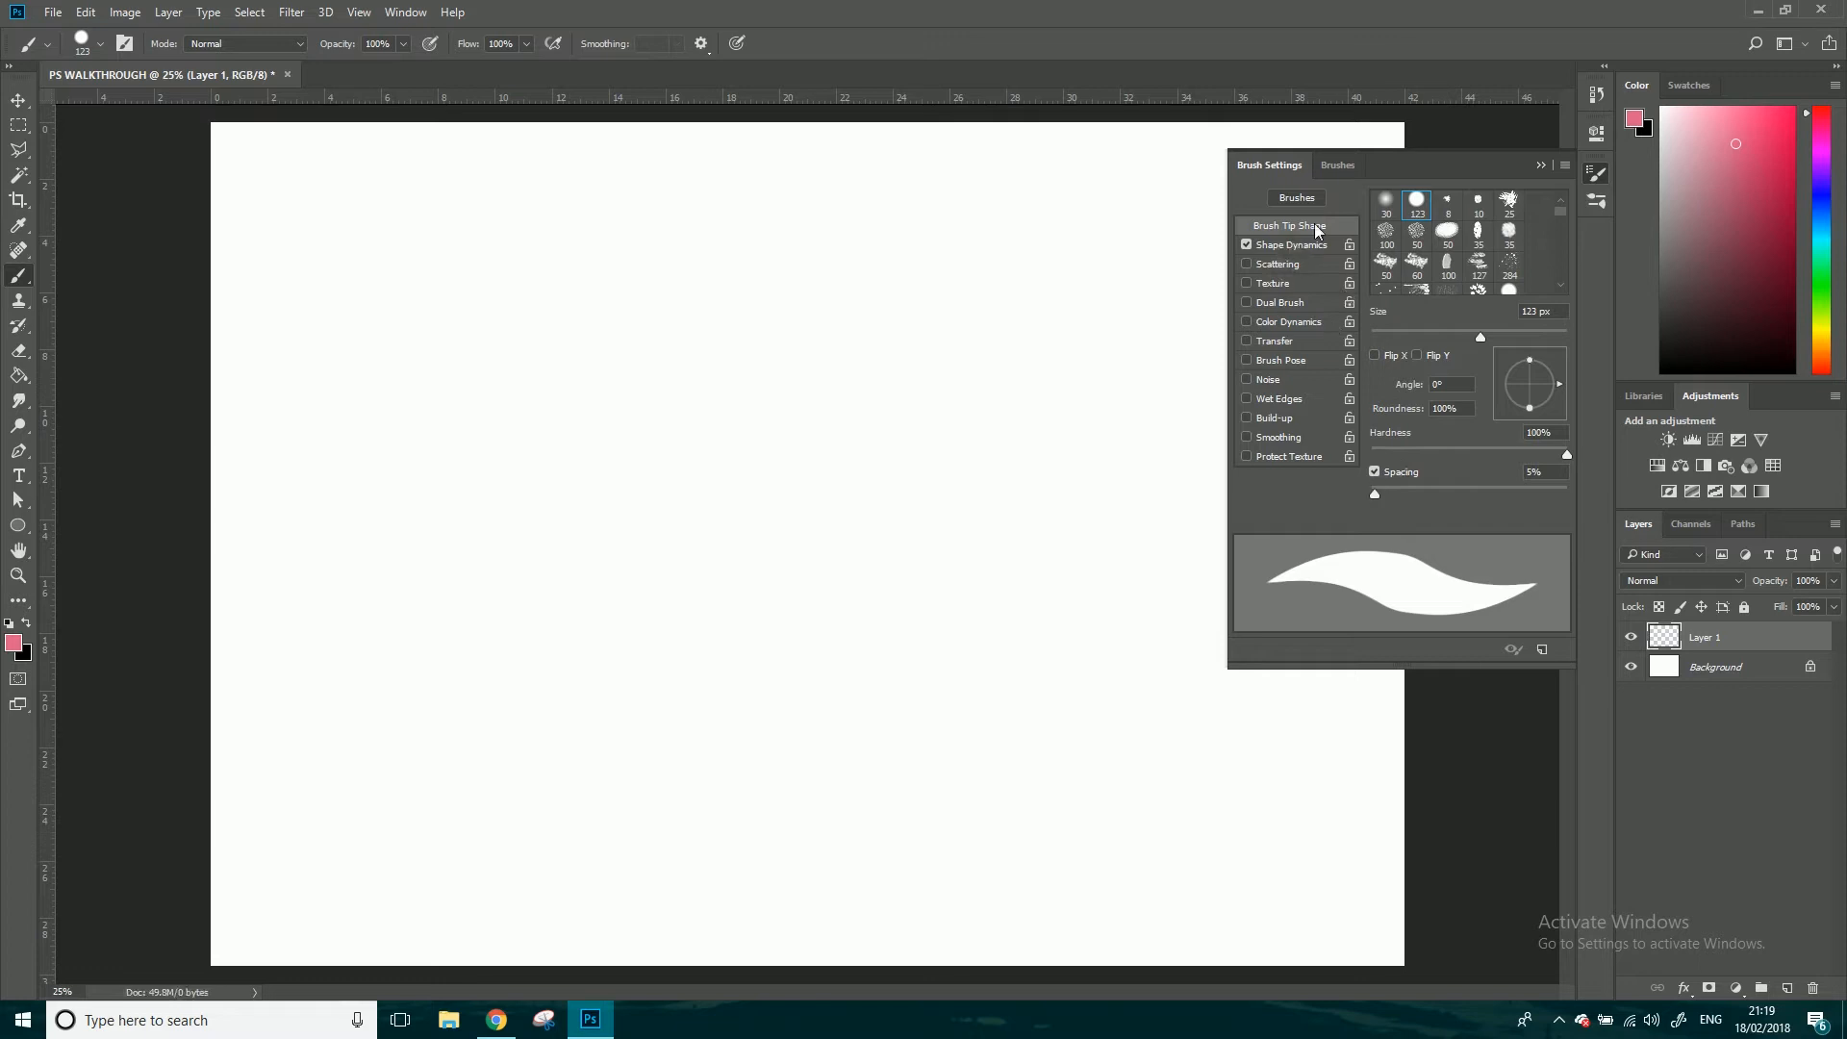
{"action": "mouse_move", "coordinate": [1303, 231]}
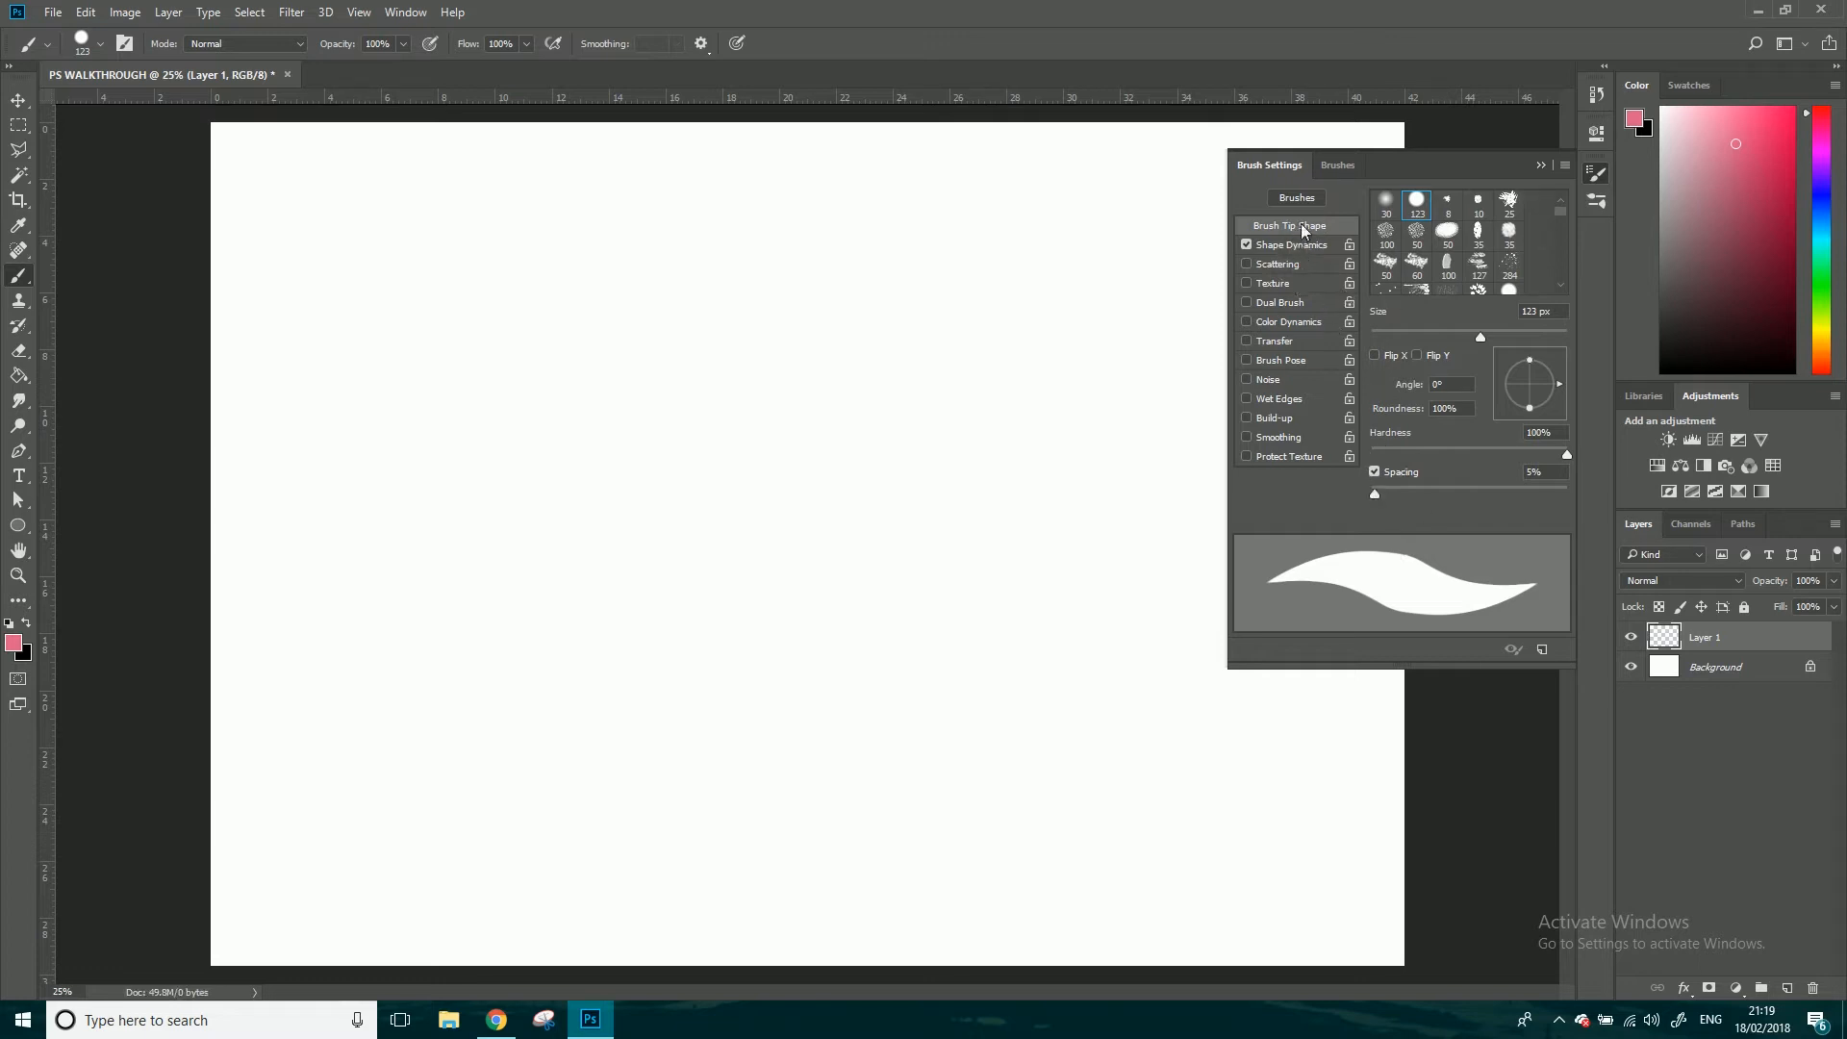
{"action": "left_click", "coordinate": [1288, 243]}
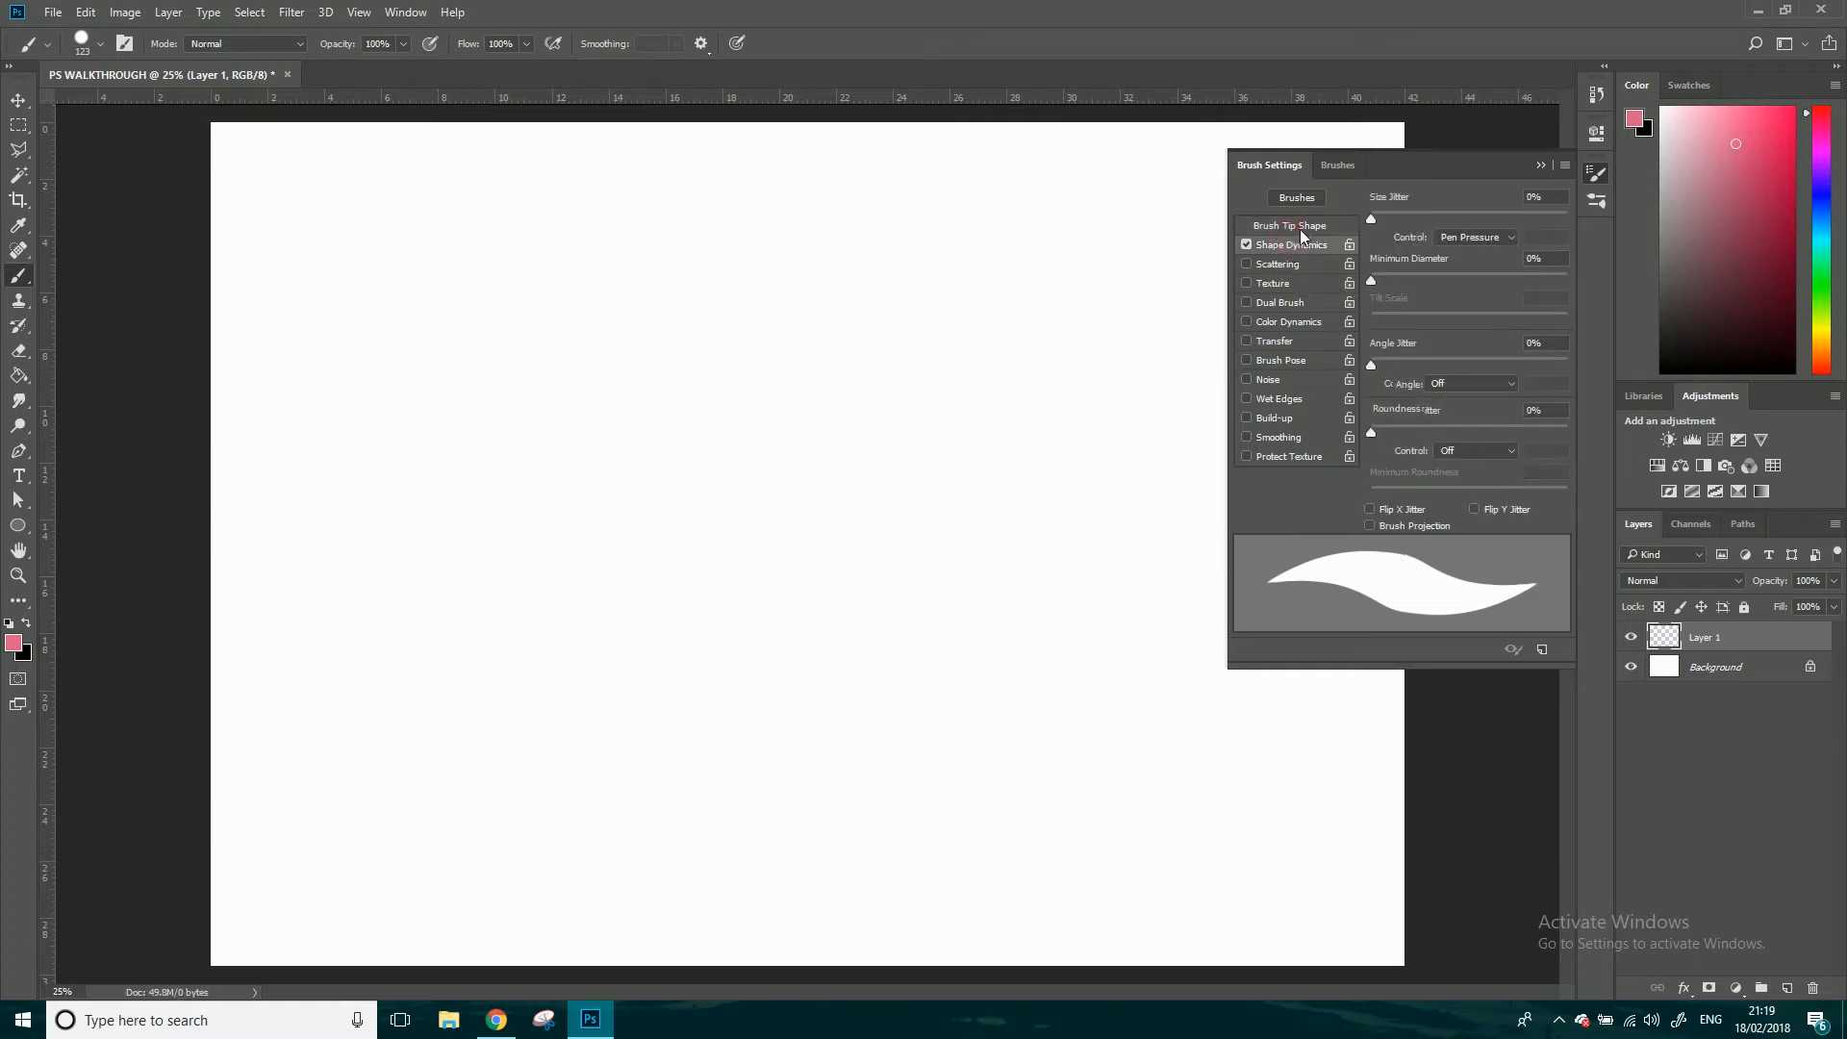
{"action": "left_click", "coordinate": [1288, 225]}
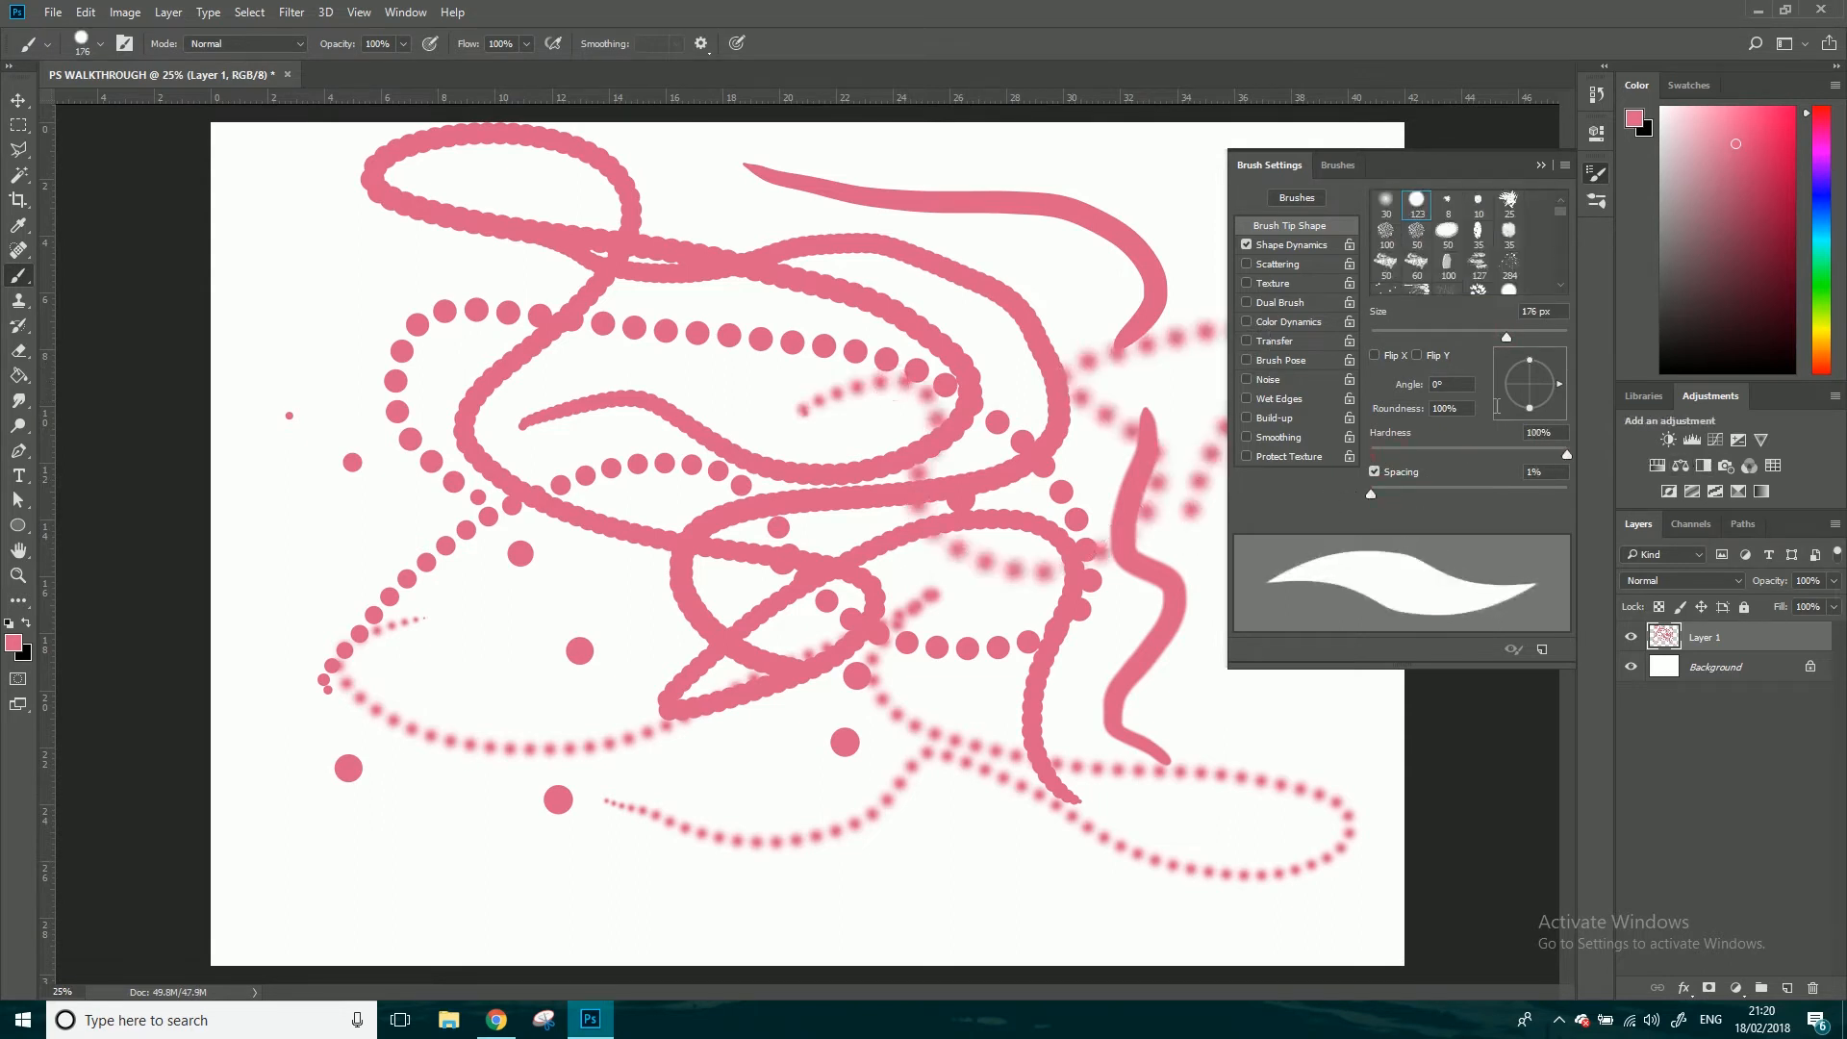
- Add Layer 2 and hide Layer 1's strokes
{"action": "left_click", "coordinate": [1760, 987]}
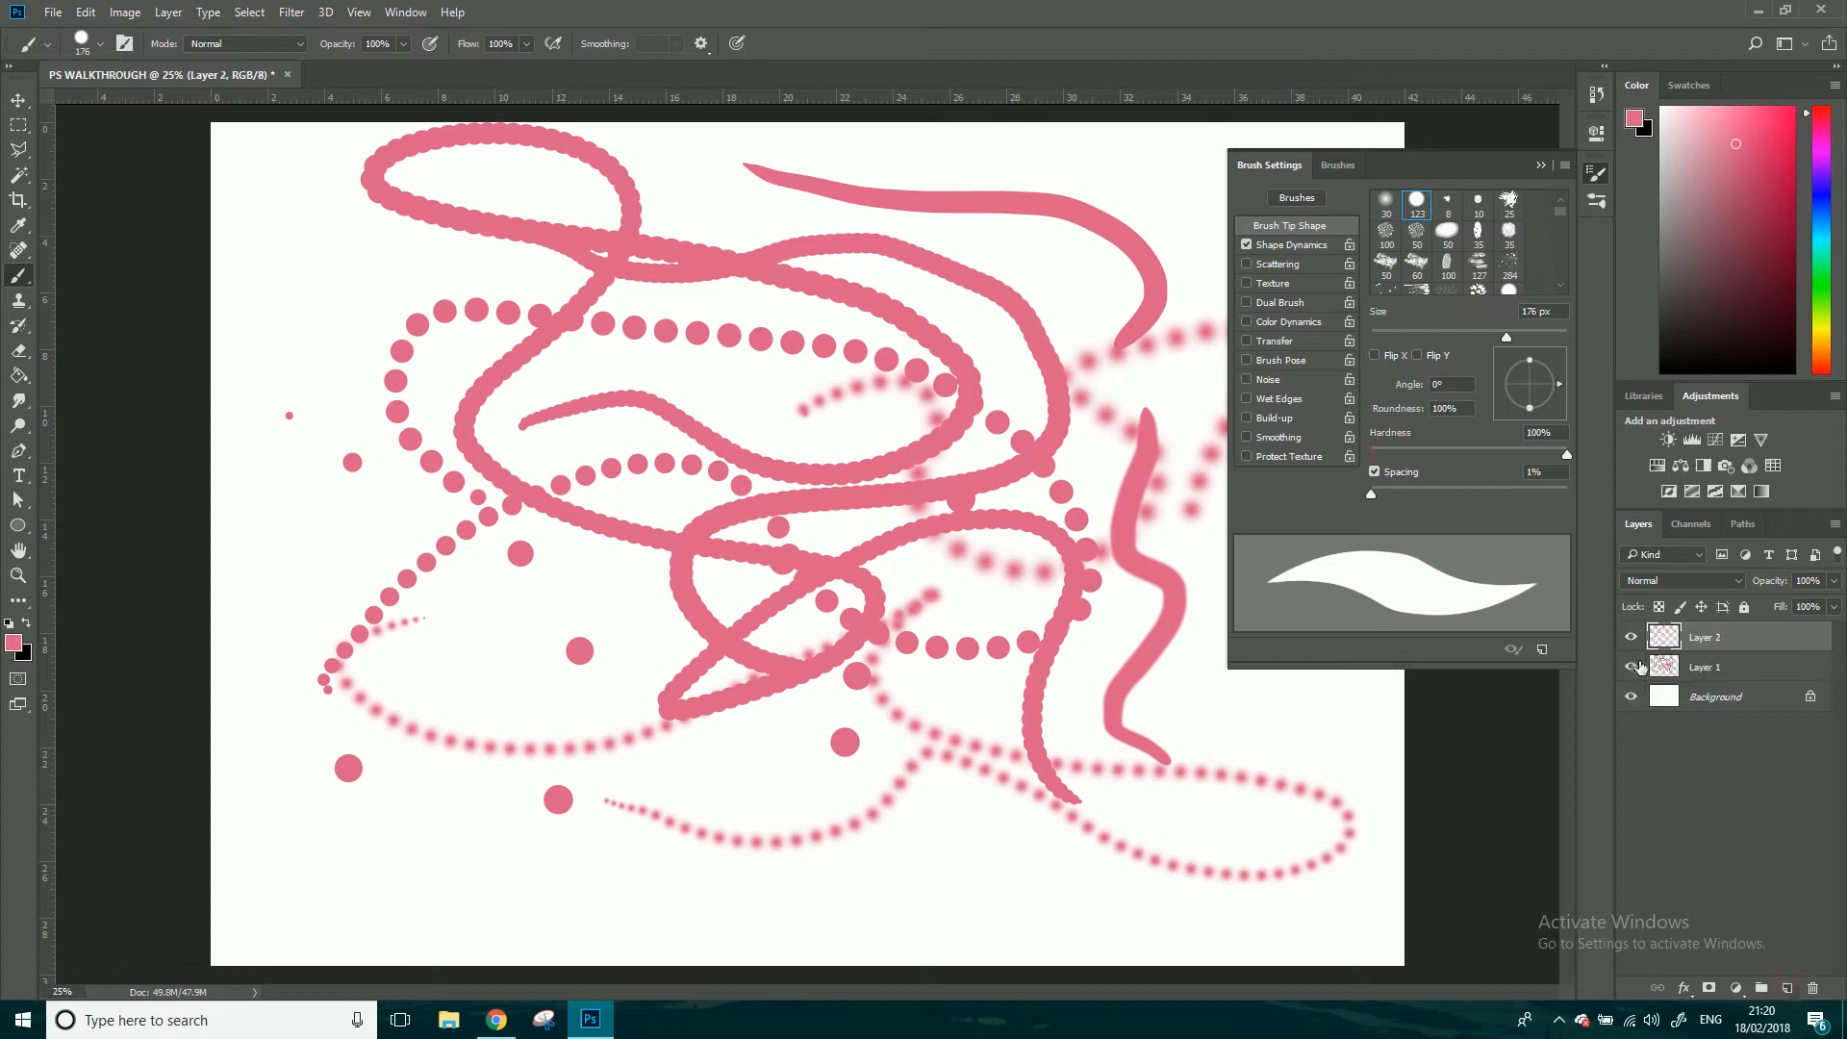
{"action": "left_click", "coordinate": [1632, 667]}
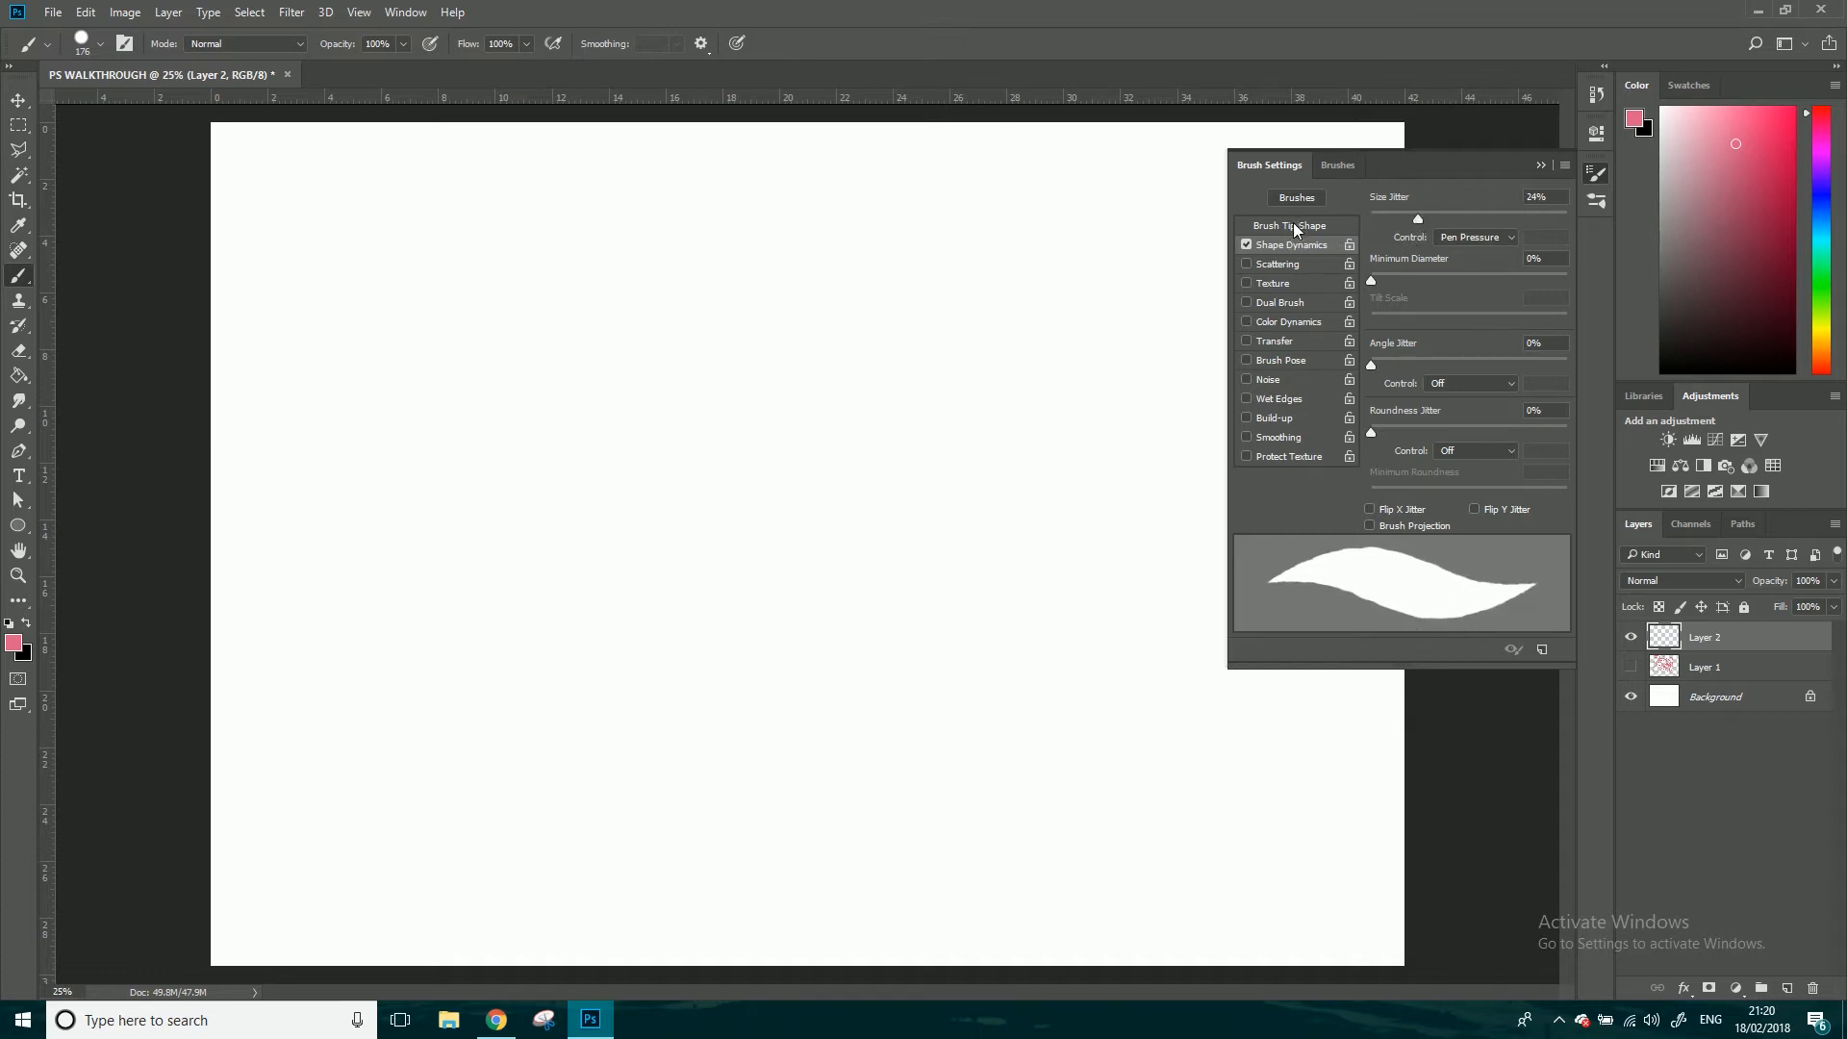
{"action": "mouse_move", "coordinate": [1390, 274]}
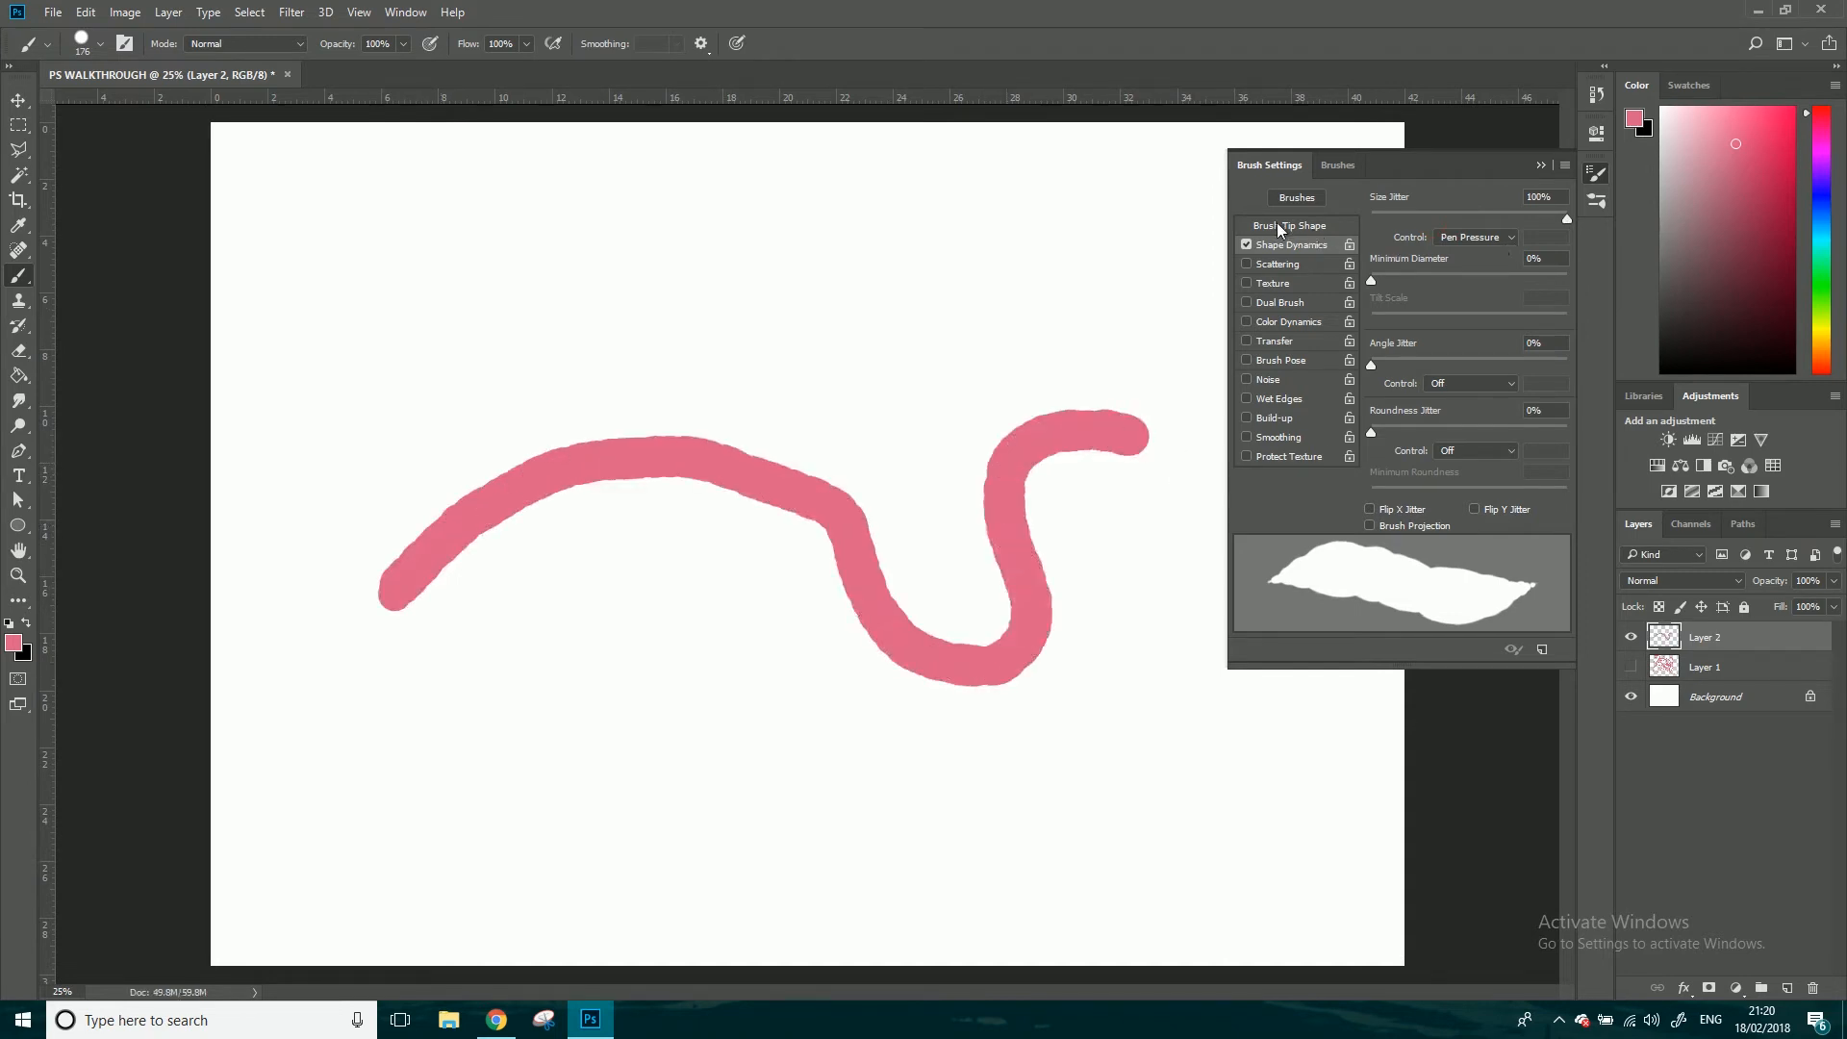
- Paint pink strokes and dots on Layer 2 using size and roundness jitter with varied spacing
{"action": "left_click", "coordinate": [1292, 225]}
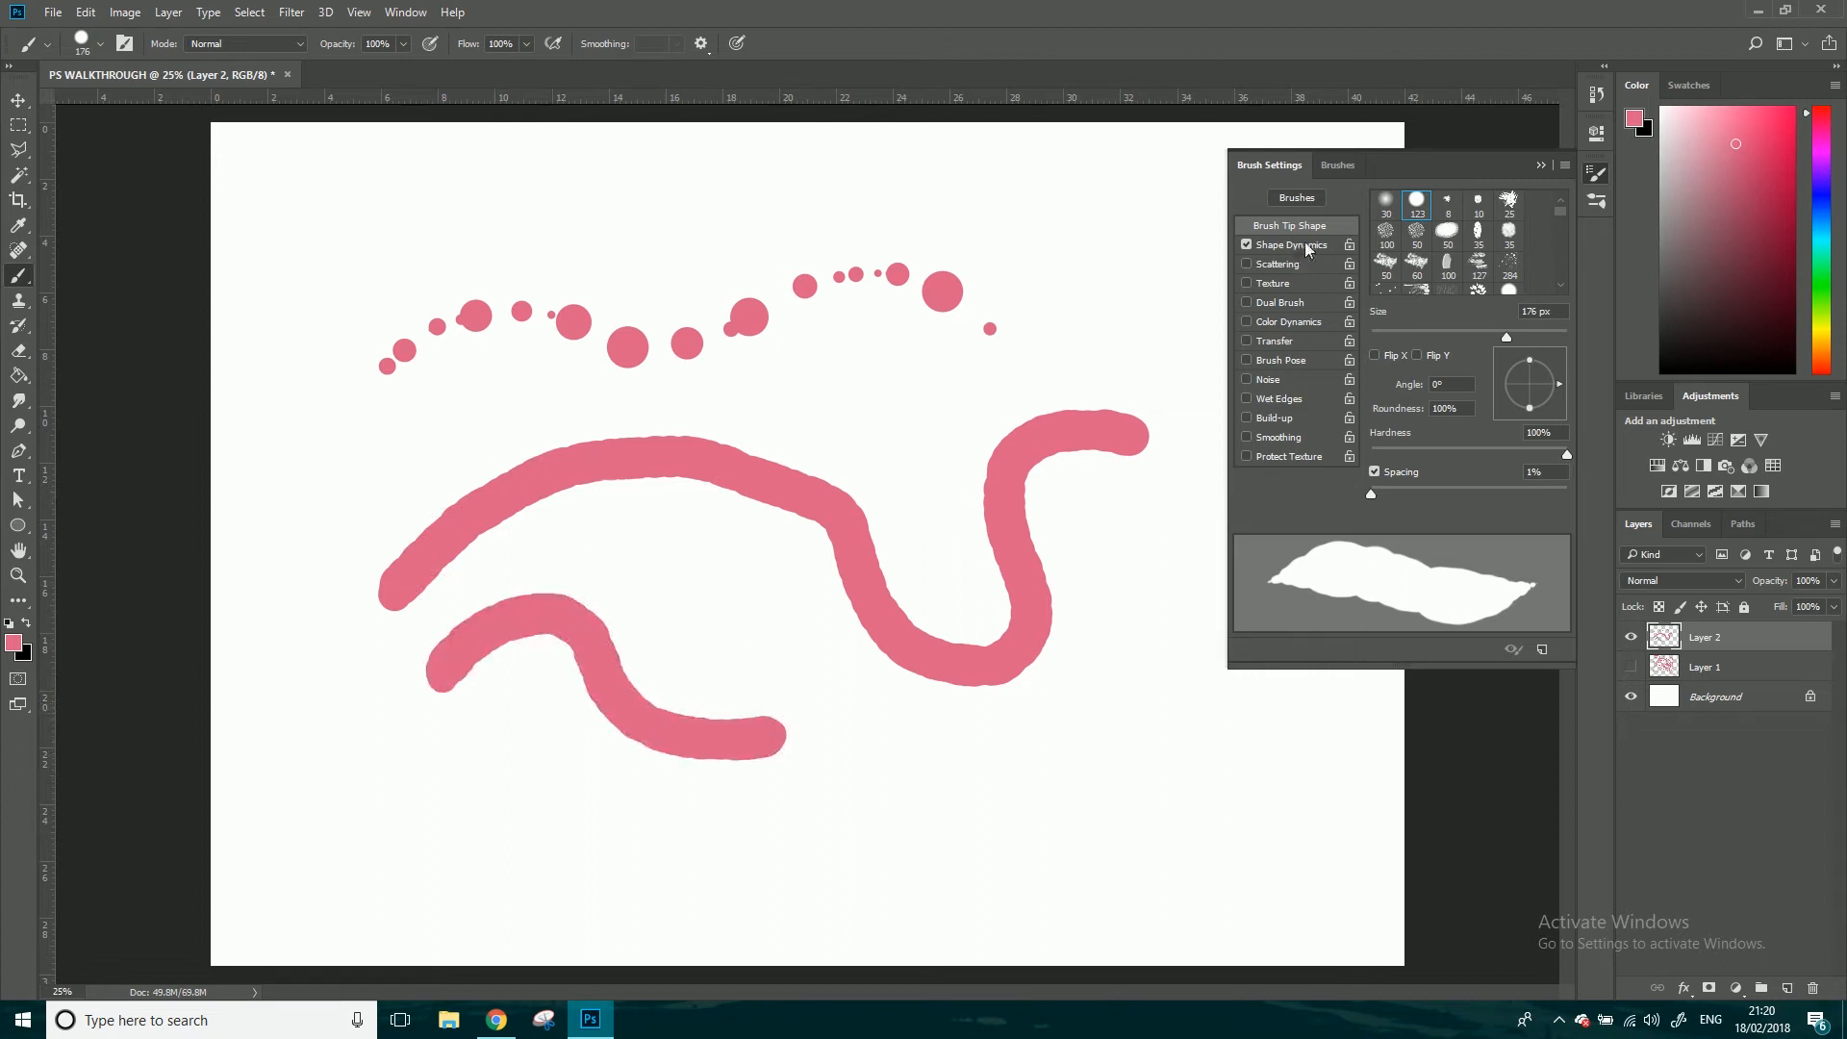
{"action": "left_click", "coordinate": [1289, 243]}
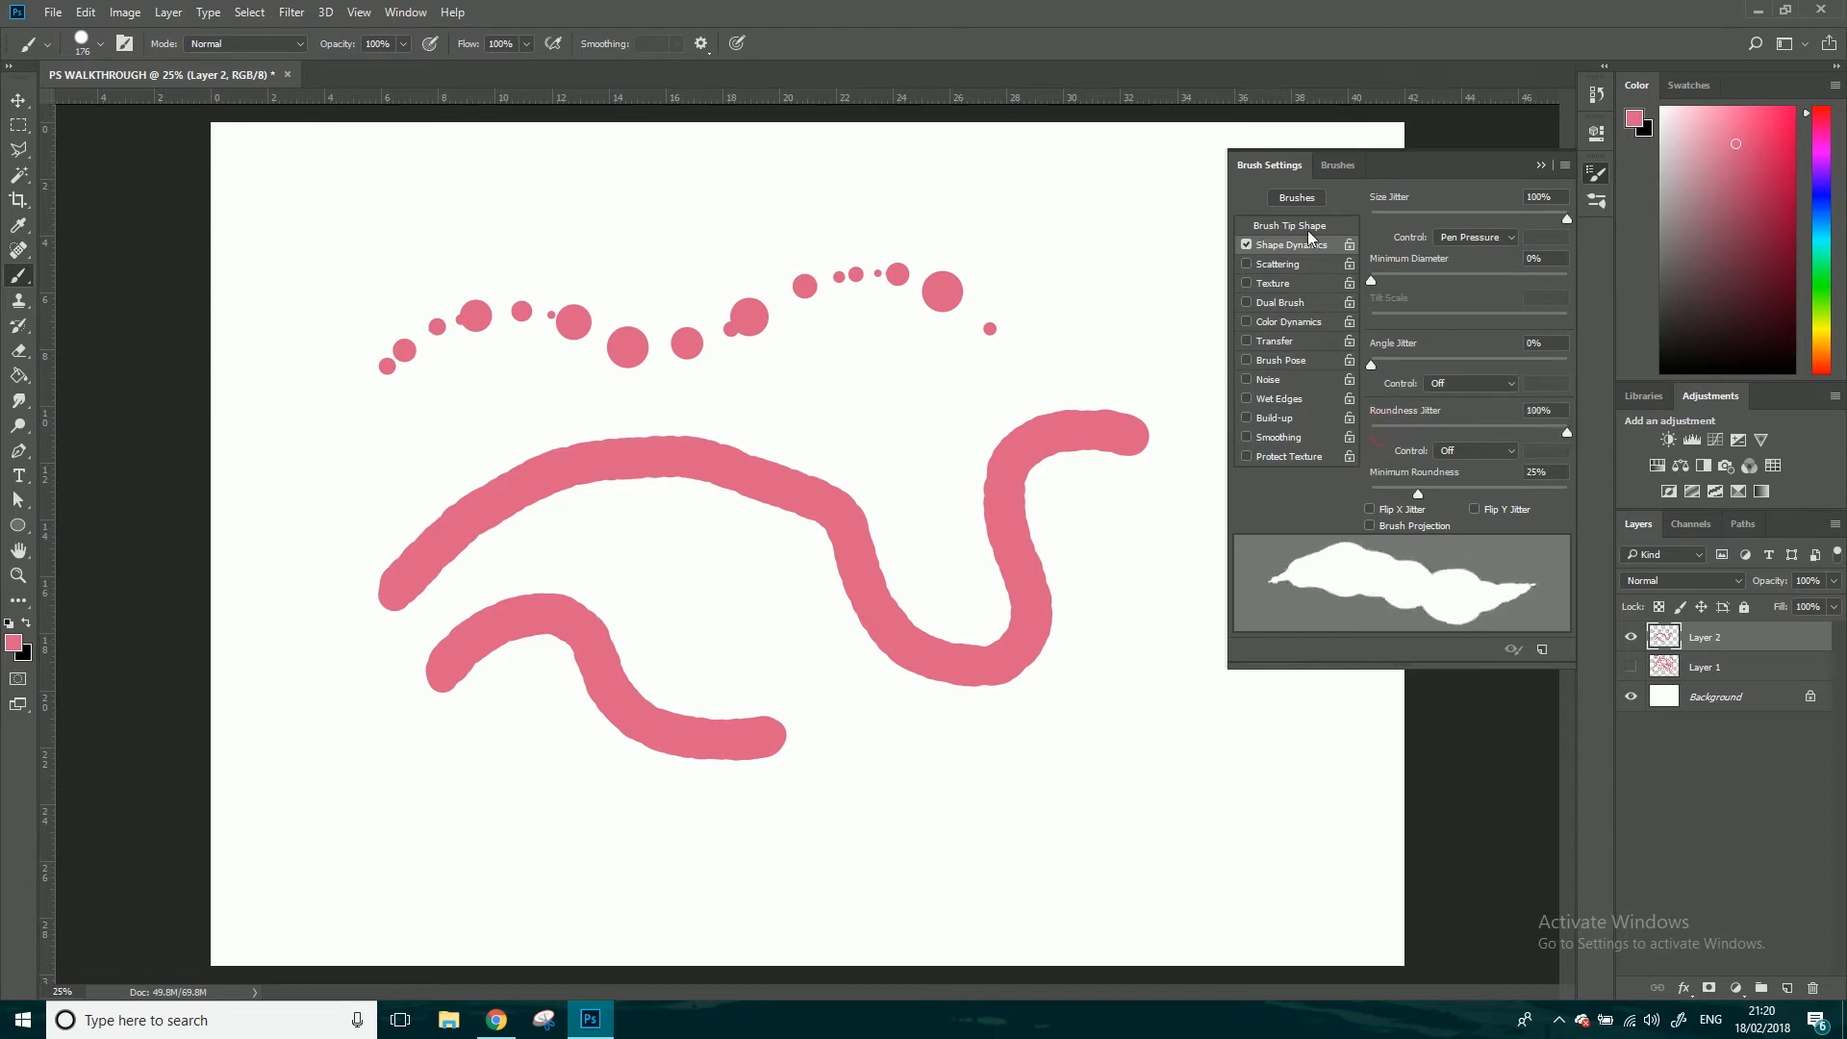
{"action": "left_click", "coordinate": [1286, 225]}
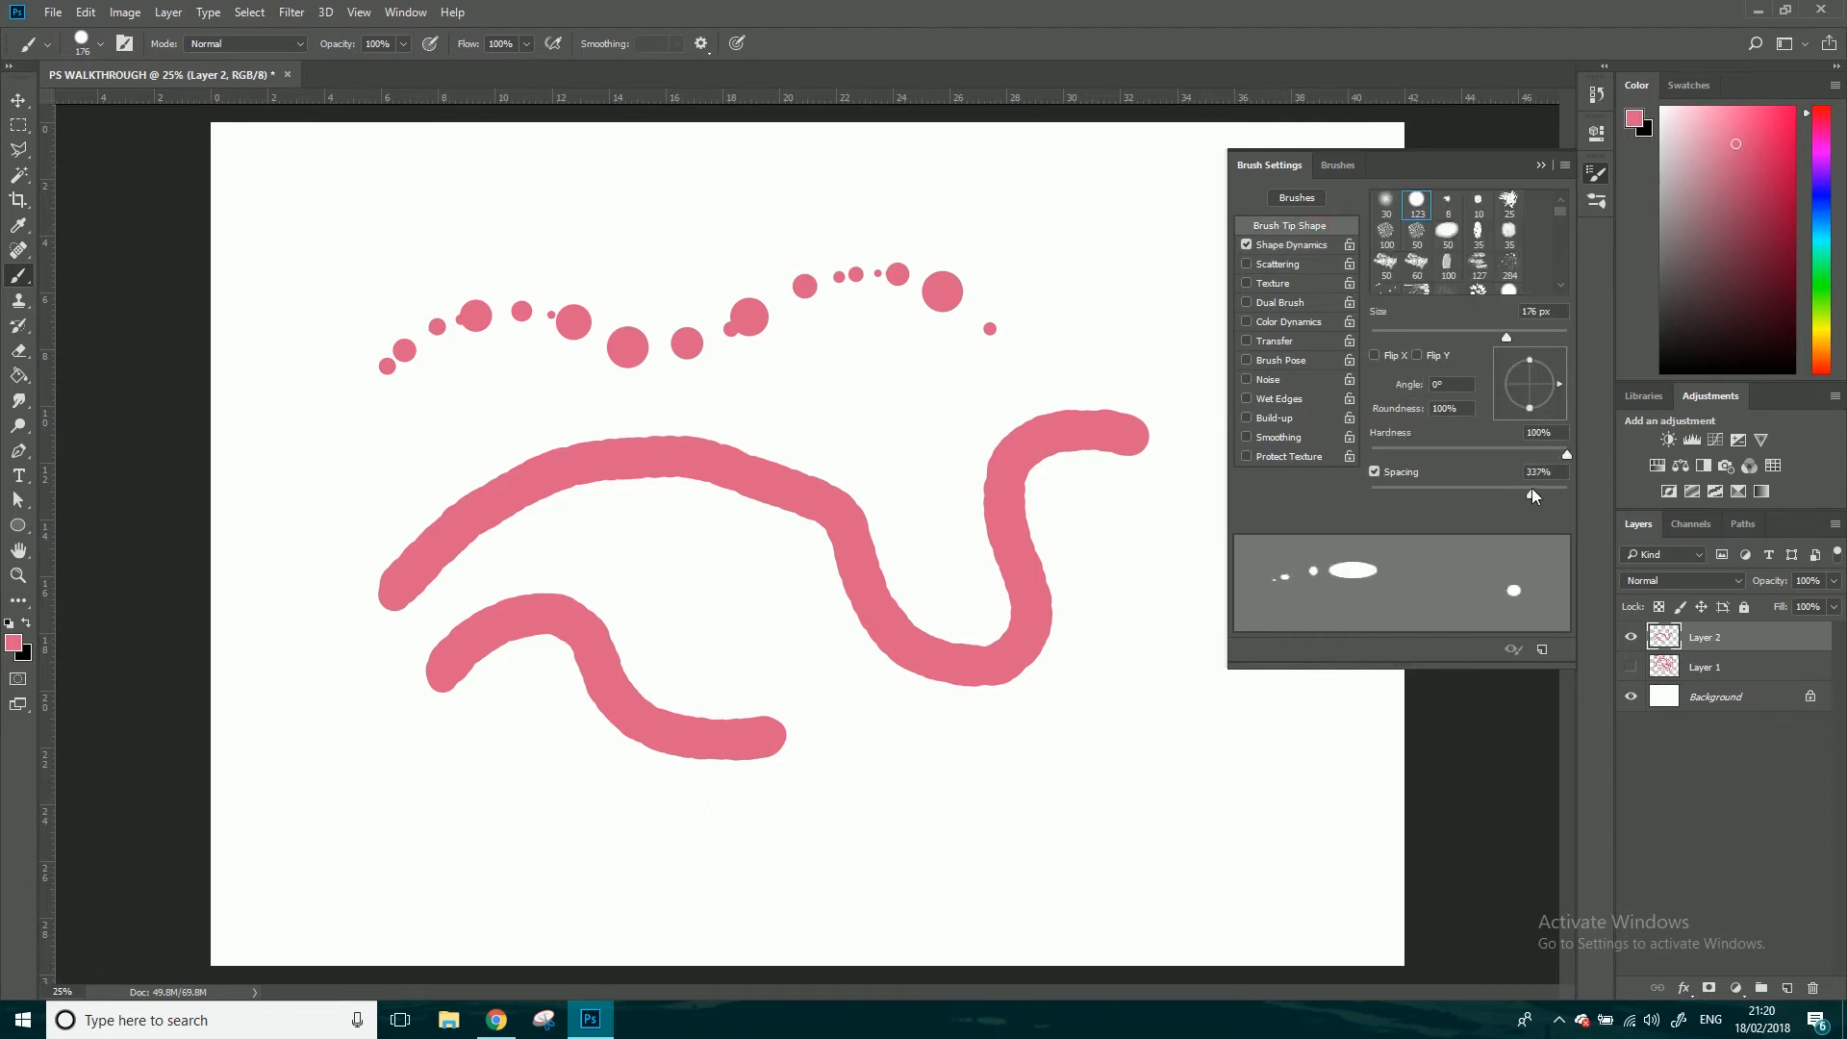
{"action": "left_click", "coordinate": [1291, 244]}
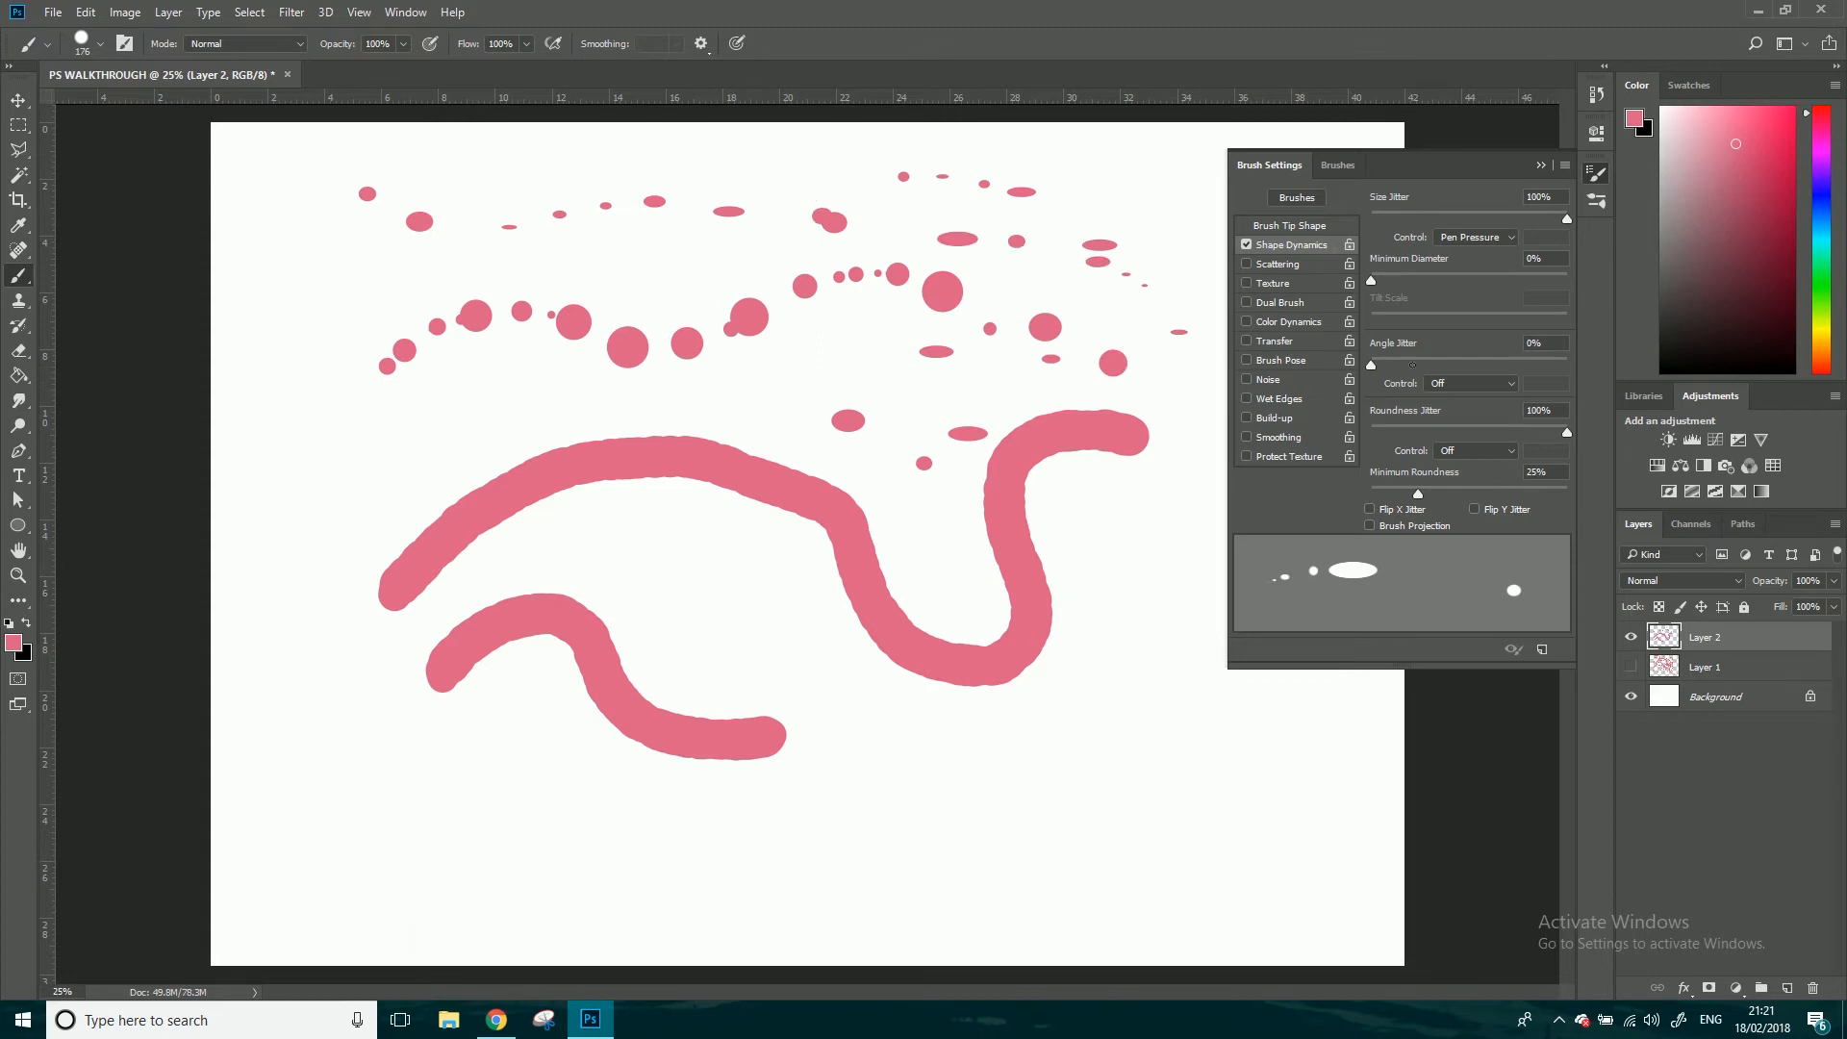
{"action": "left_click", "coordinate": [1290, 225]}
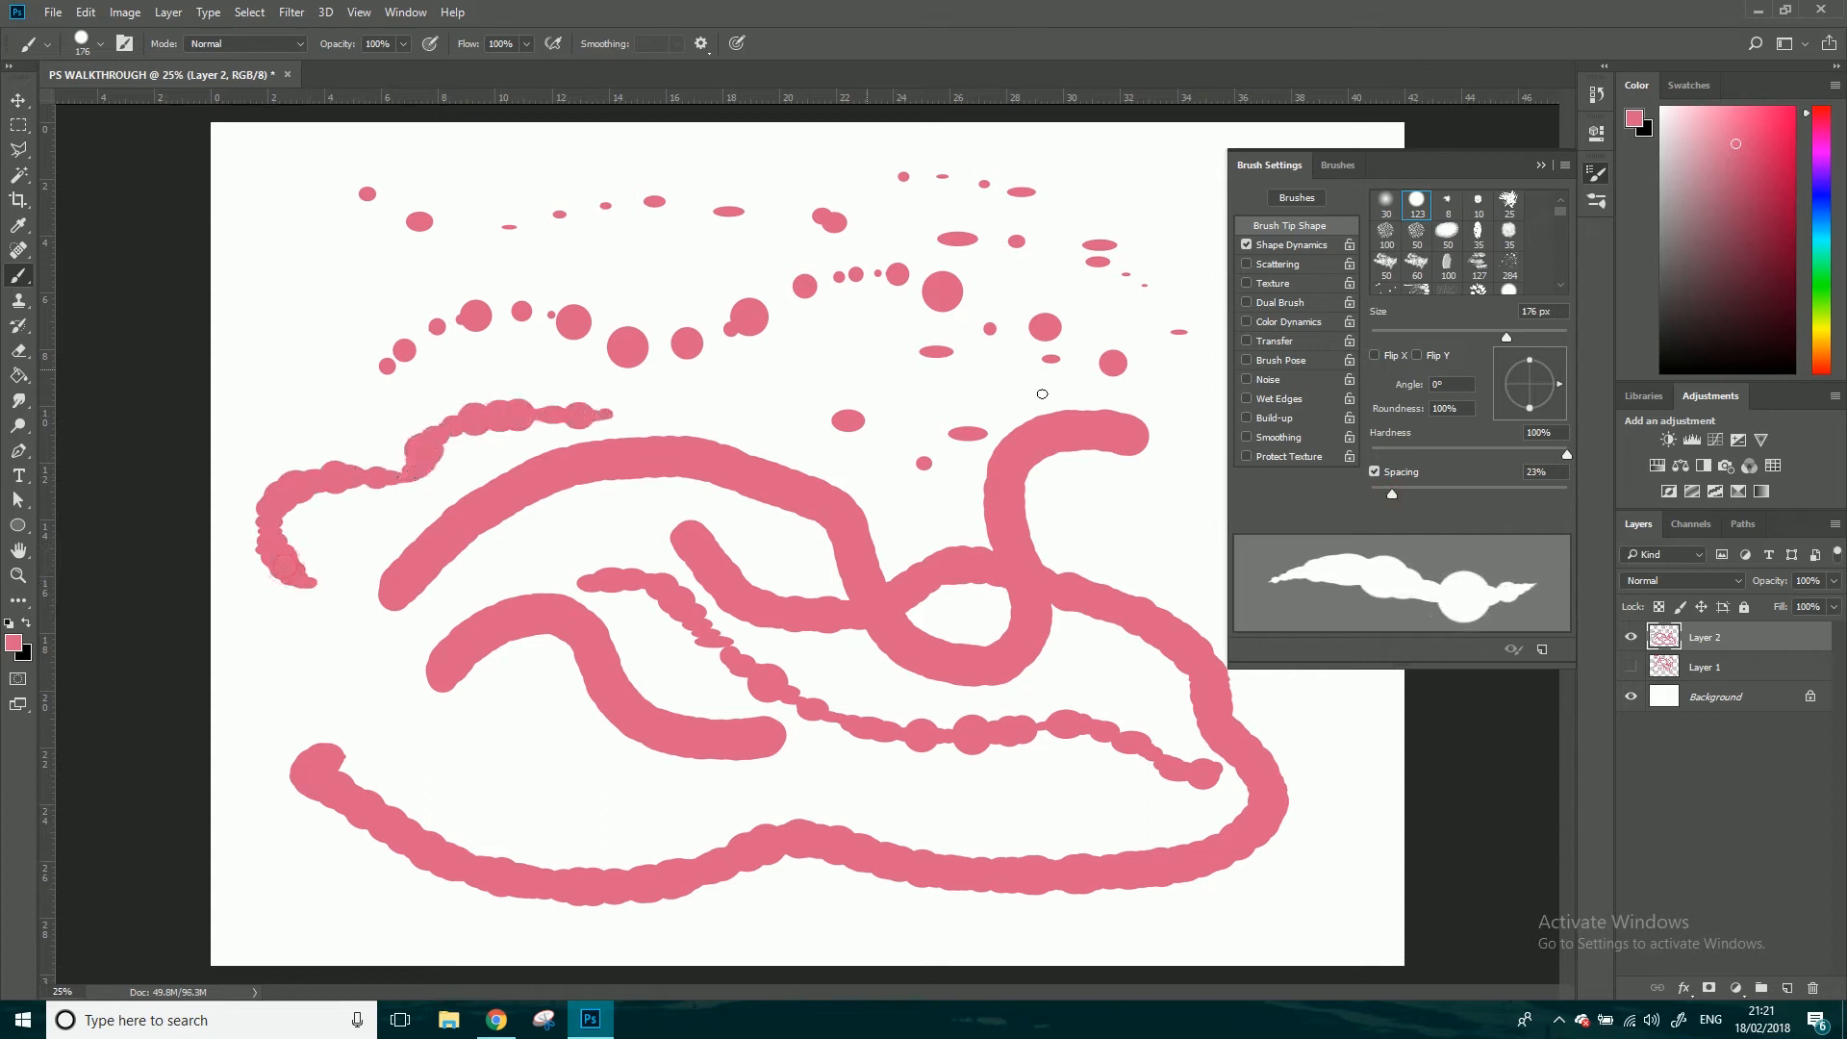
{"action": "left_click", "coordinate": [1285, 244]}
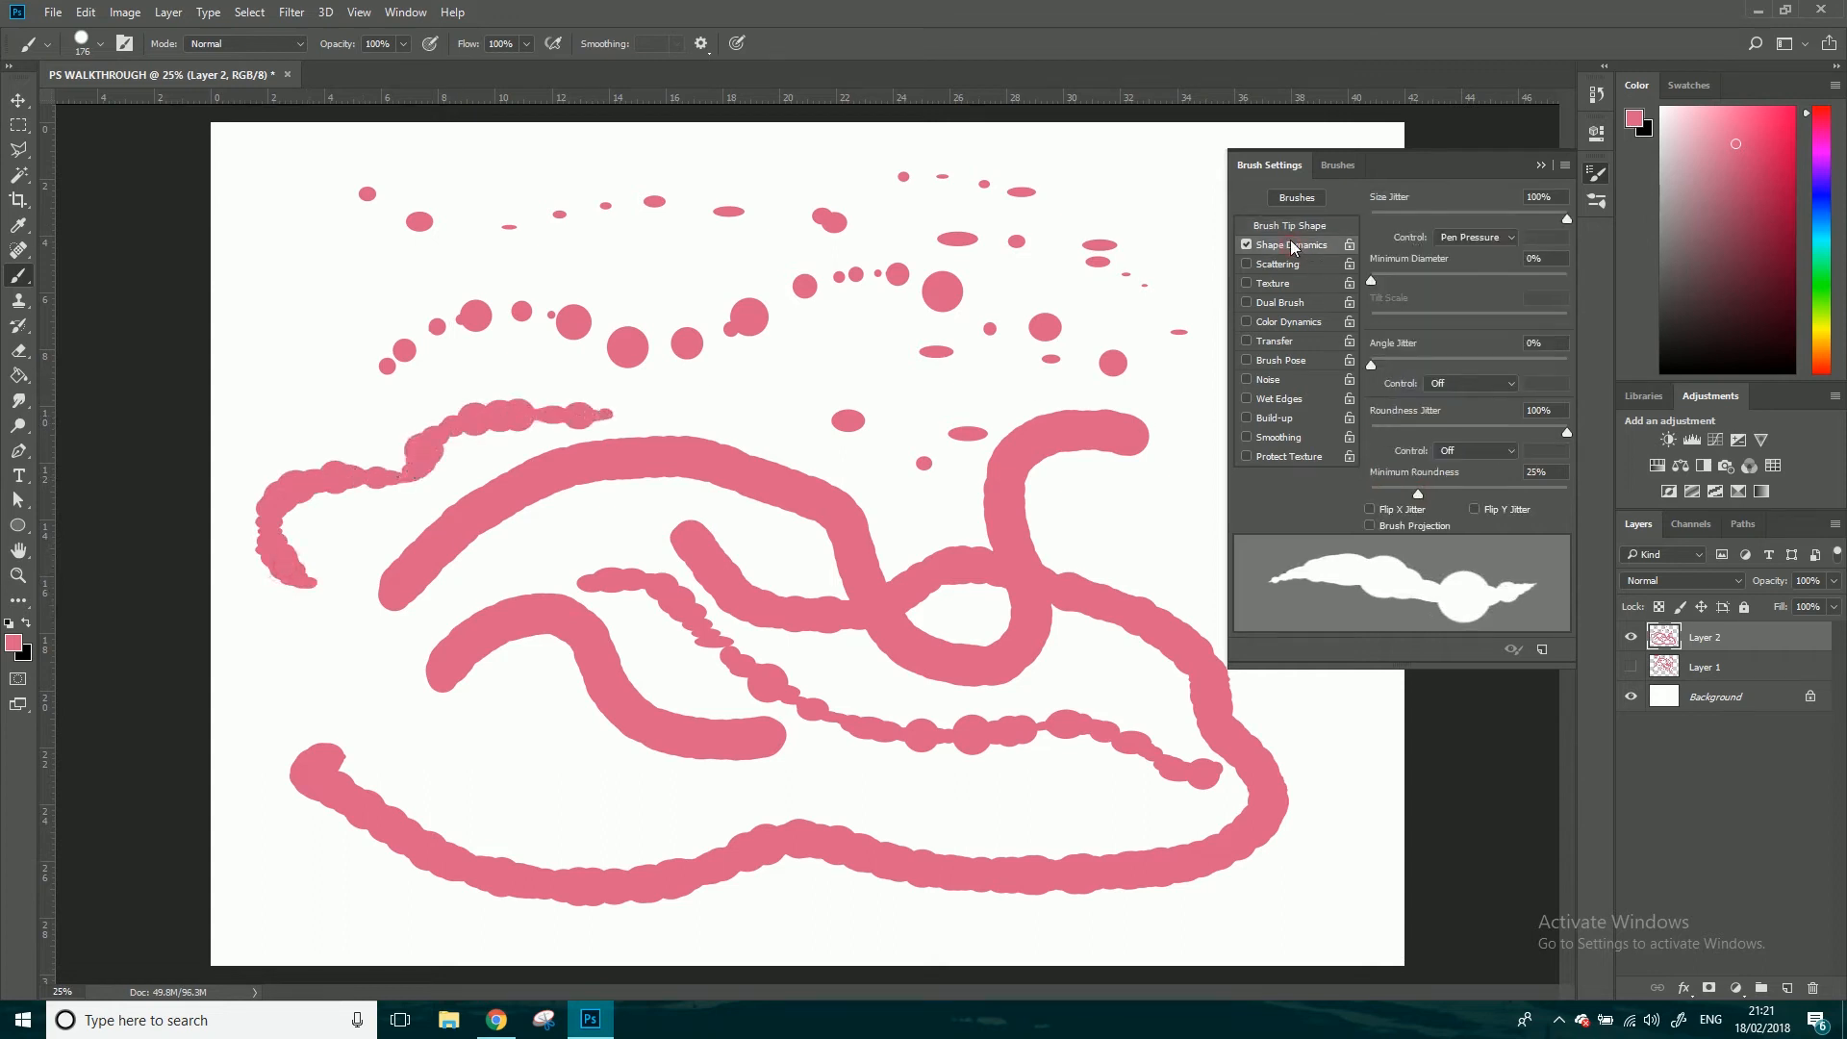
- Turn on Scattering, adjust tip spacing, and paint dense pink spatters on Layer 3
{"action": "left_click", "coordinate": [1279, 263]}
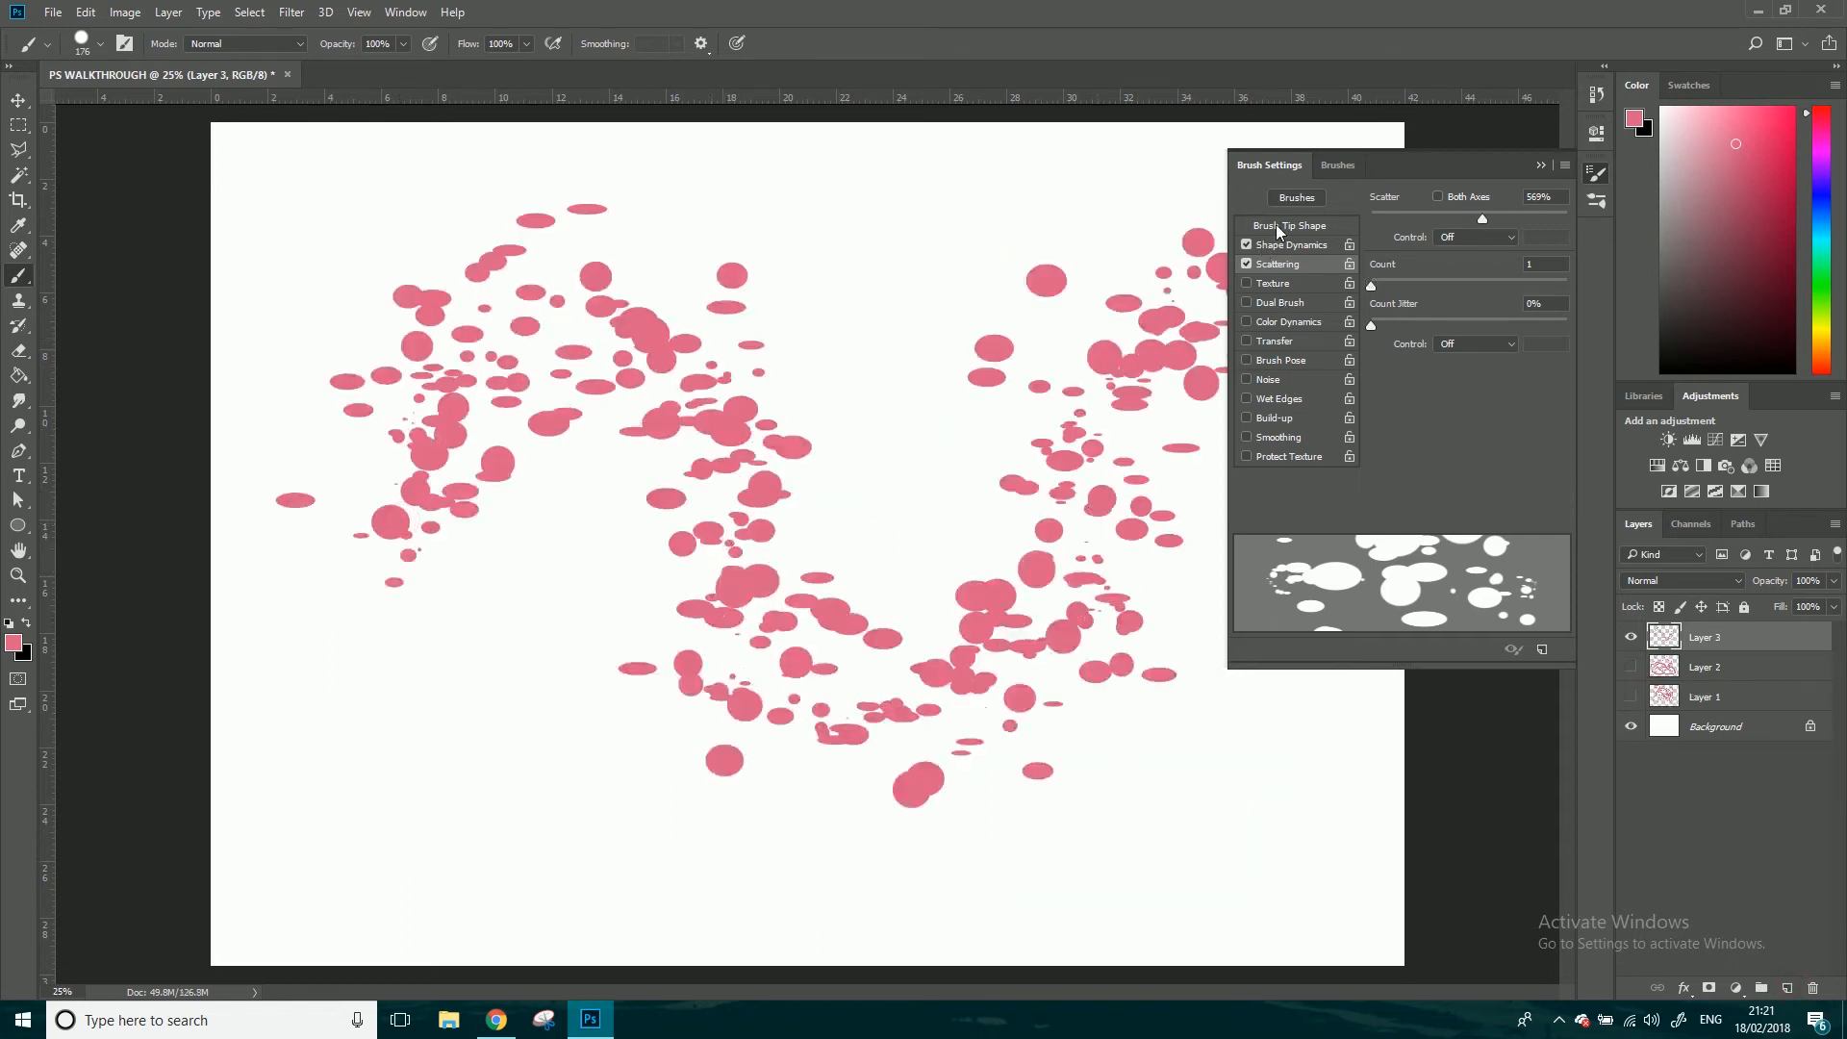
{"action": "left_click", "coordinate": [1290, 225]}
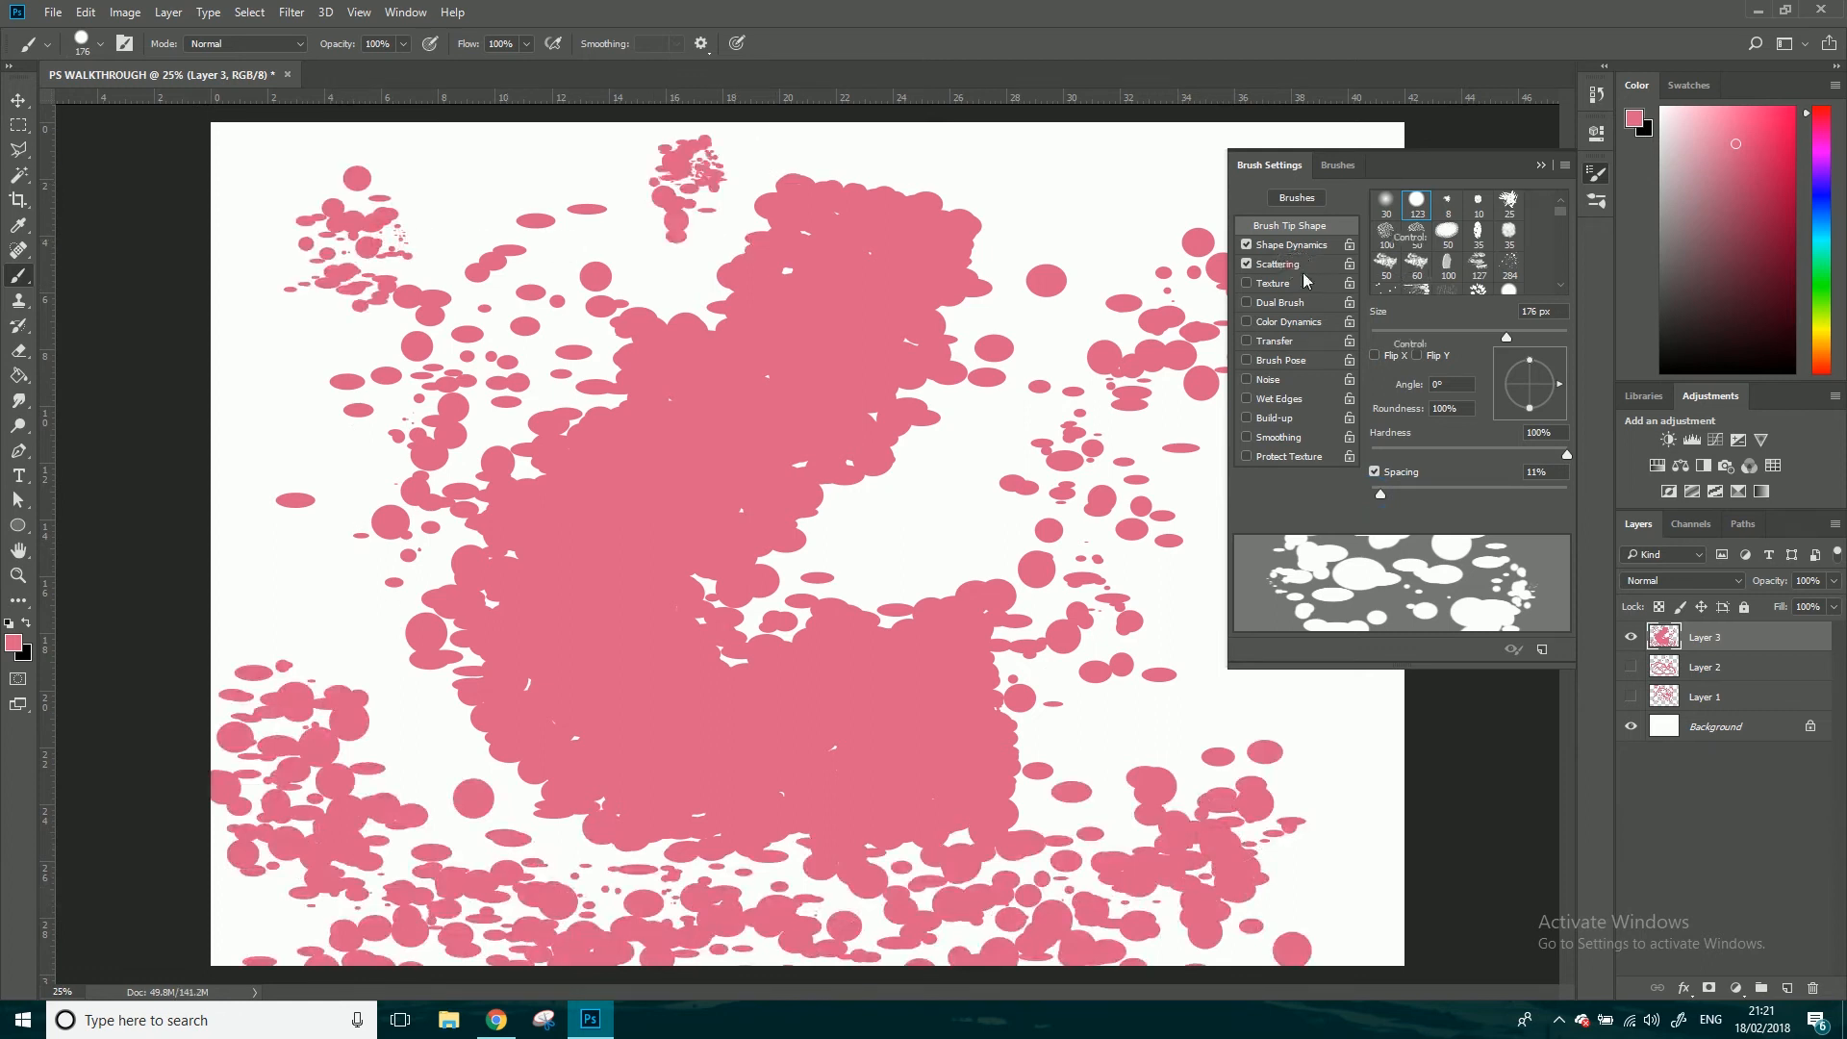
{"action": "left_click", "coordinate": [1278, 263]}
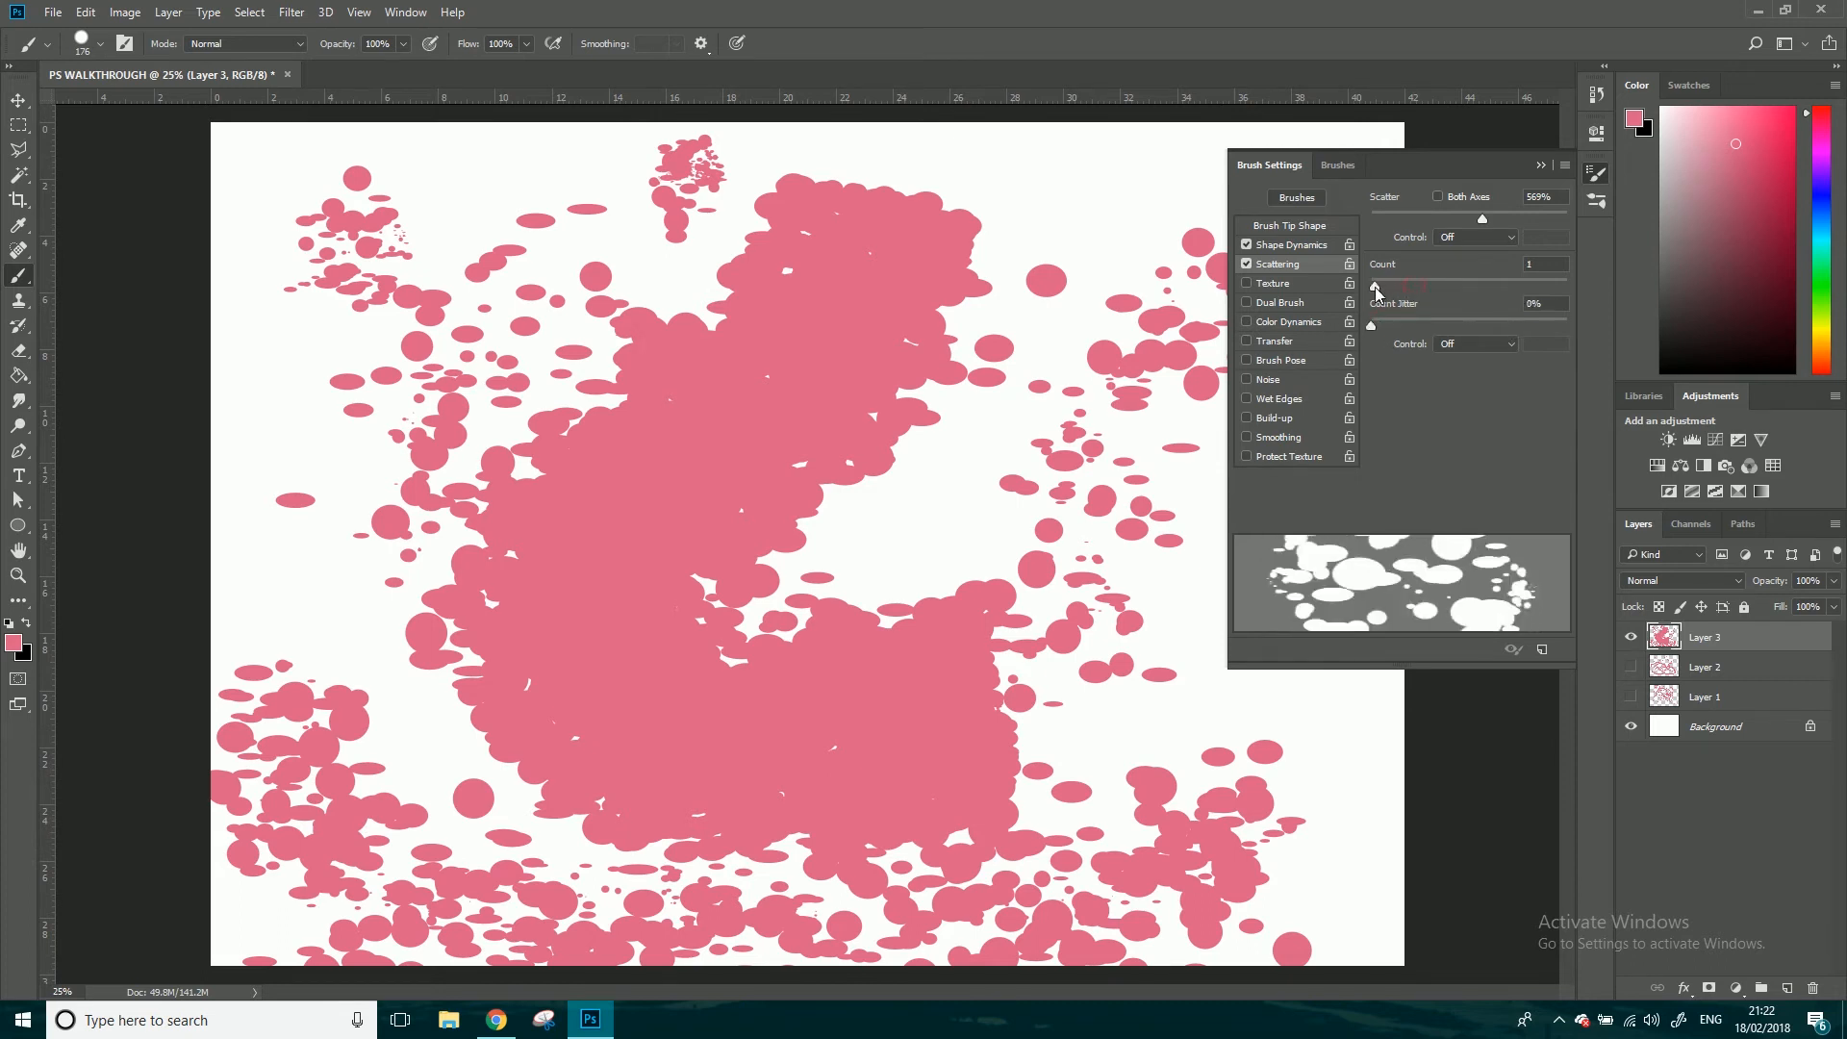
{"action": "mouse_move", "coordinate": [1394, 324]}
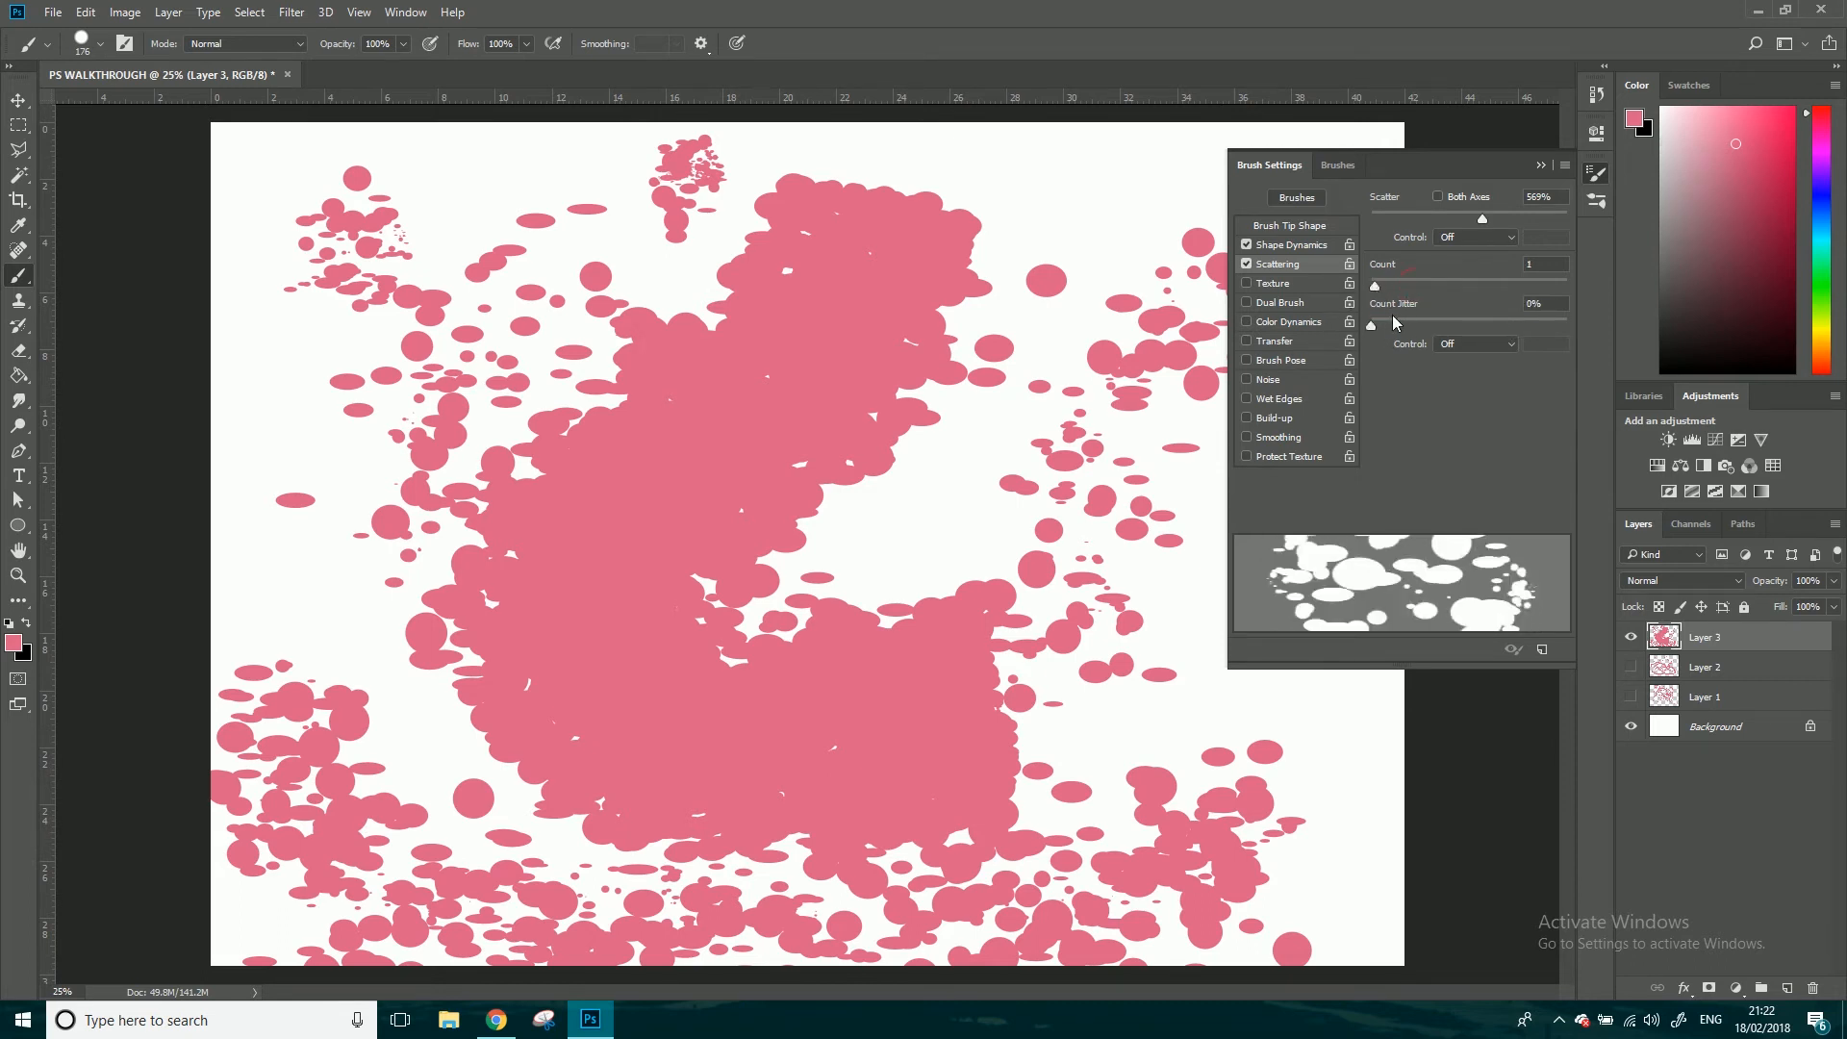
{"action": "mouse_move", "coordinate": [1306, 330]}
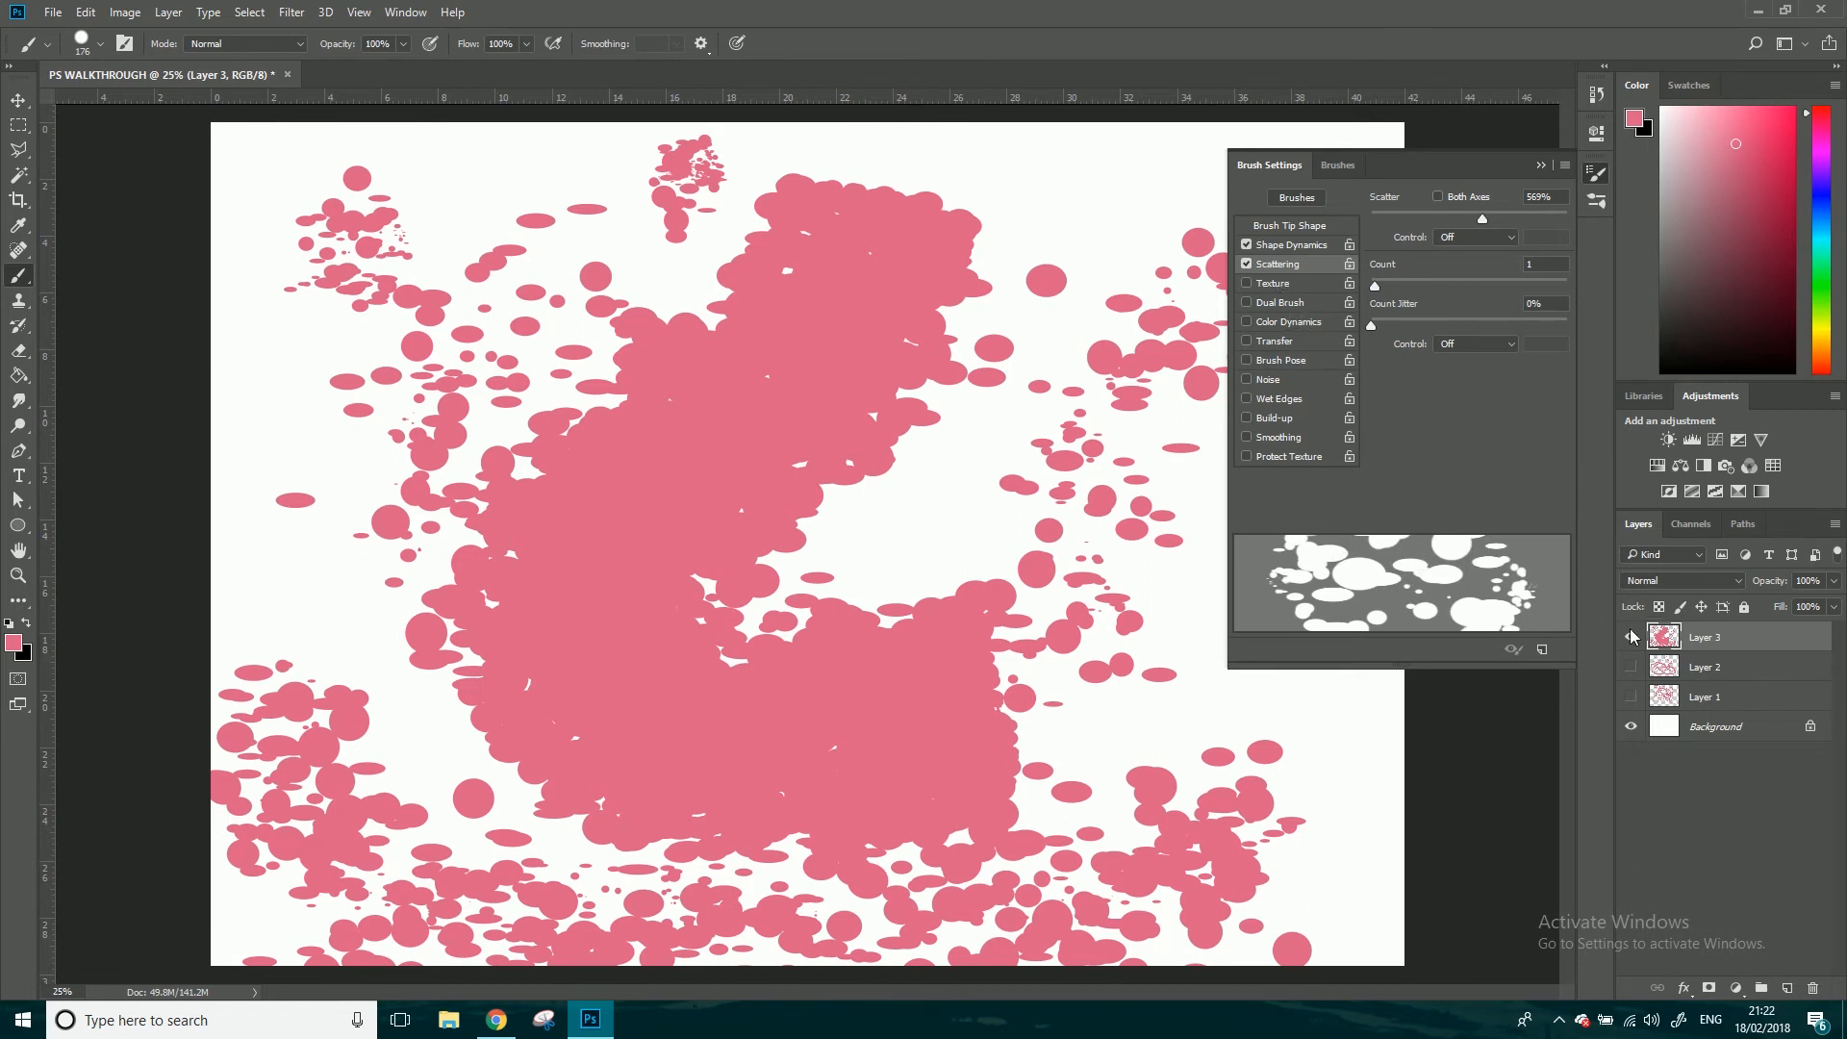
- Hide Layer 3, the pink spatter layer
{"action": "left_click", "coordinate": [1631, 636]}
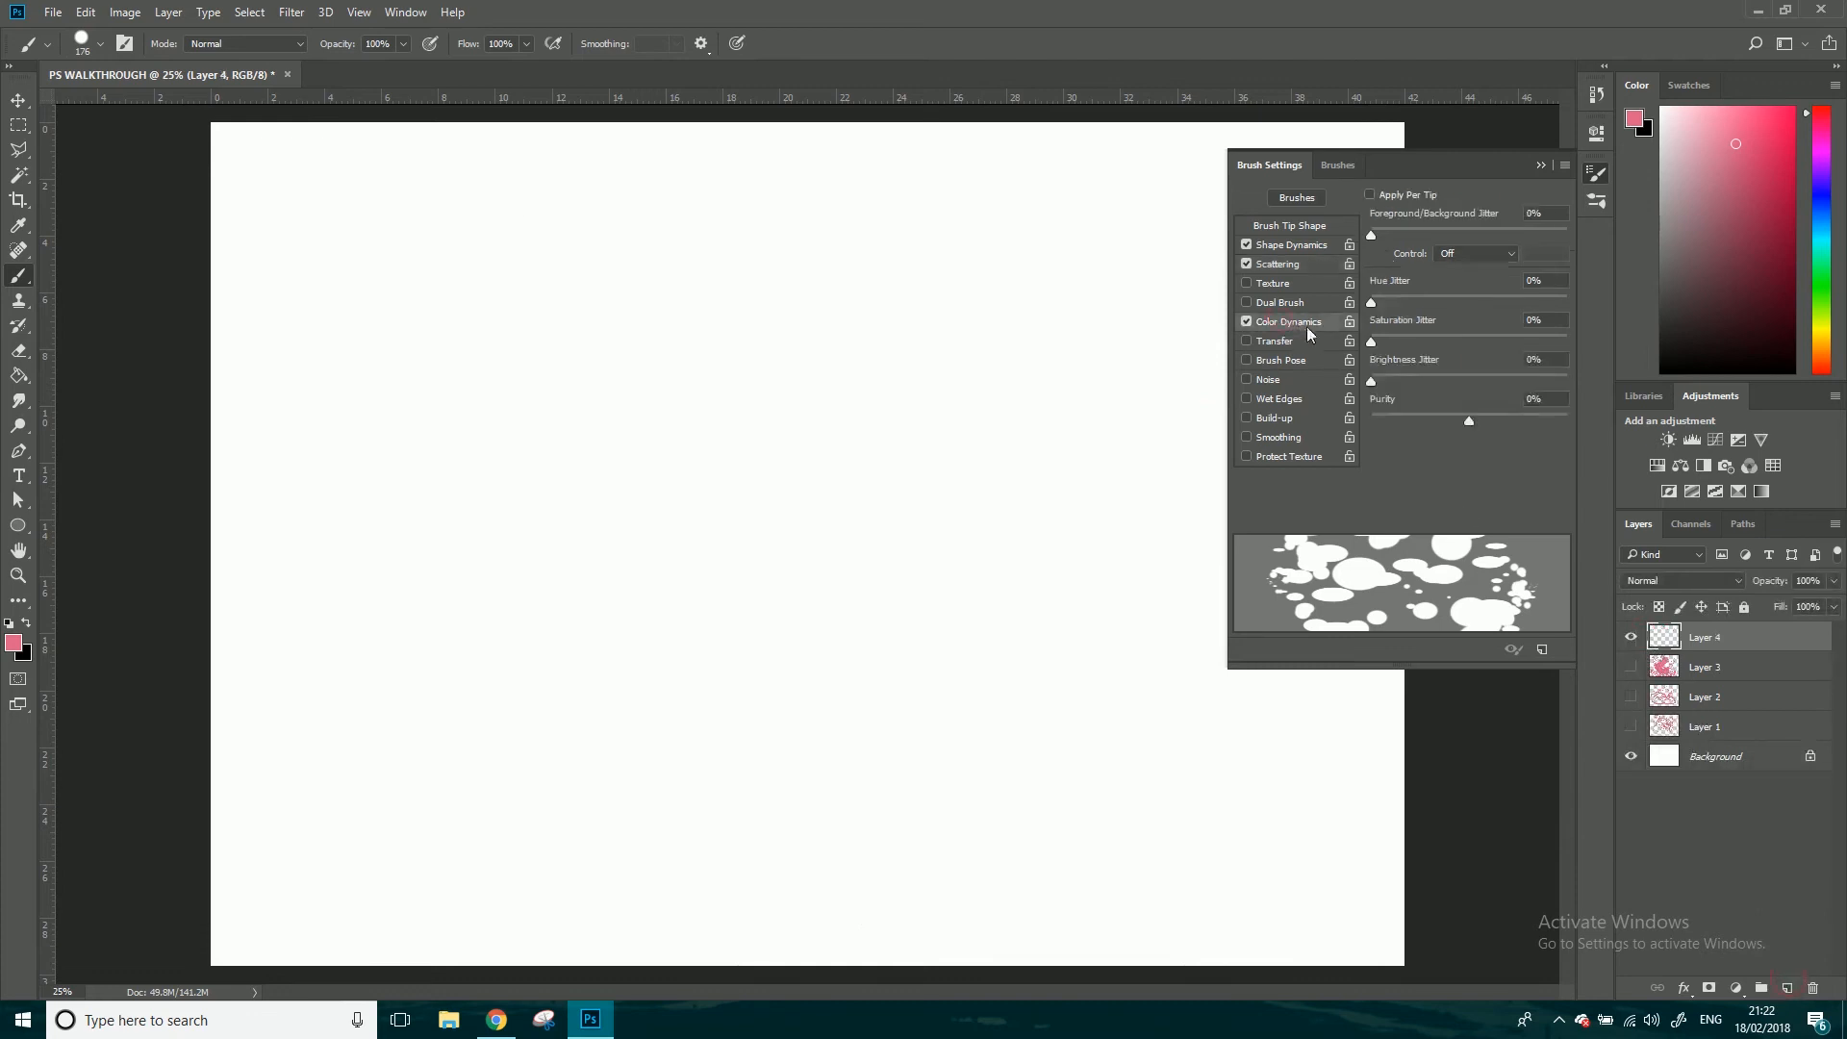
{"action": "mouse_move", "coordinate": [1316, 367]}
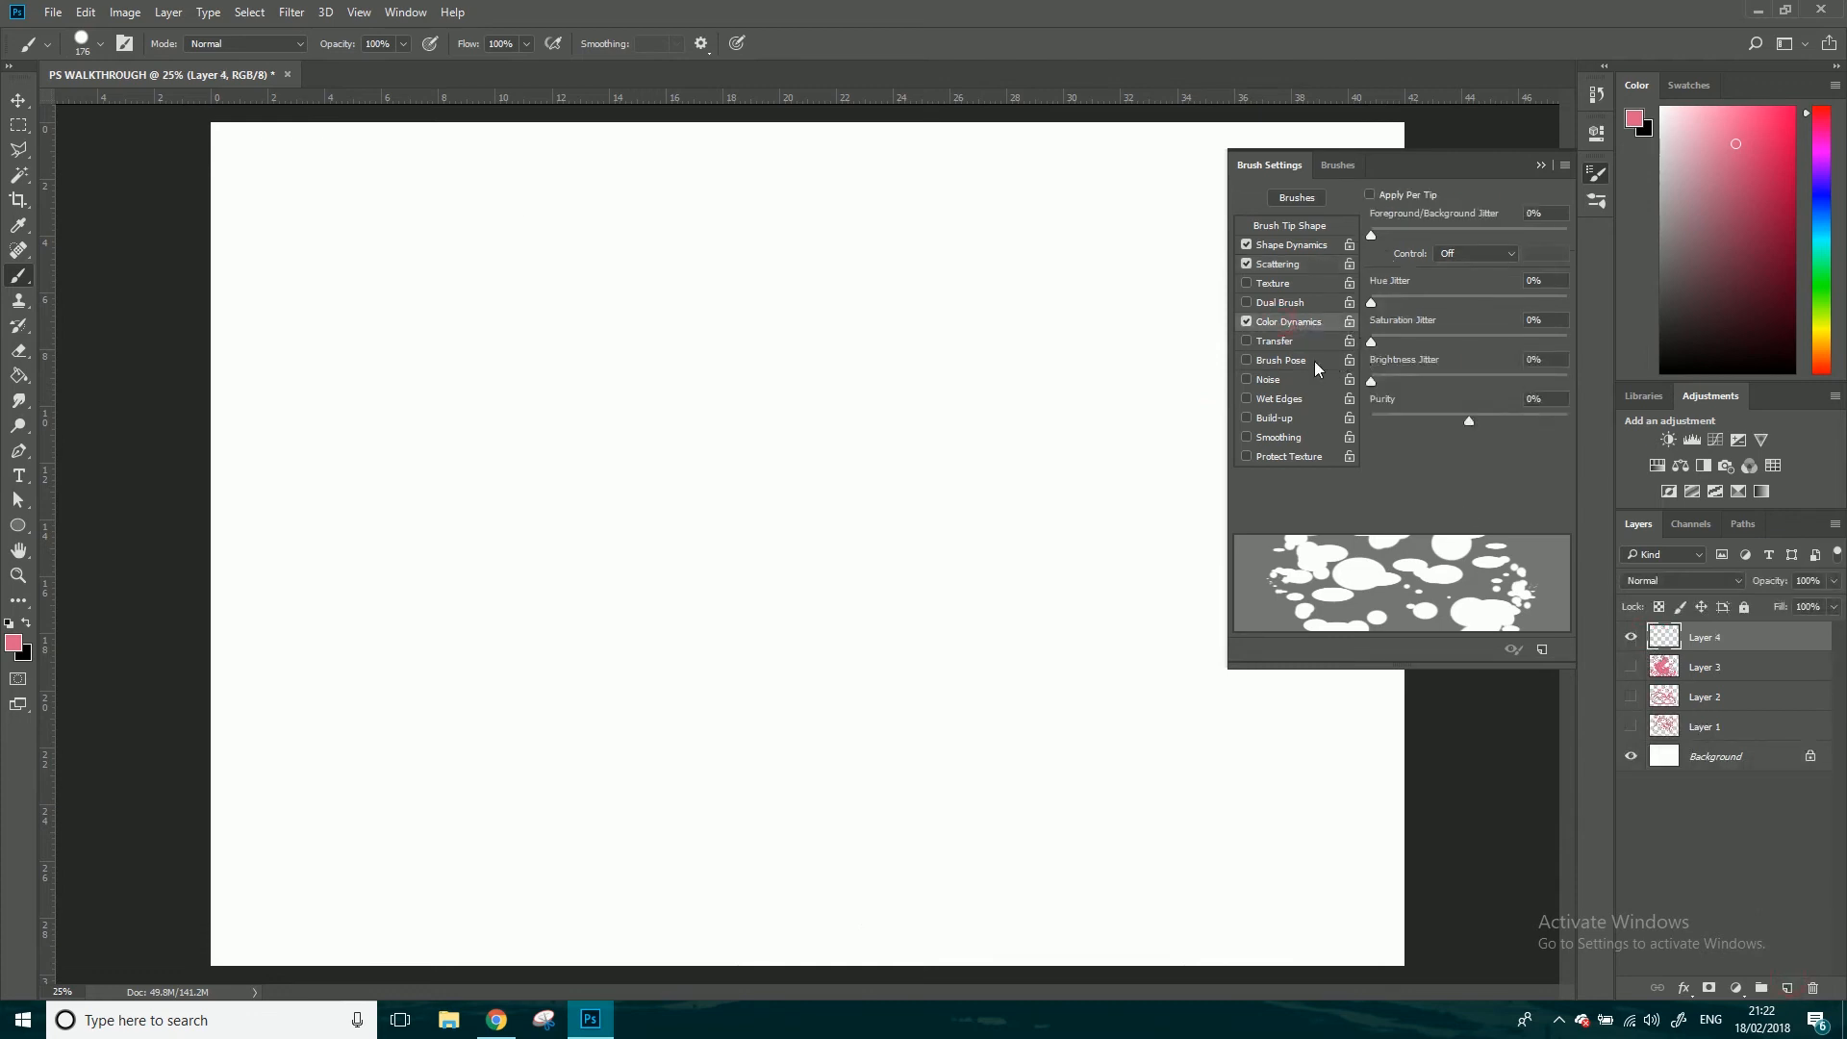
{"action": "mouse_move", "coordinate": [586, 493]}
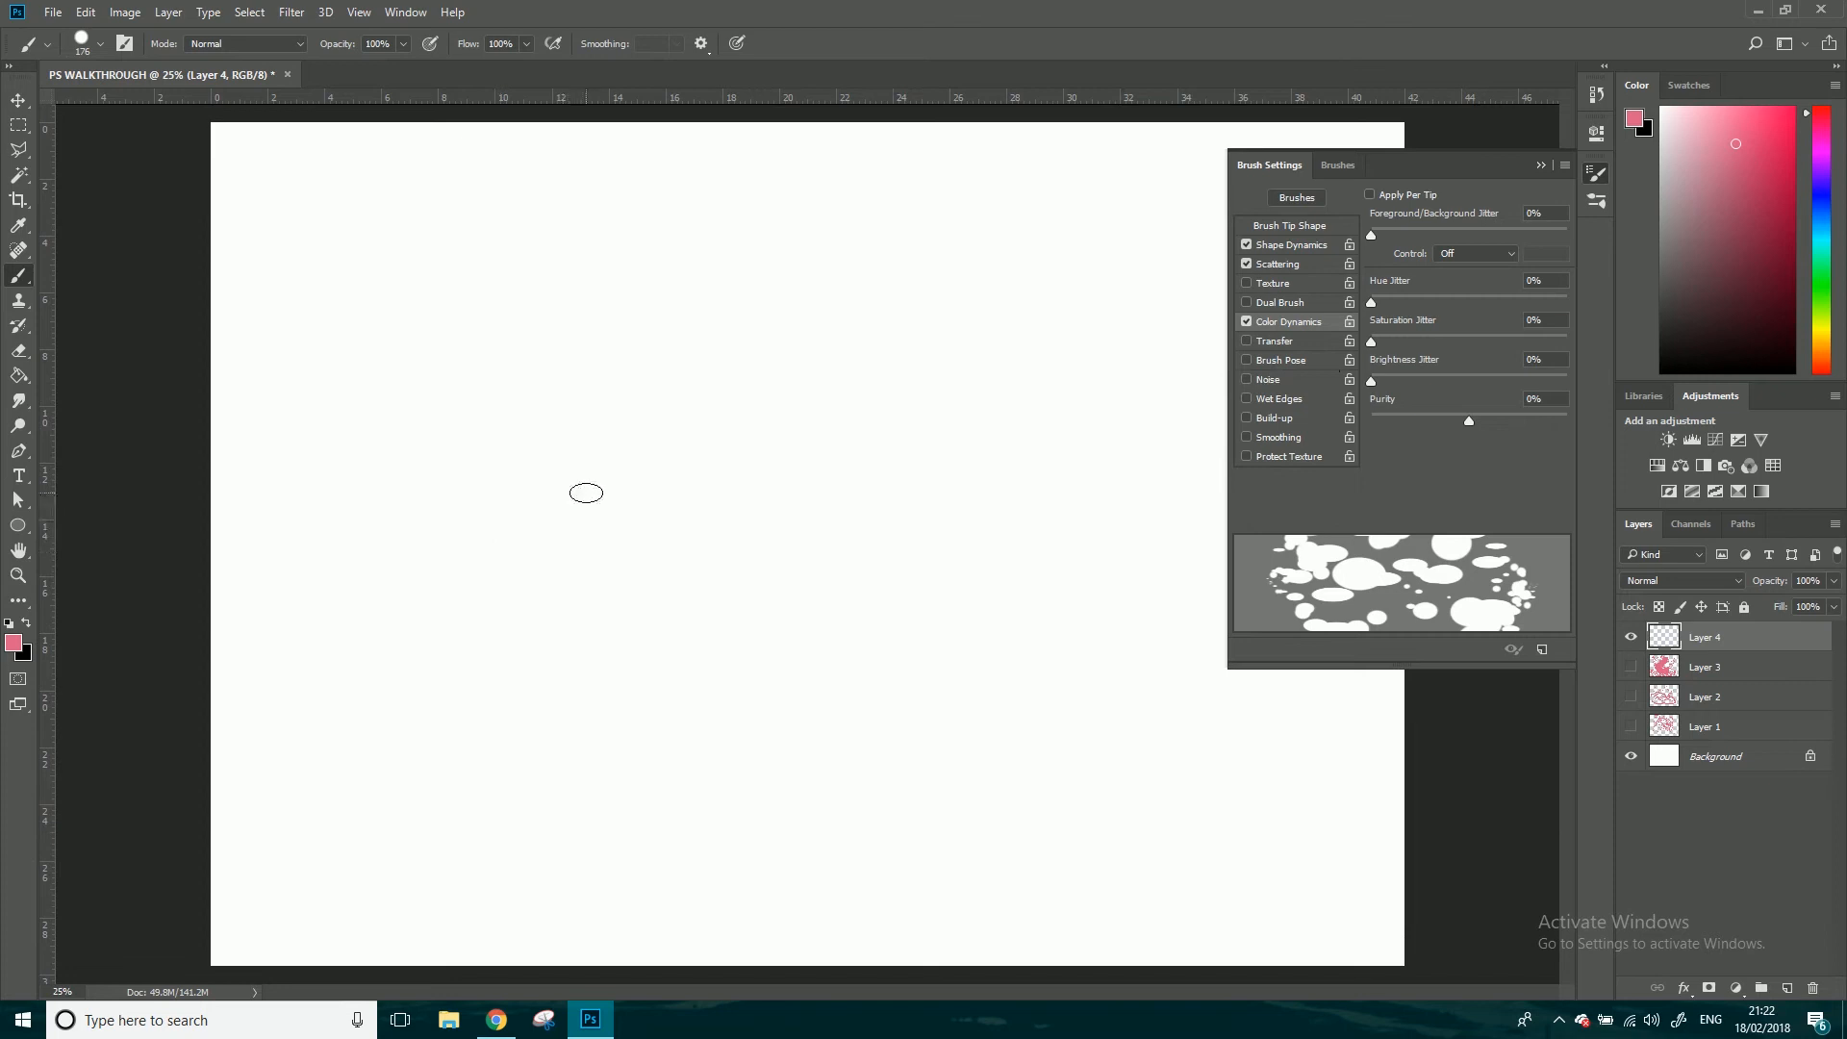
{"action": "mouse_move", "coordinate": [330, 213]}
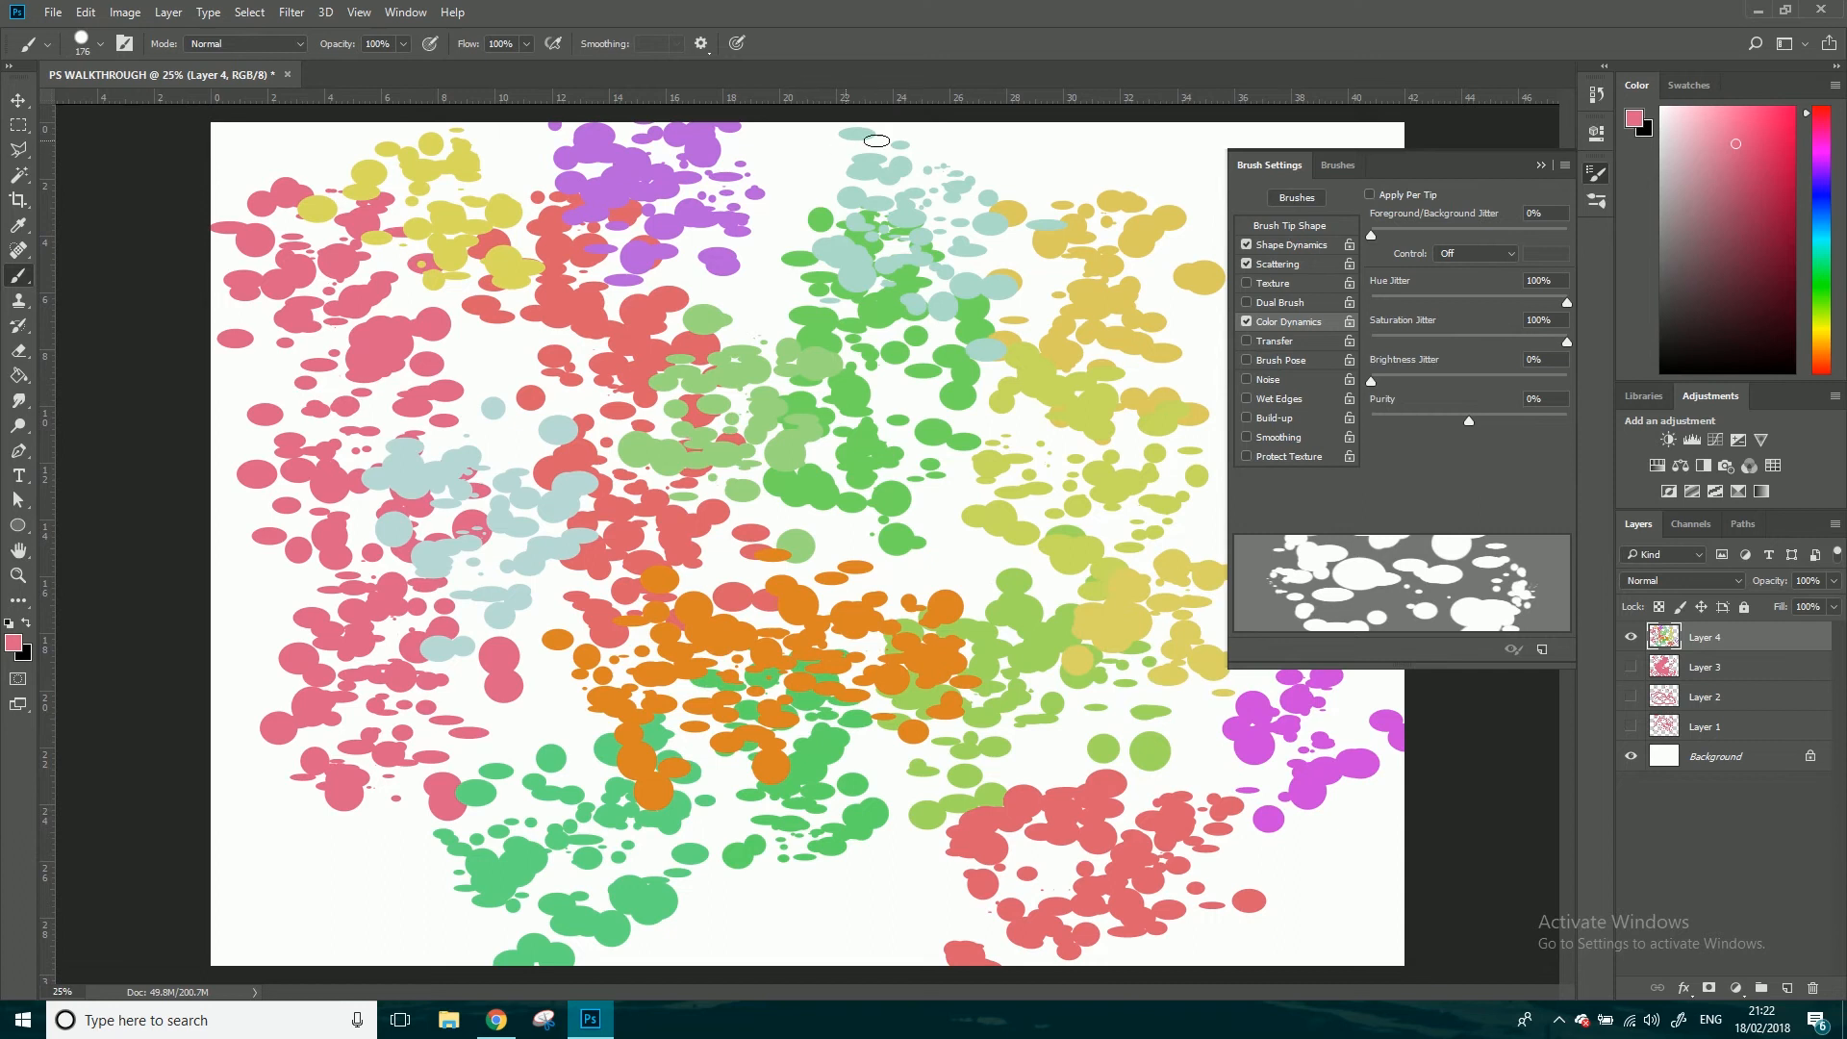
{"action": "mouse_move", "coordinate": [1264, 734]}
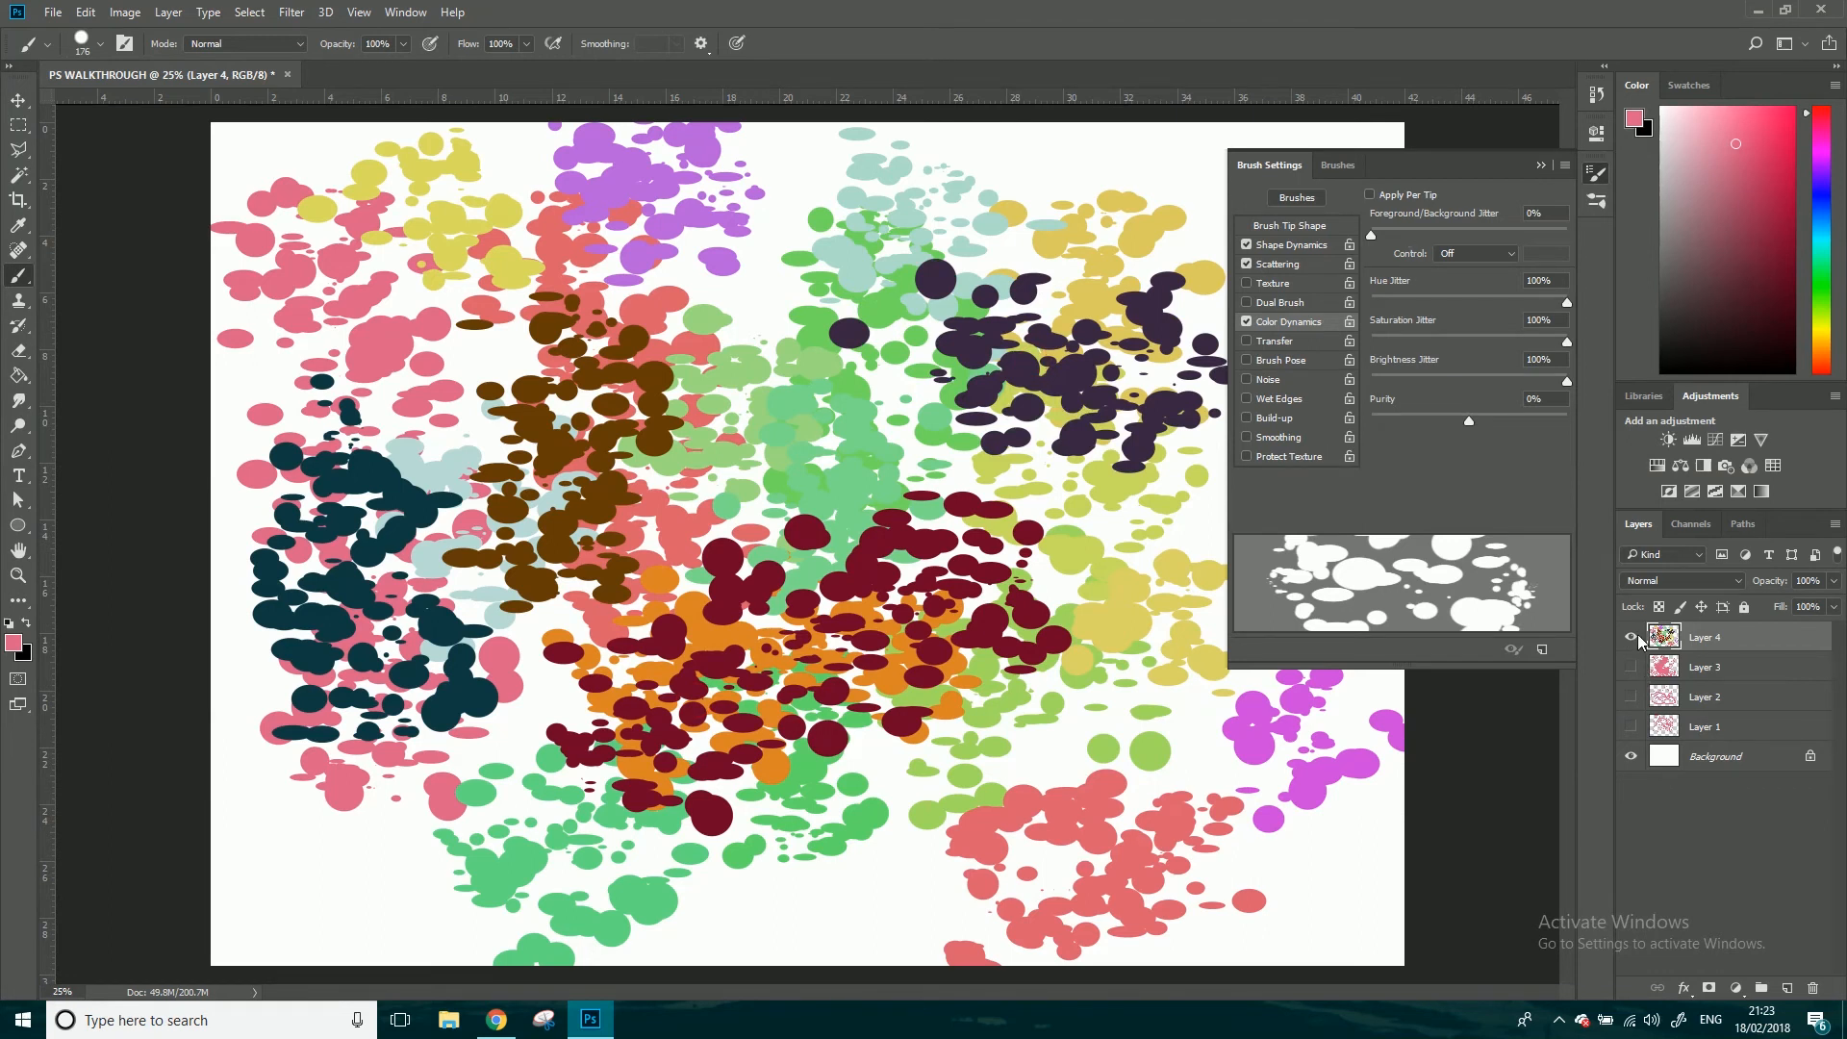
- Hide Layer 4 and enable Apply Per Tip so each dot gets its own colour
{"action": "left_click", "coordinate": [1786, 987]}
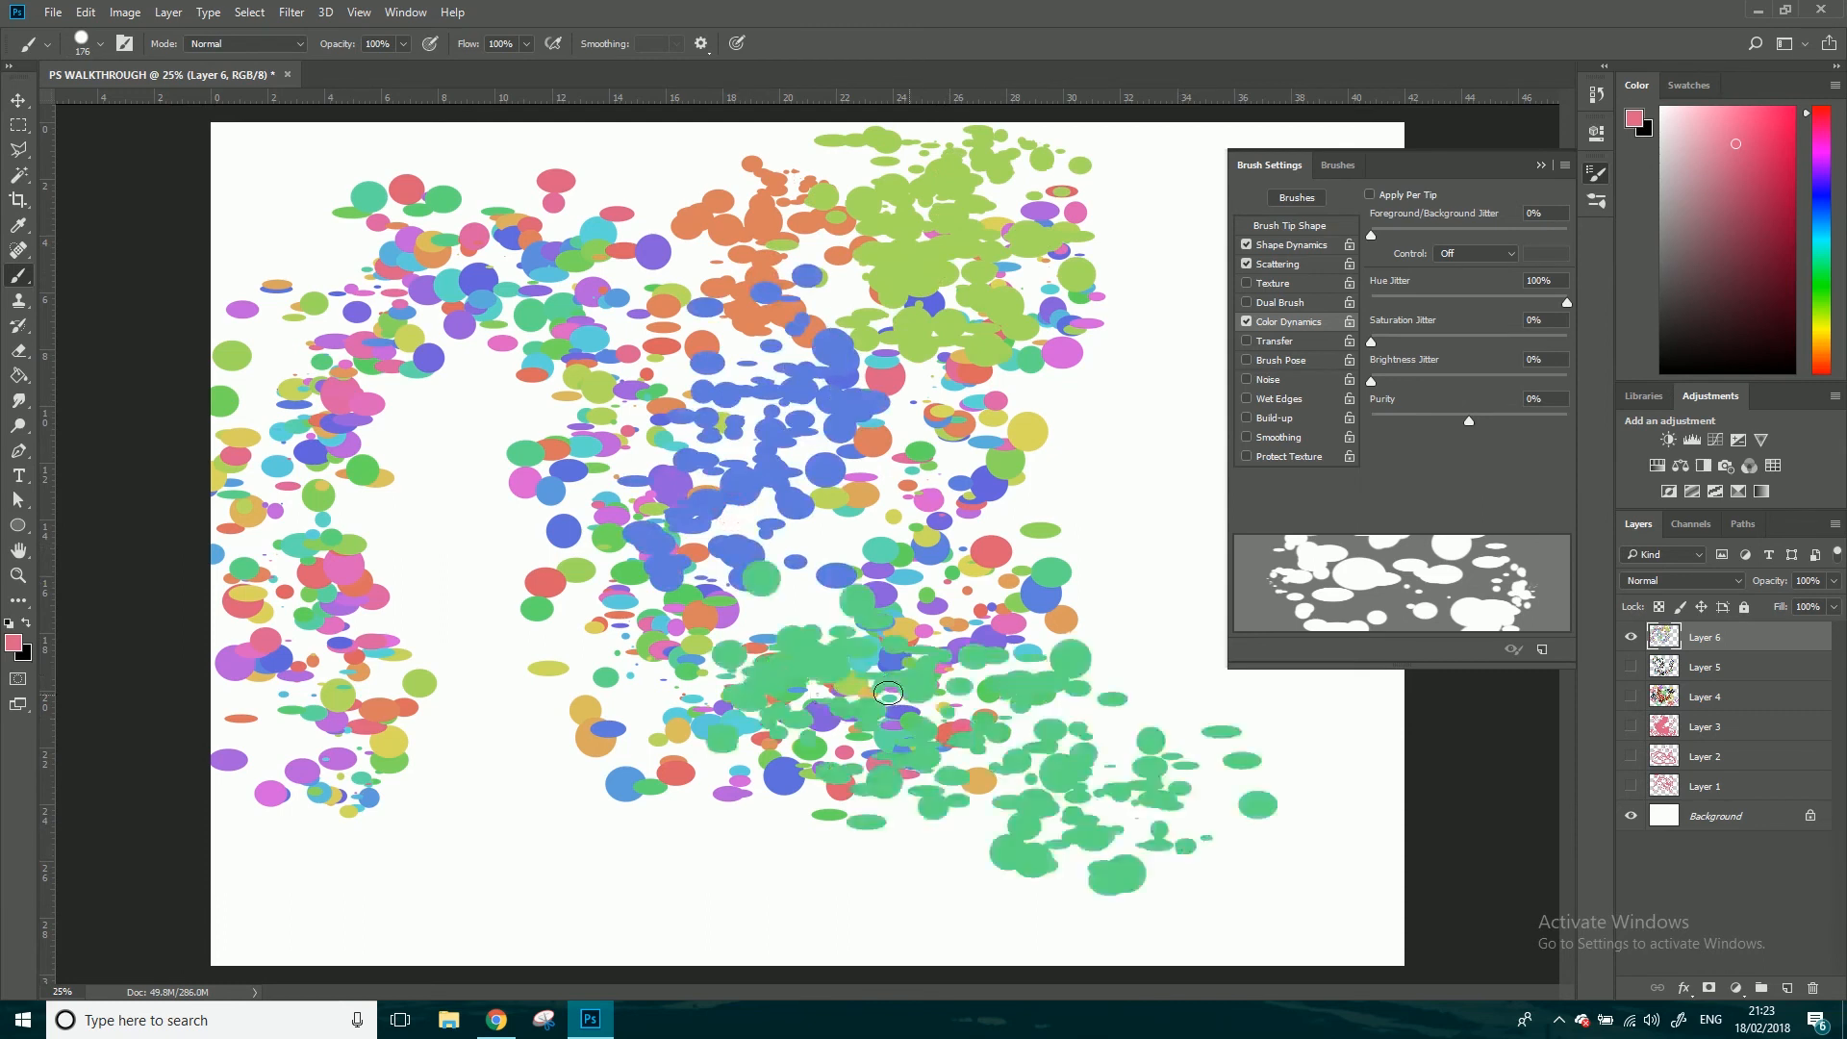
{"action": "left_click", "coordinate": [1370, 194]}
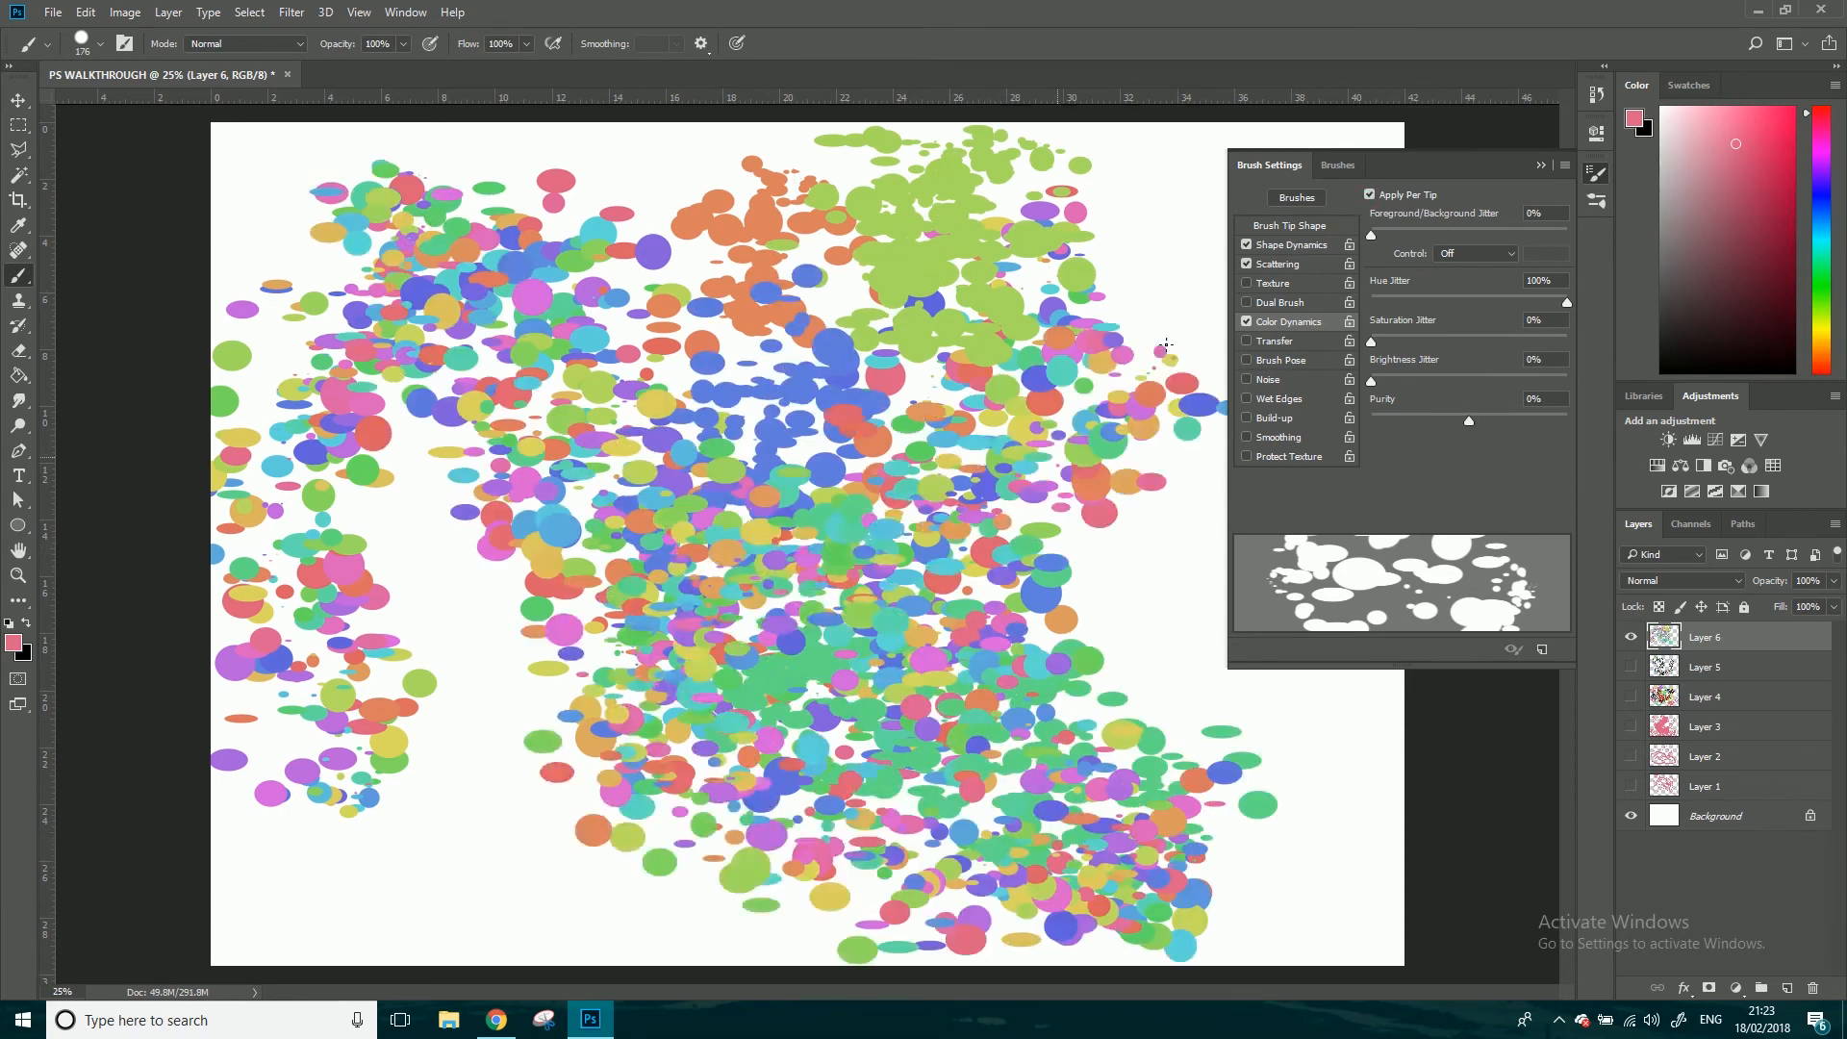
- Set tip spacing 1%, scatter 0%, size and roundness jitter 0%, and hide Layer 6
{"action": "left_click", "coordinate": [1290, 243]}
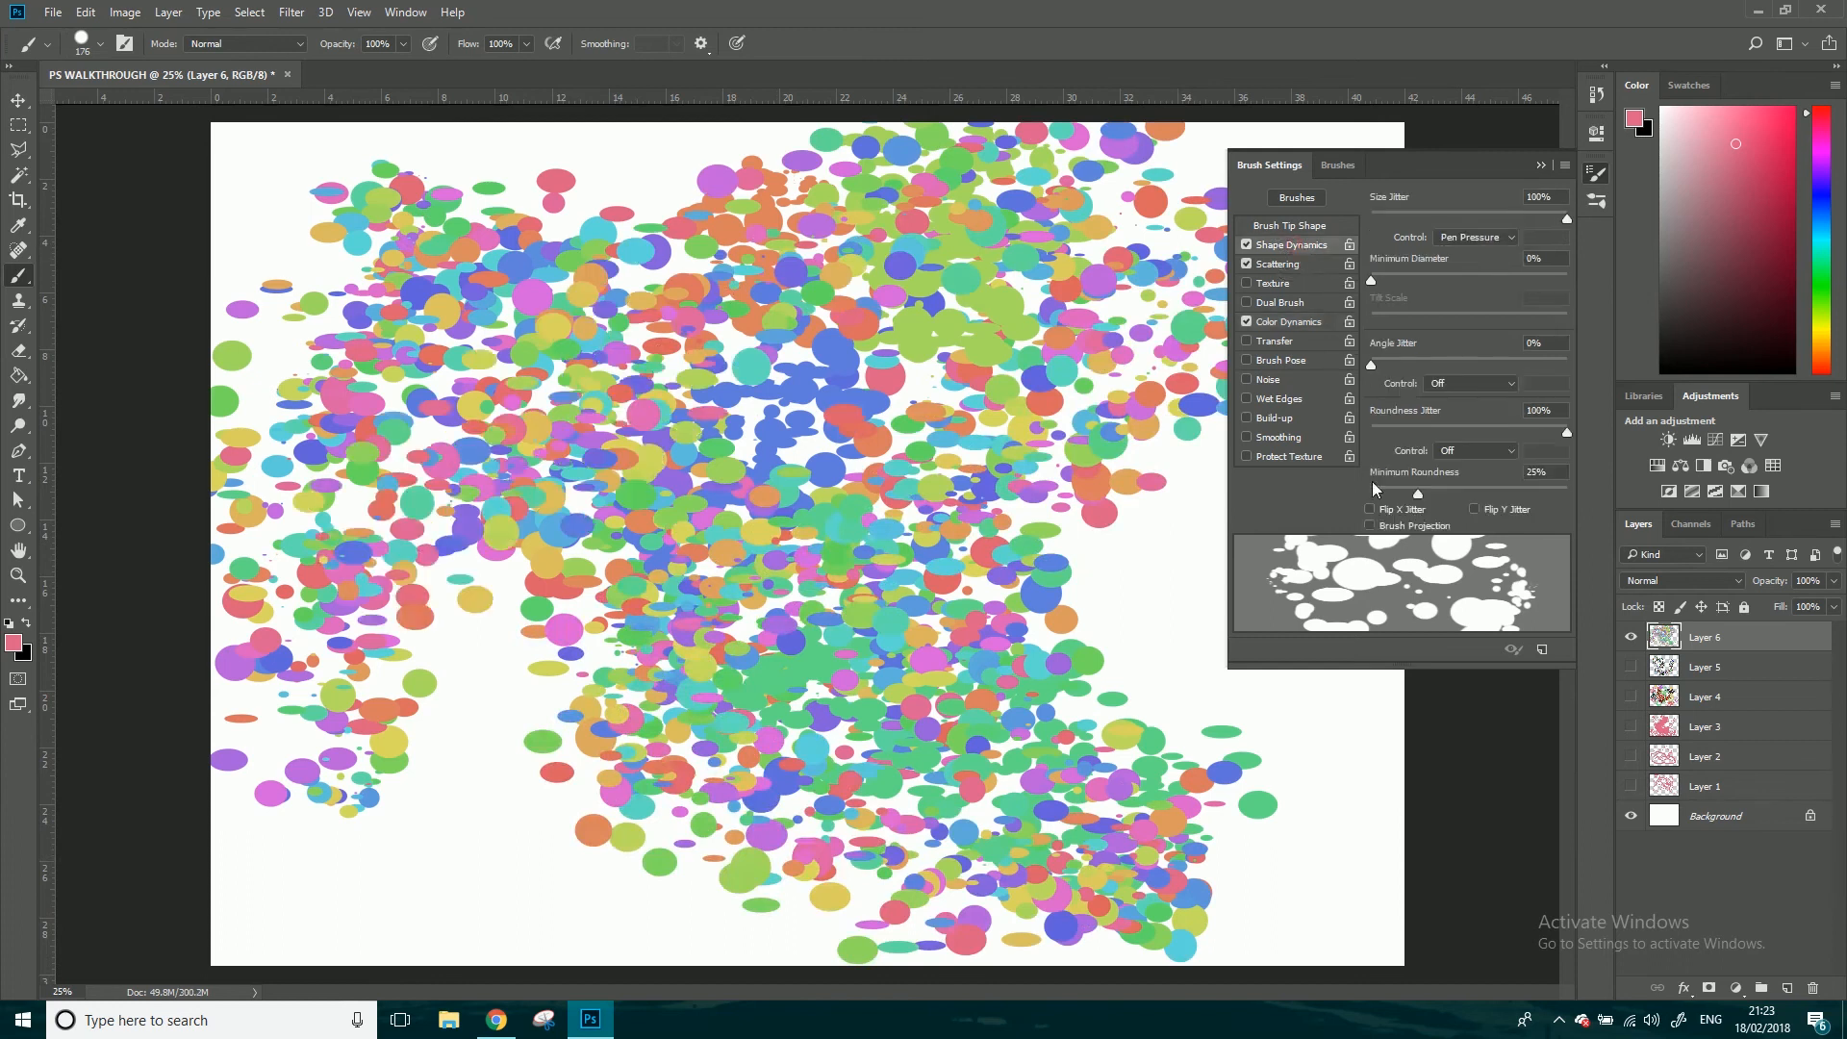
{"action": "left_click", "coordinate": [1289, 225]}
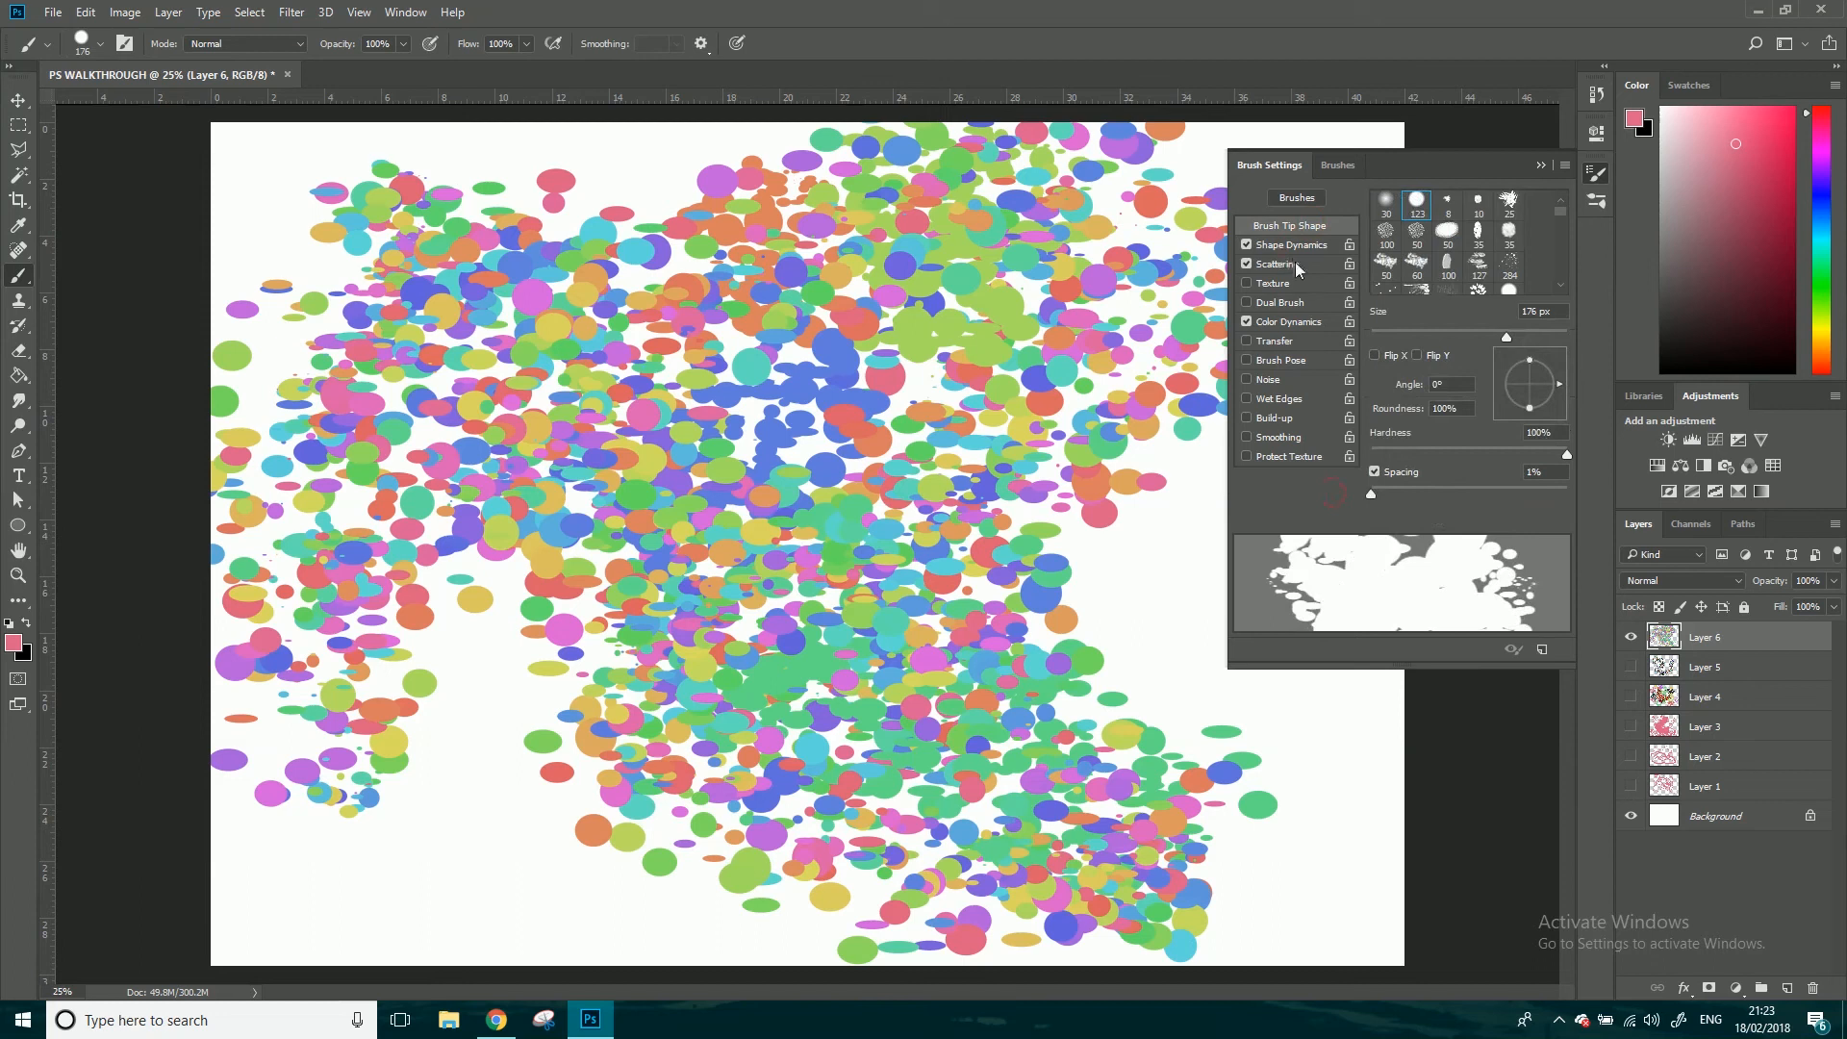
{"action": "left_click", "coordinate": [1275, 264]}
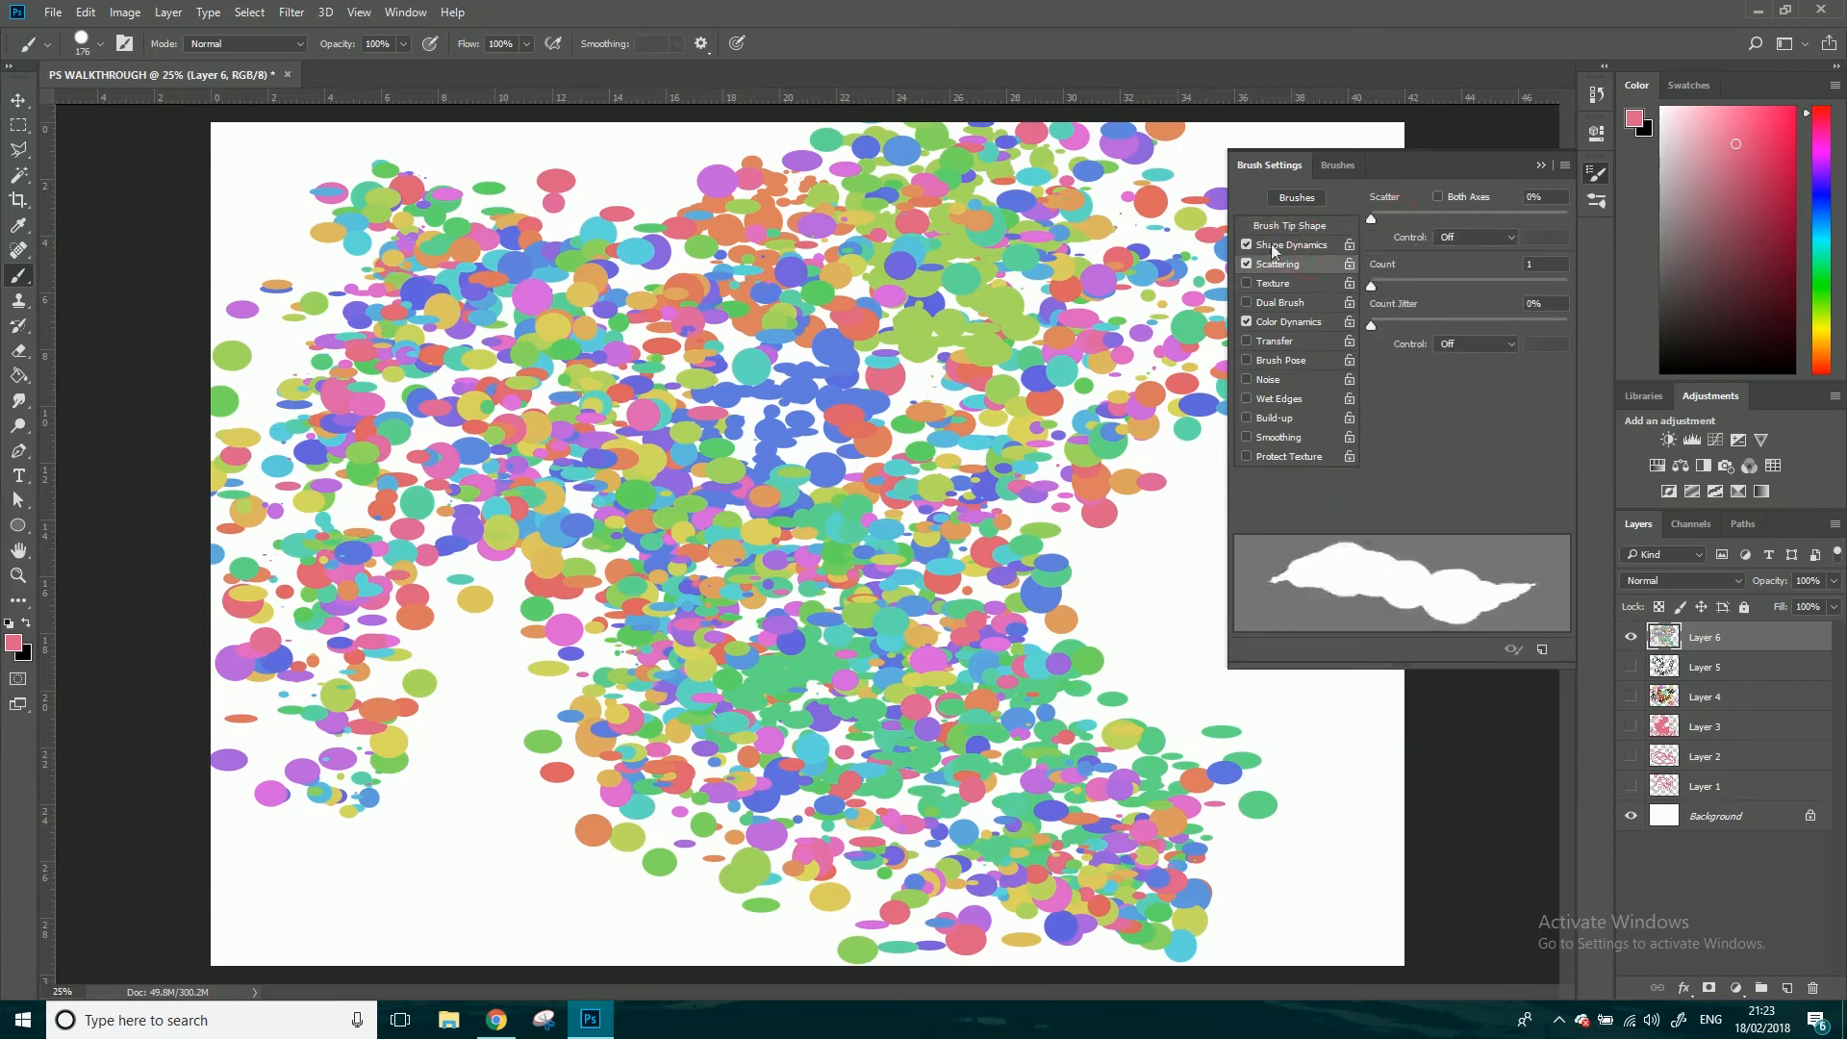
{"action": "left_click", "coordinate": [1291, 244]}
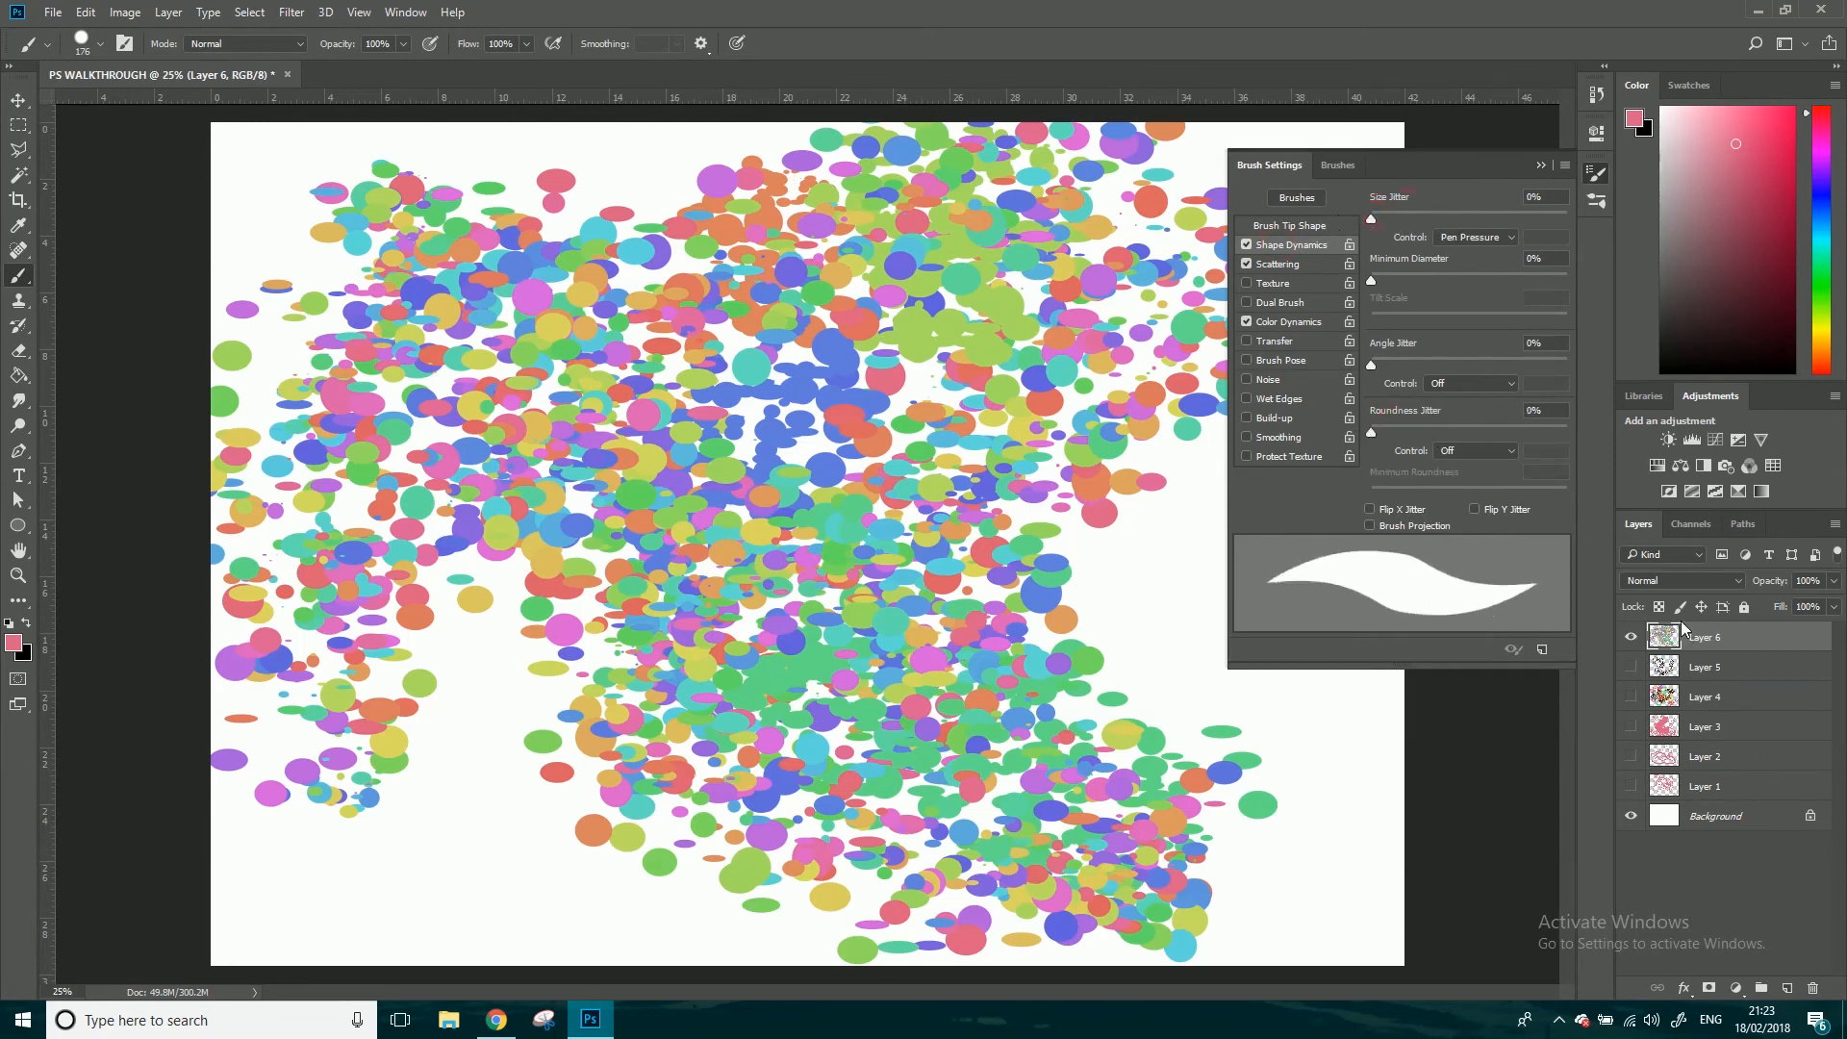
{"action": "left_click", "coordinate": [1631, 636]}
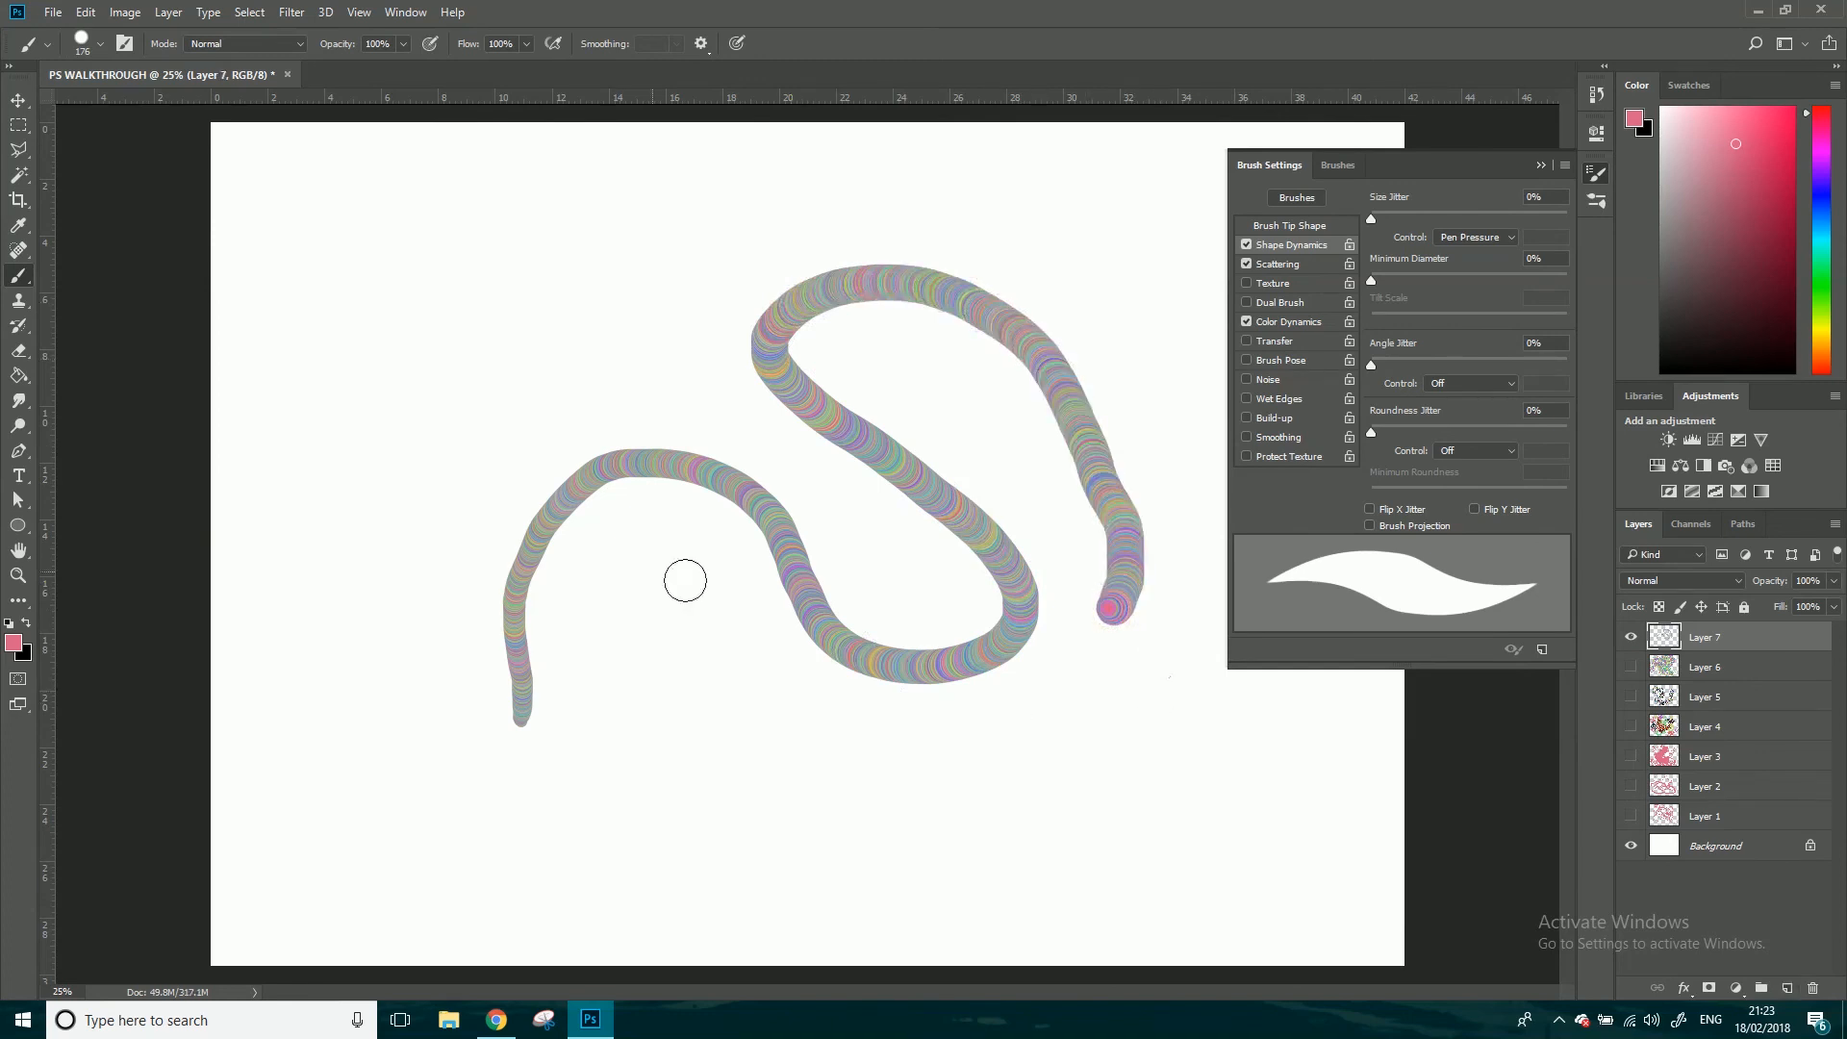
{"action": "mouse_move", "coordinate": [338, 292]}
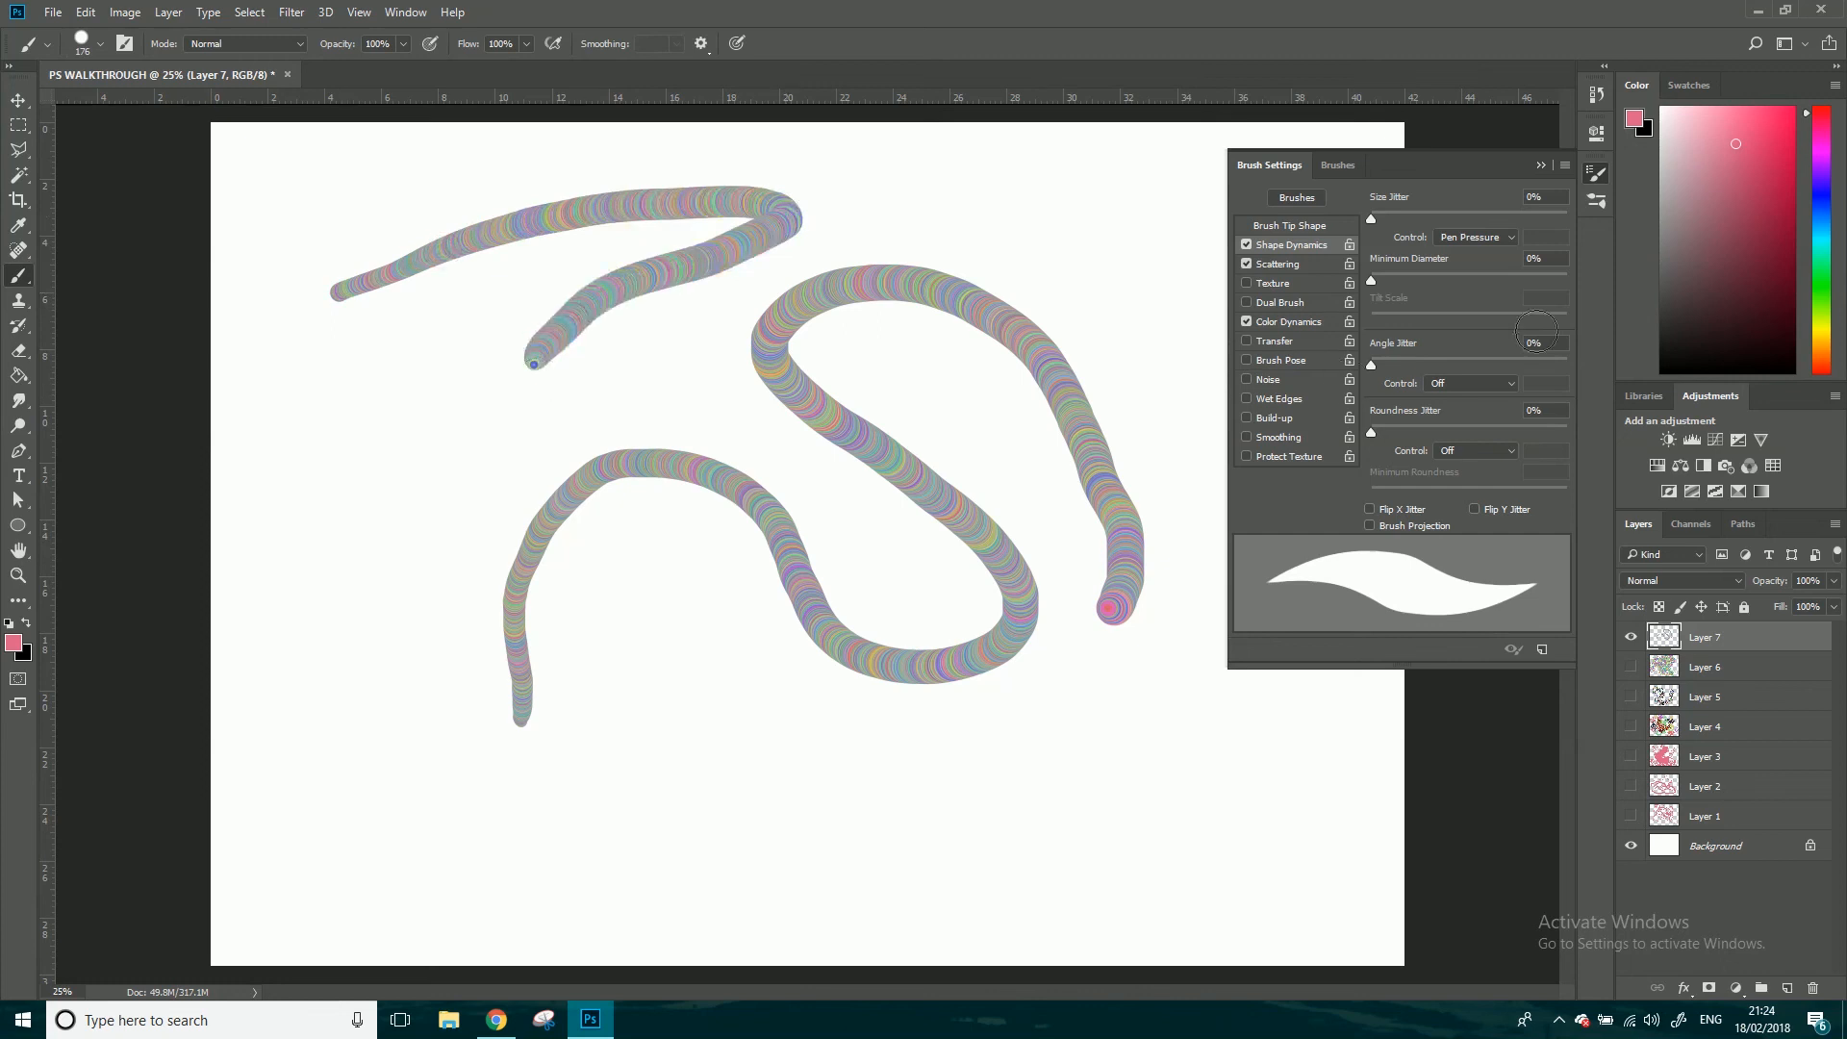
- Toggle Apply Per Tip in Color Dynamics to paint multicoloured snake strokes and solid single-colour strokes
{"action": "left_click", "coordinate": [1282, 322]}
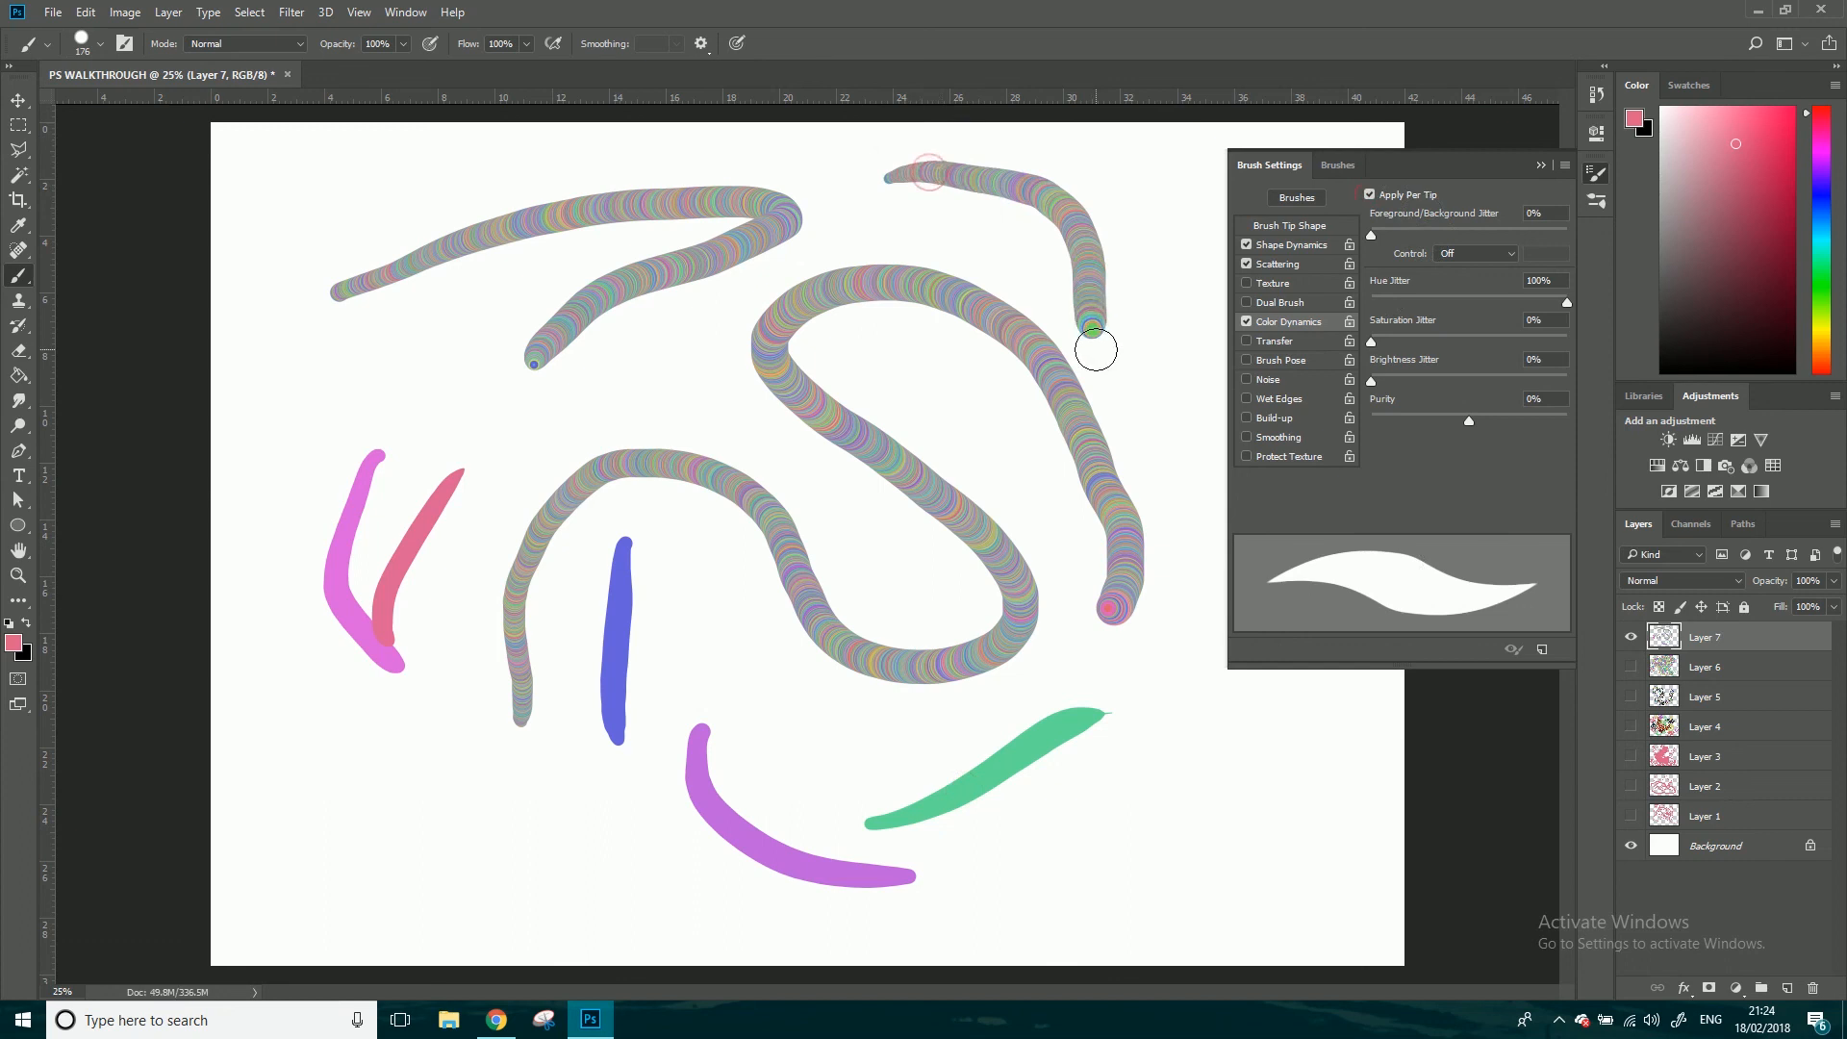
{"action": "mouse_move", "coordinate": [649, 567]}
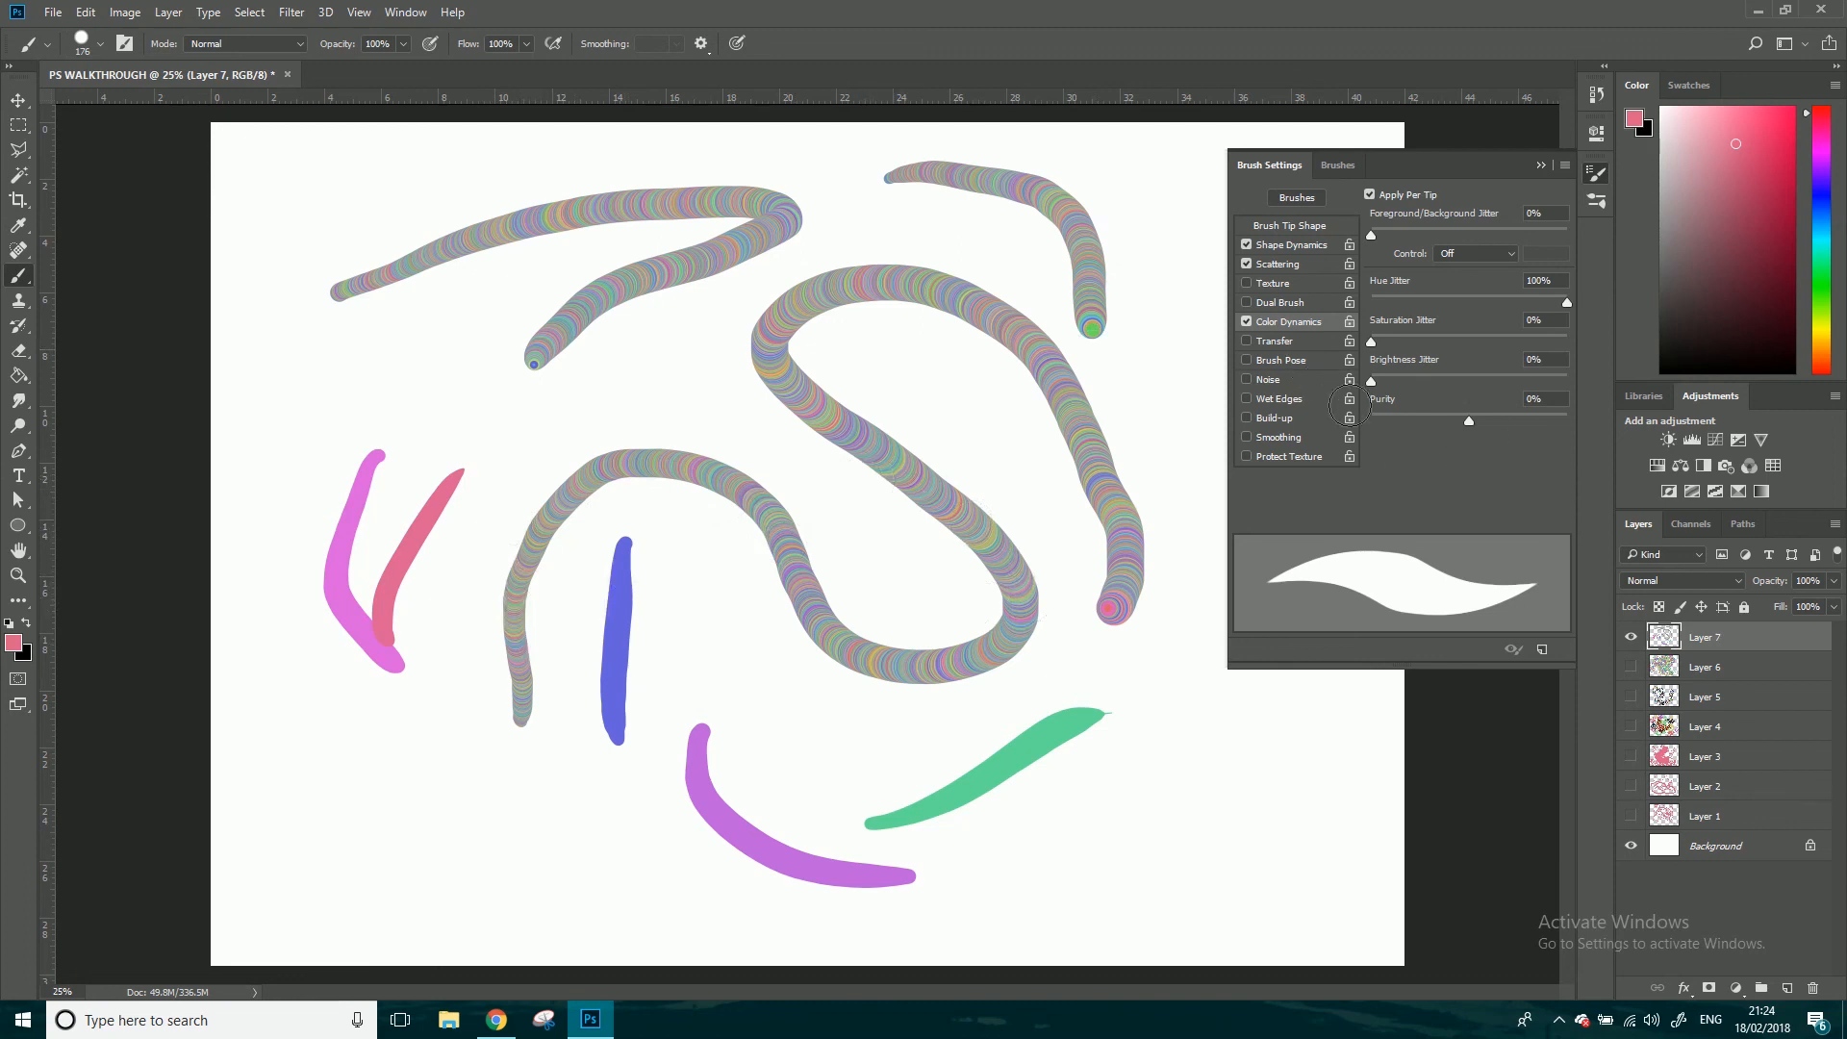
{"action": "left_click", "coordinate": [1246, 437]}
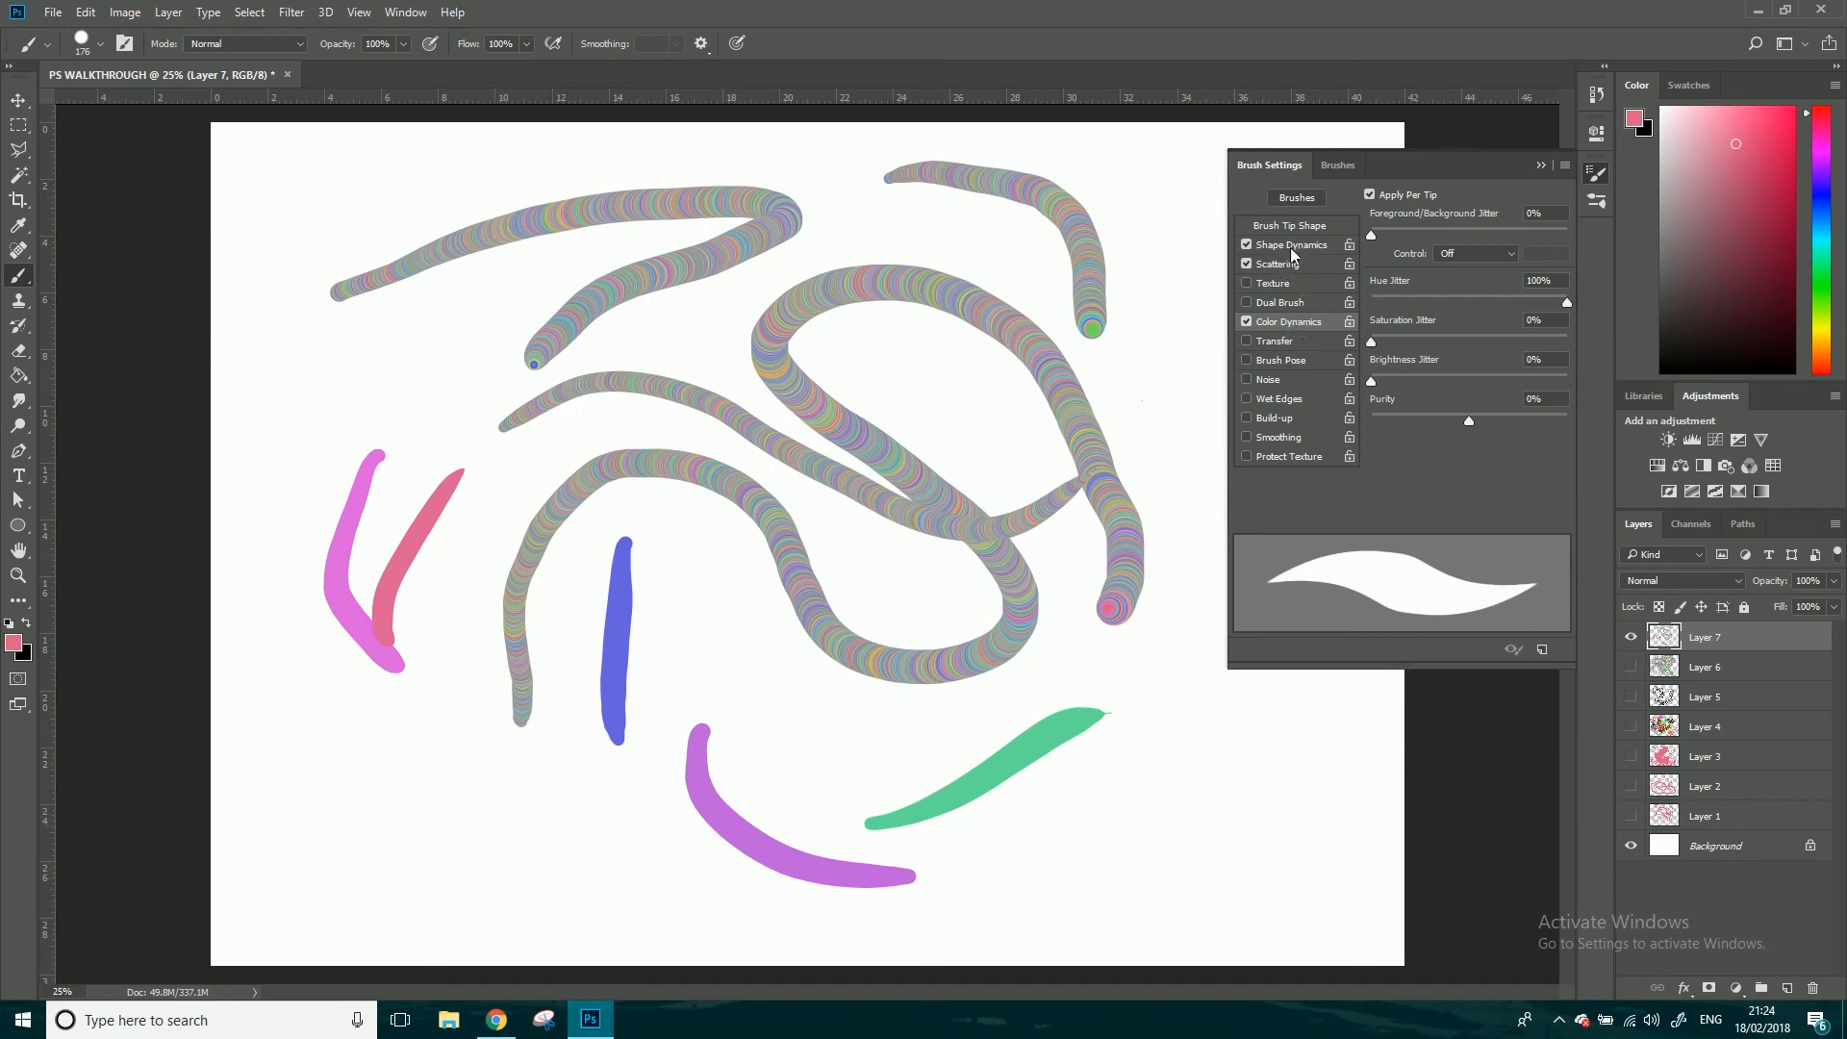
- Briefly enable brush Texture for the Layer 7 branching stroke, then make Layer 5 visible again
{"action": "left_click", "coordinate": [1272, 282]}
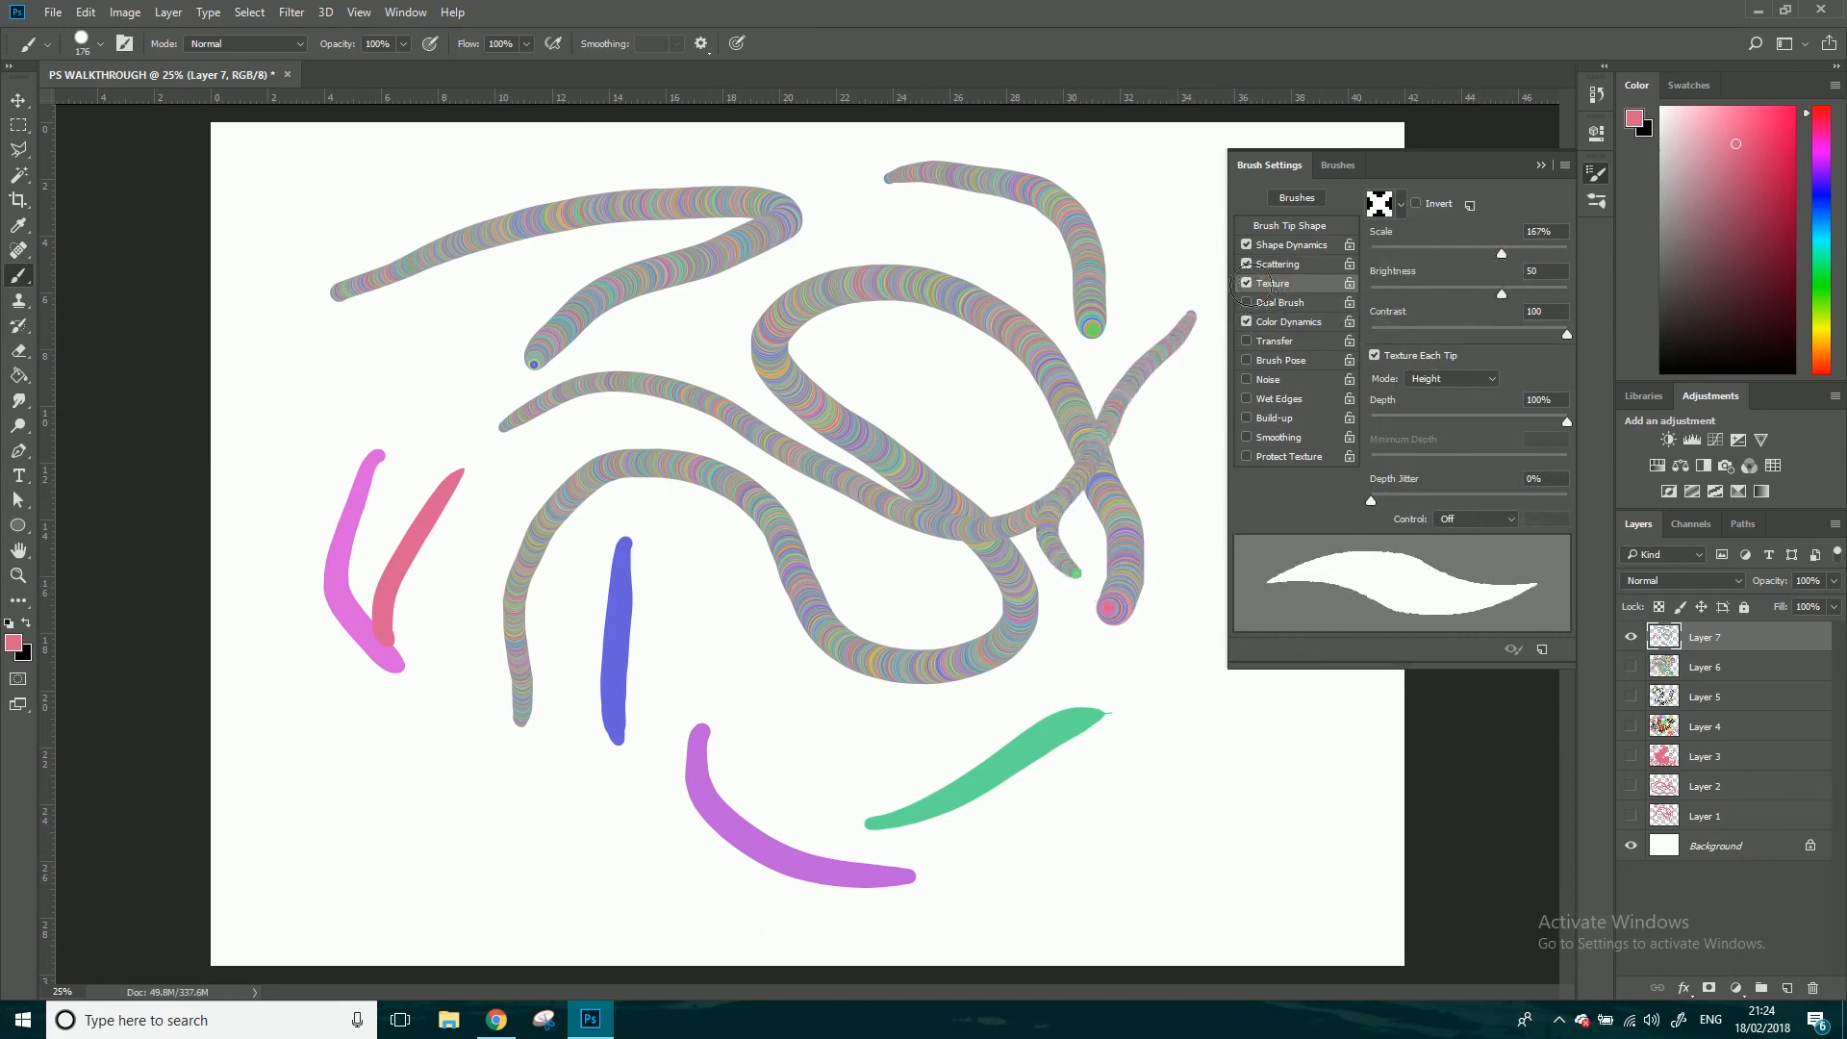
{"action": "left_click", "coordinate": [1247, 283]}
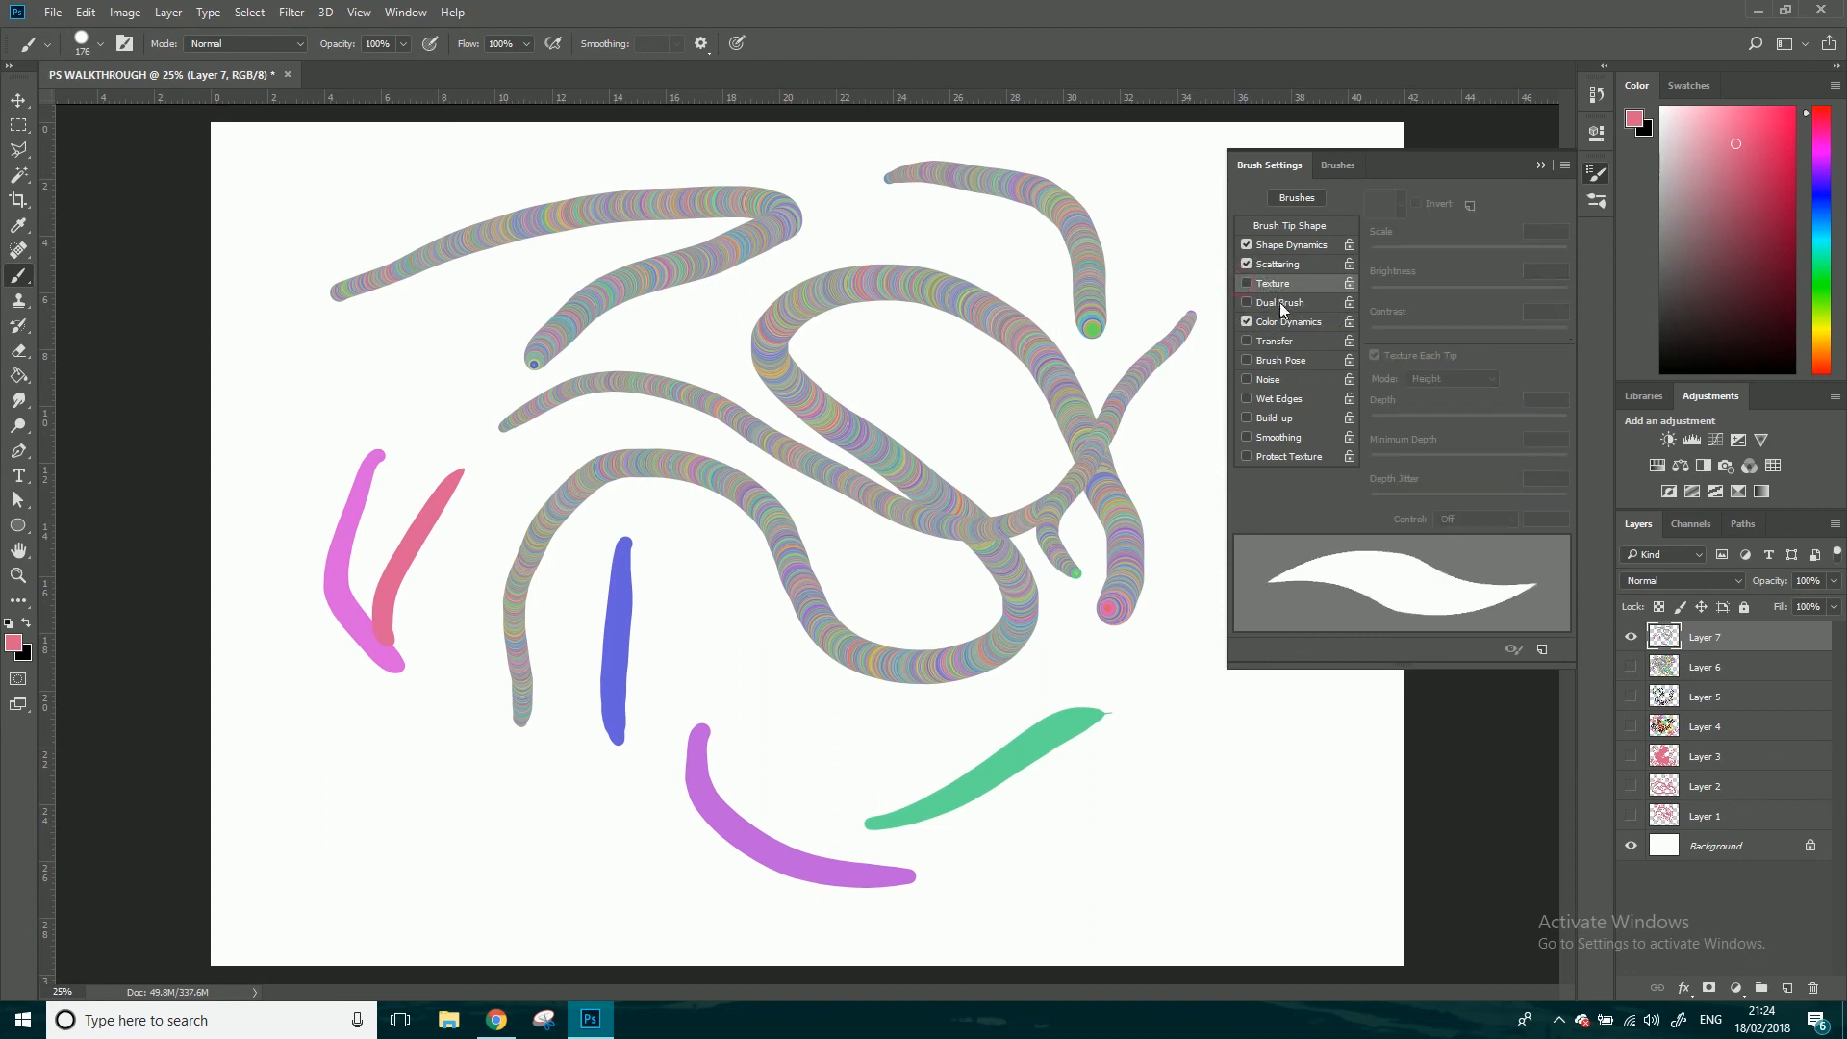
{"action": "mouse_move", "coordinate": [1376, 447]}
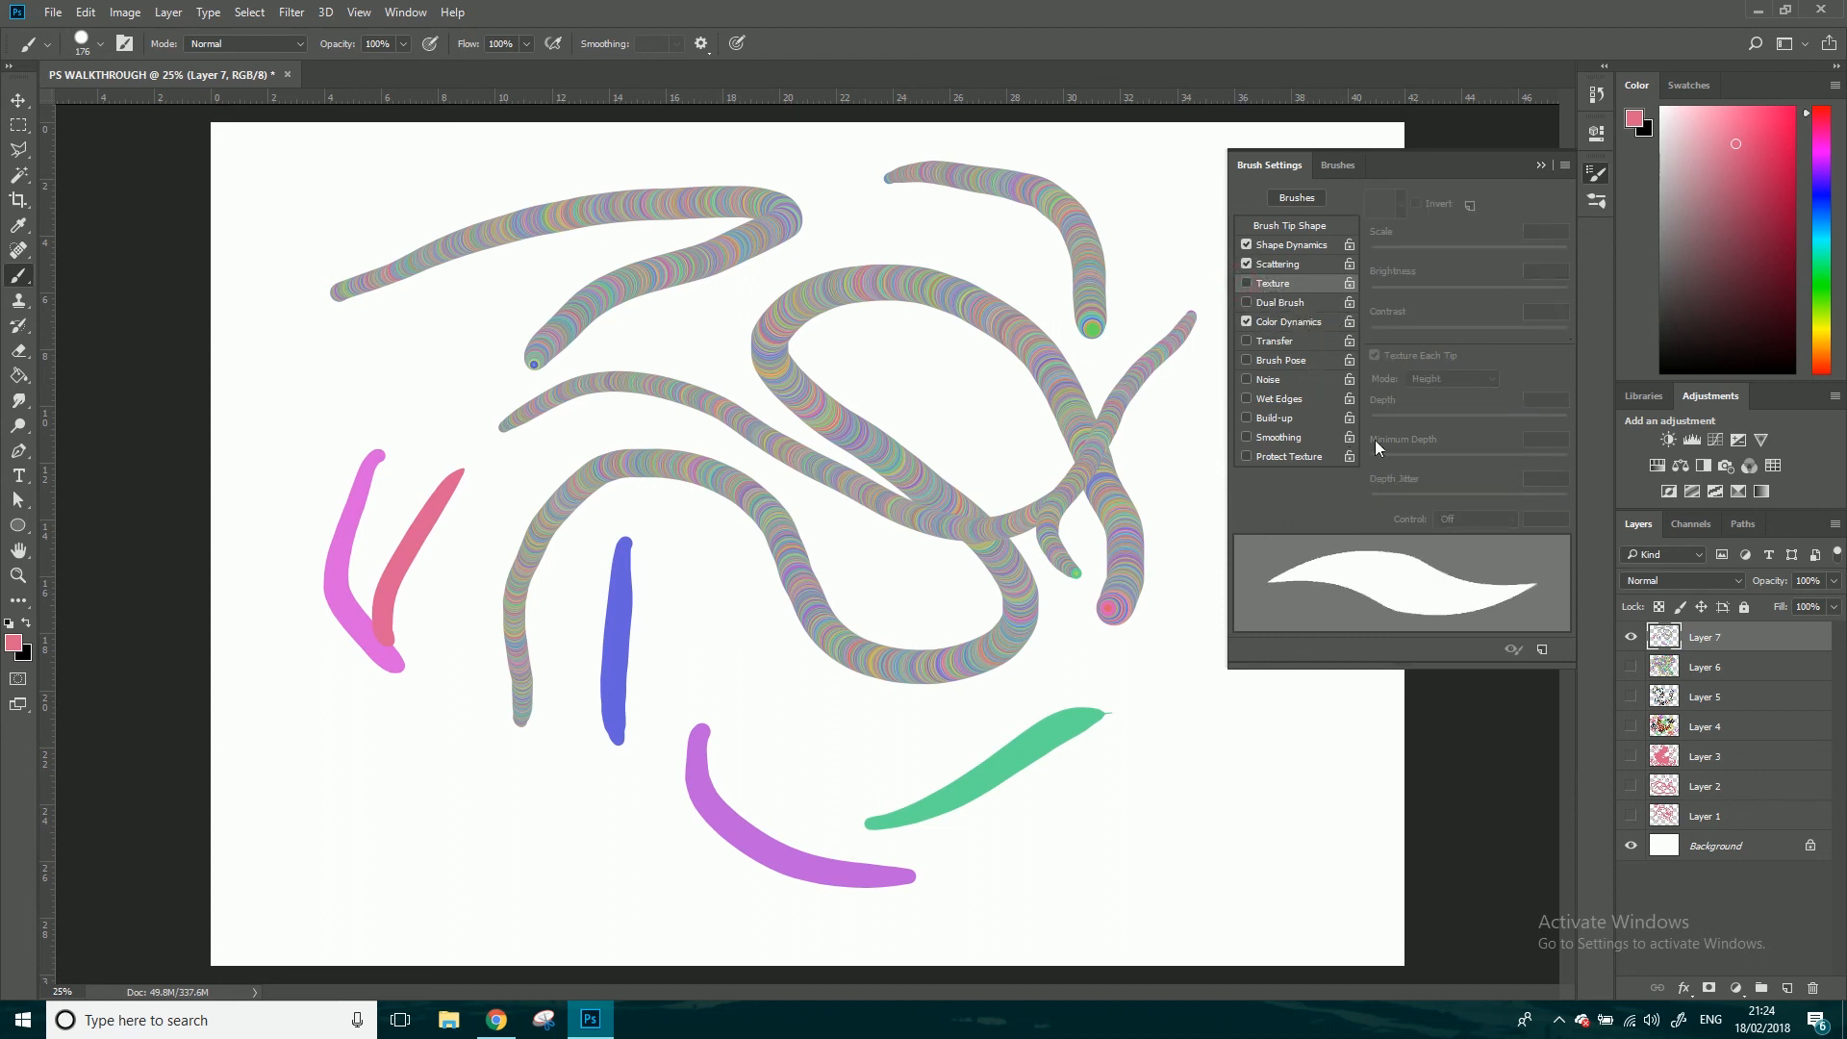
{"action": "mouse_move", "coordinate": [1353, 441]}
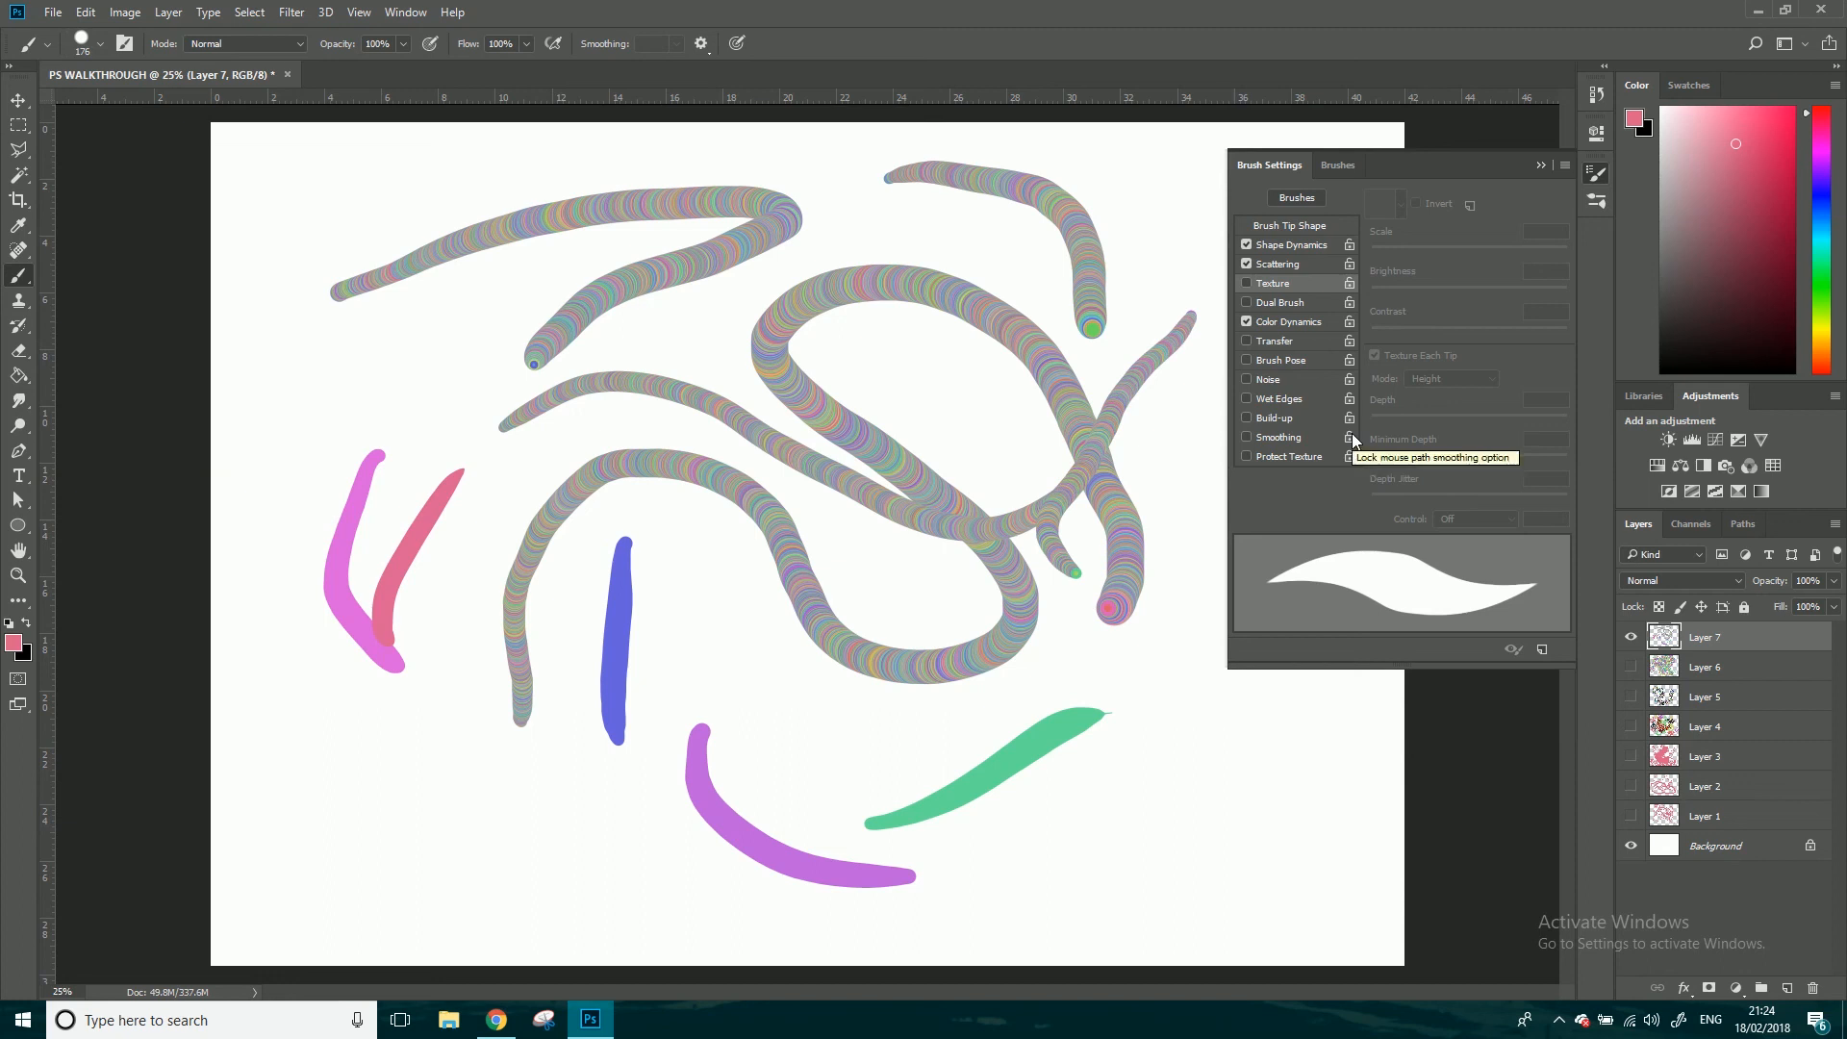
{"action": "left_click", "coordinate": [1630, 697]}
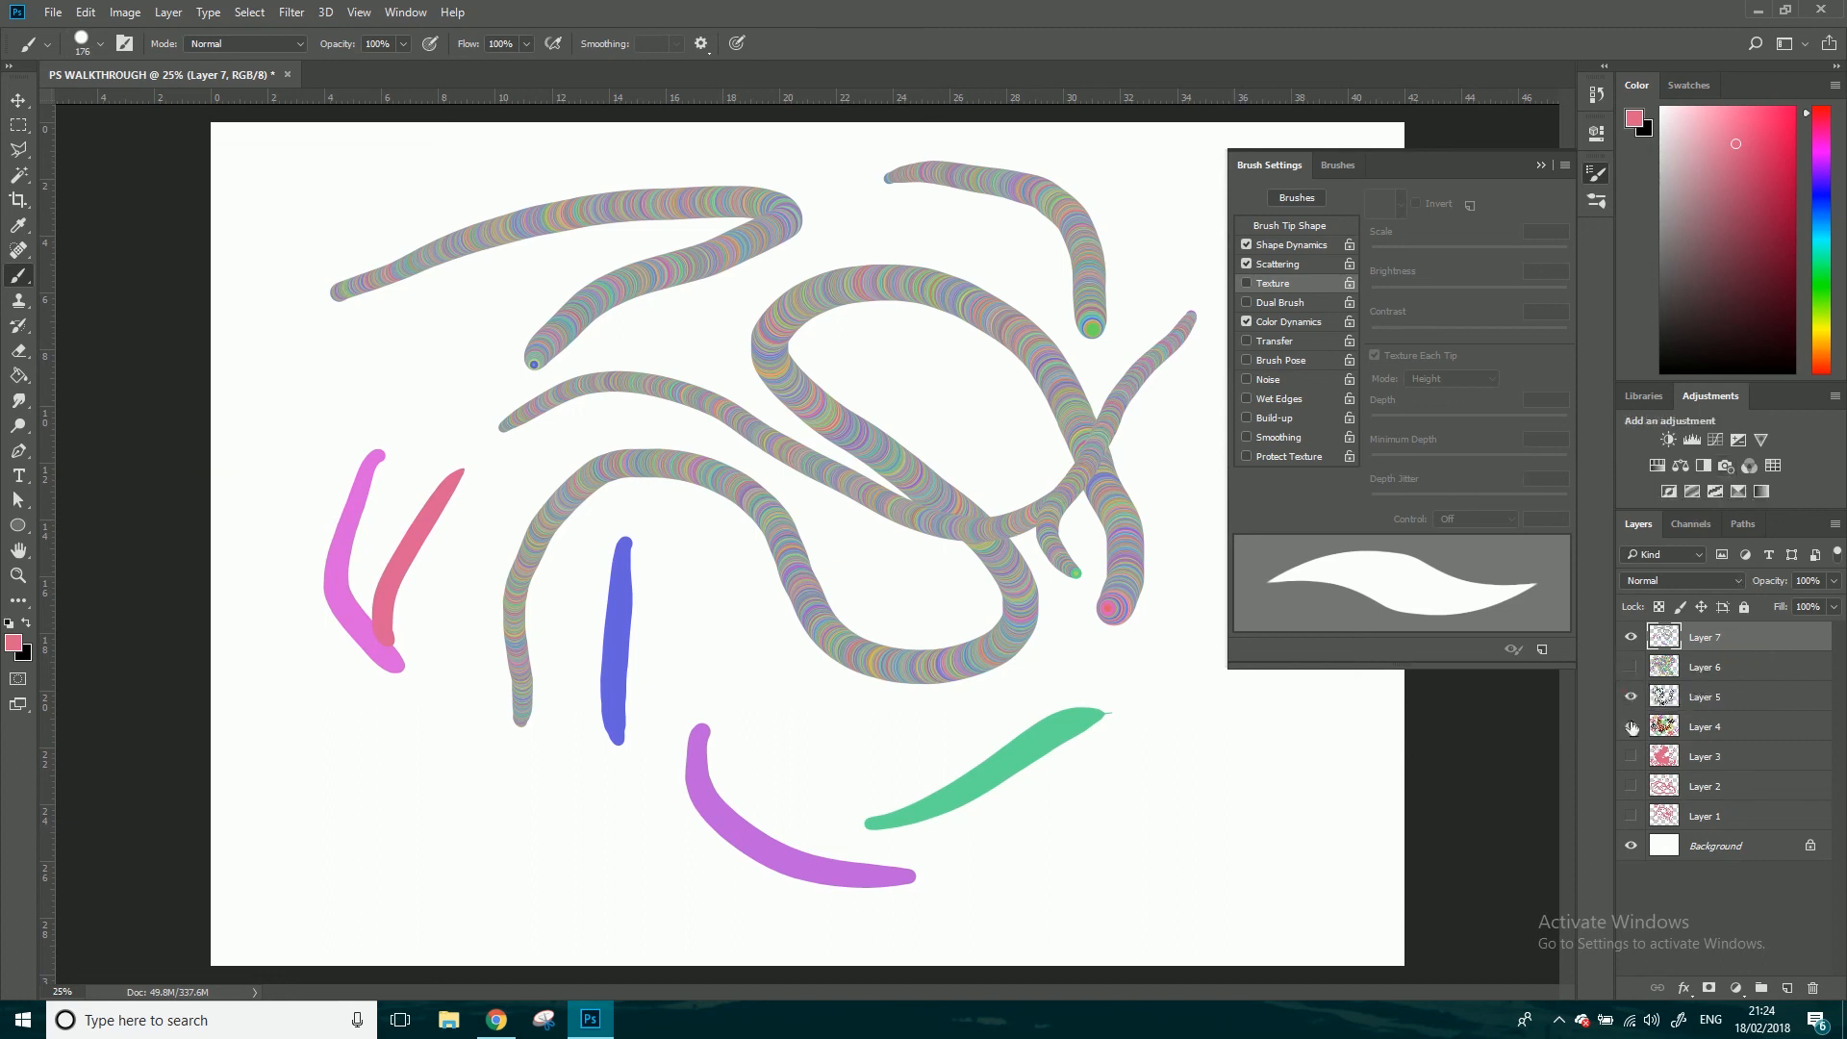